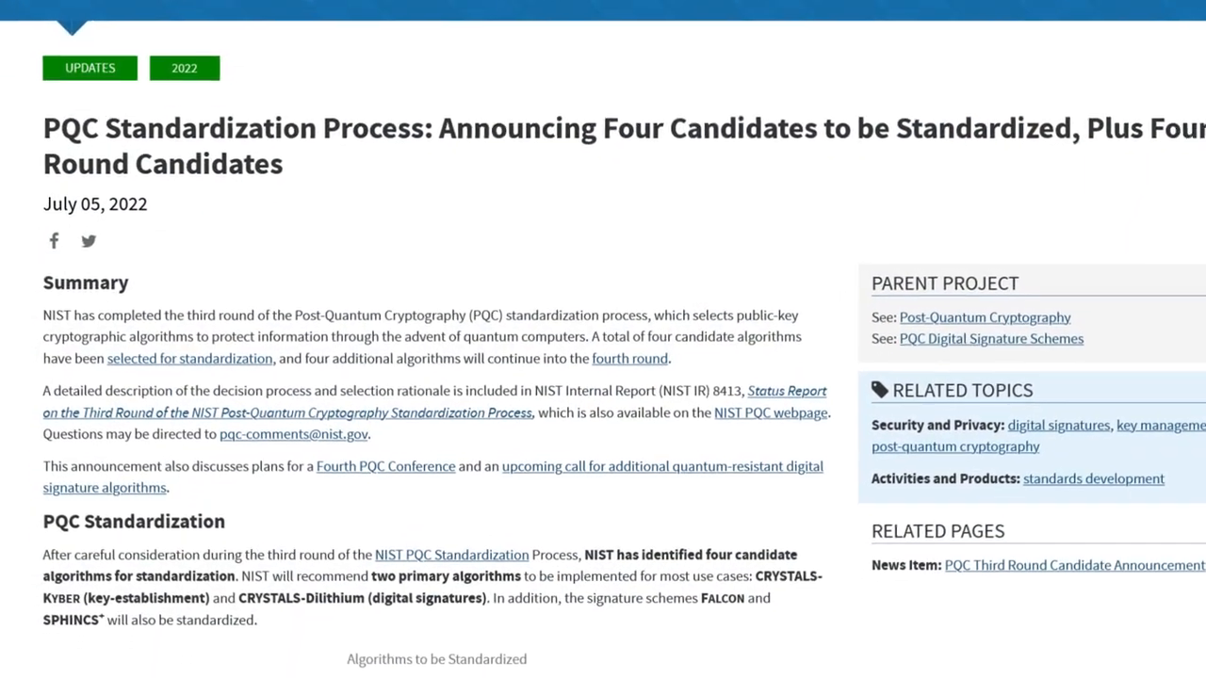
# Scroll through NIST's four-candidate PQC announcement toward the Open Quantum Safe about page.
pyautogui.scroll(-3)
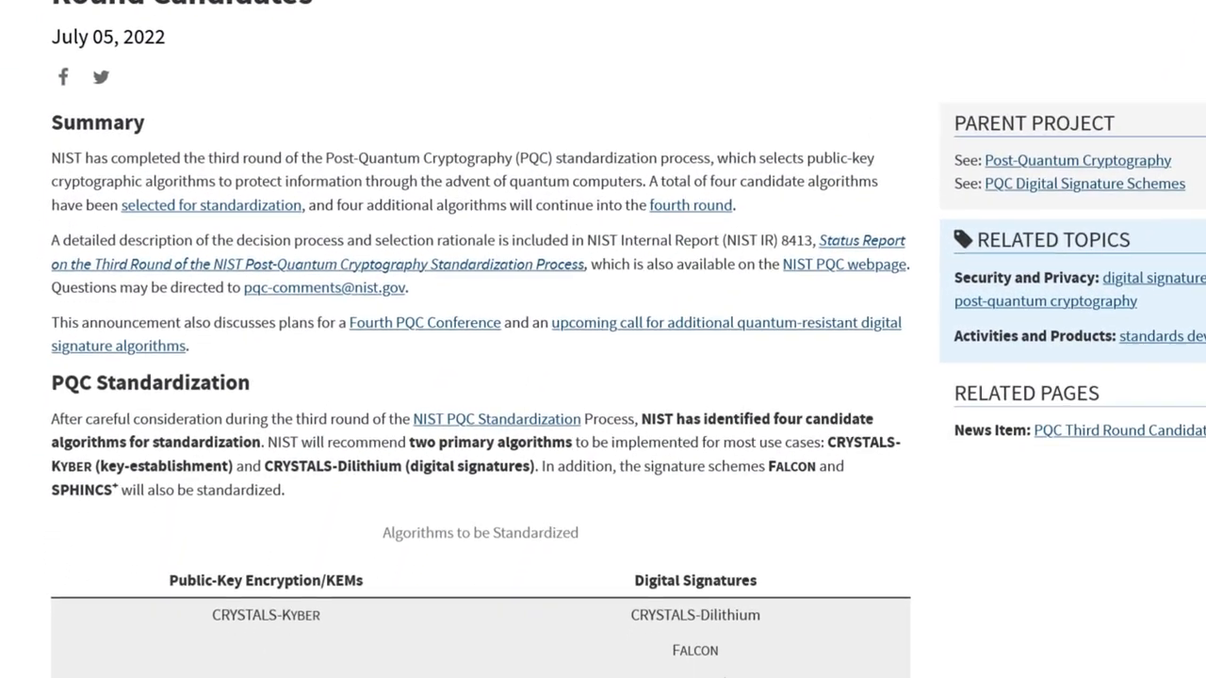
pyautogui.scroll(-3)
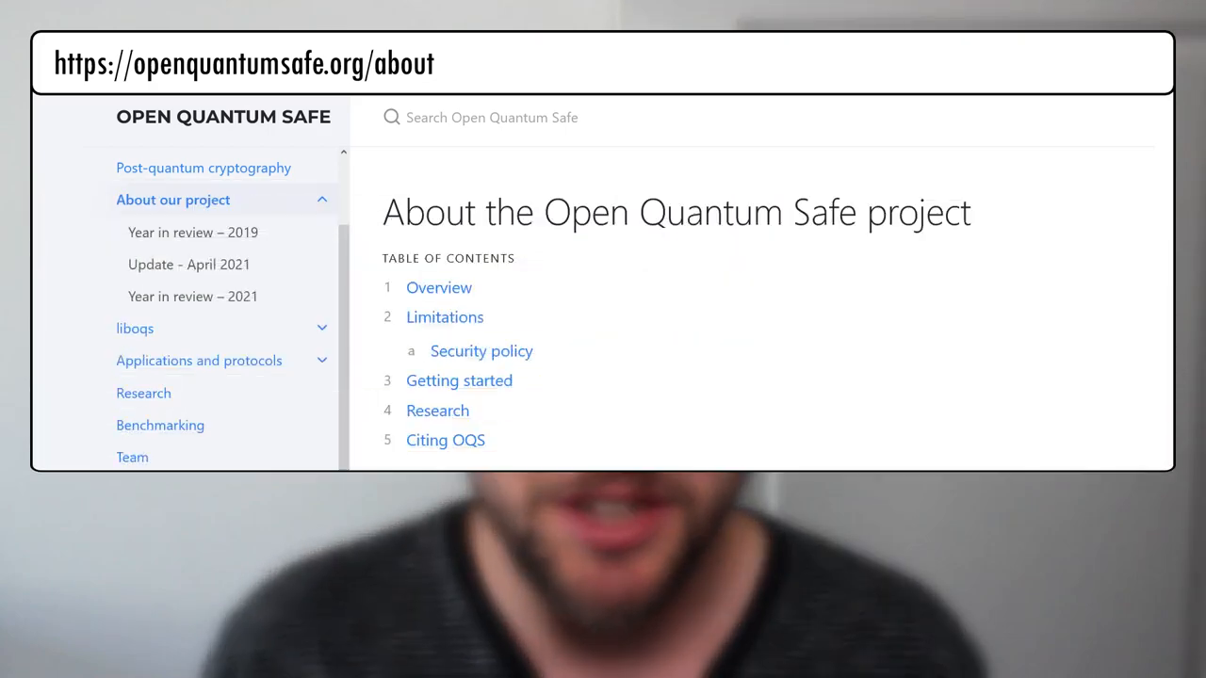
pyautogui.scroll(-3)
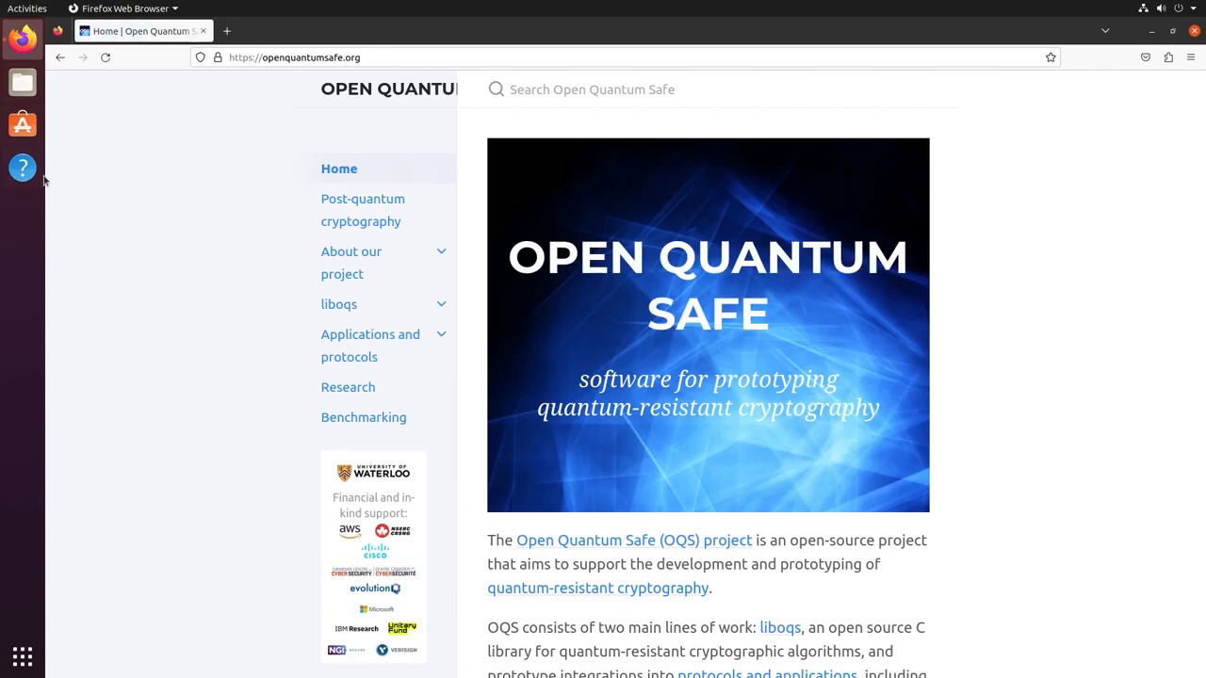
# Browse from liboqs through its Algorithms list and Applications and protocols to the TLS page.
pyautogui.click(339, 304)
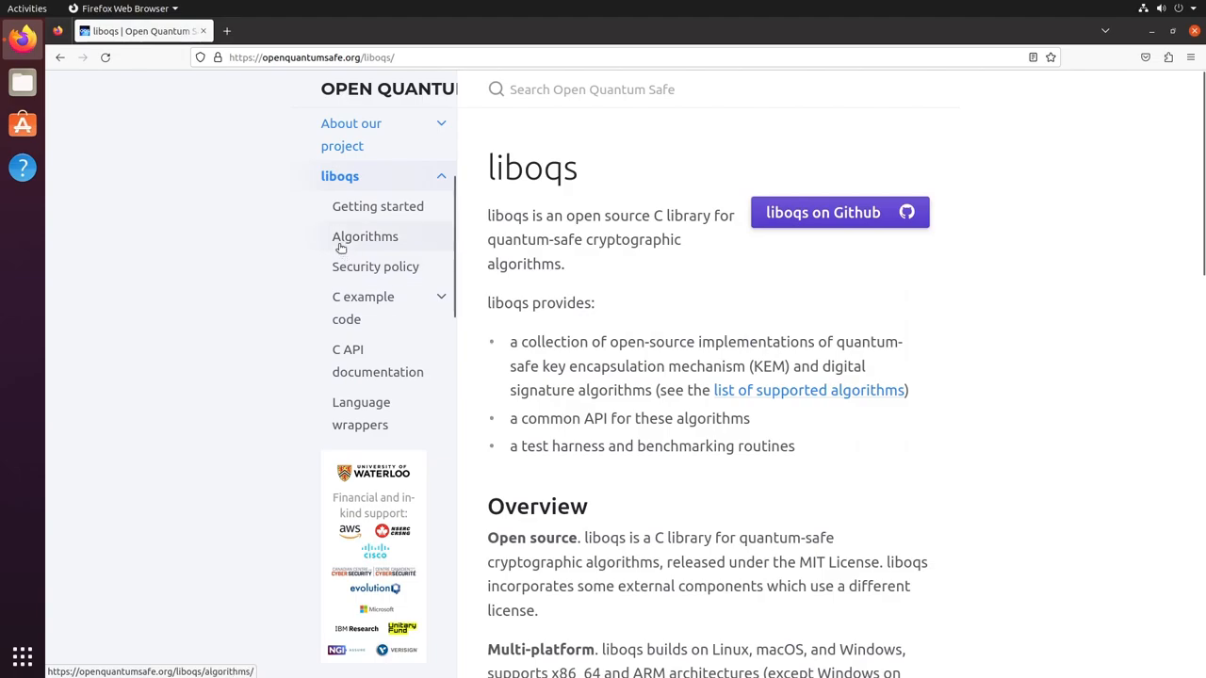
pyautogui.click(365, 237)
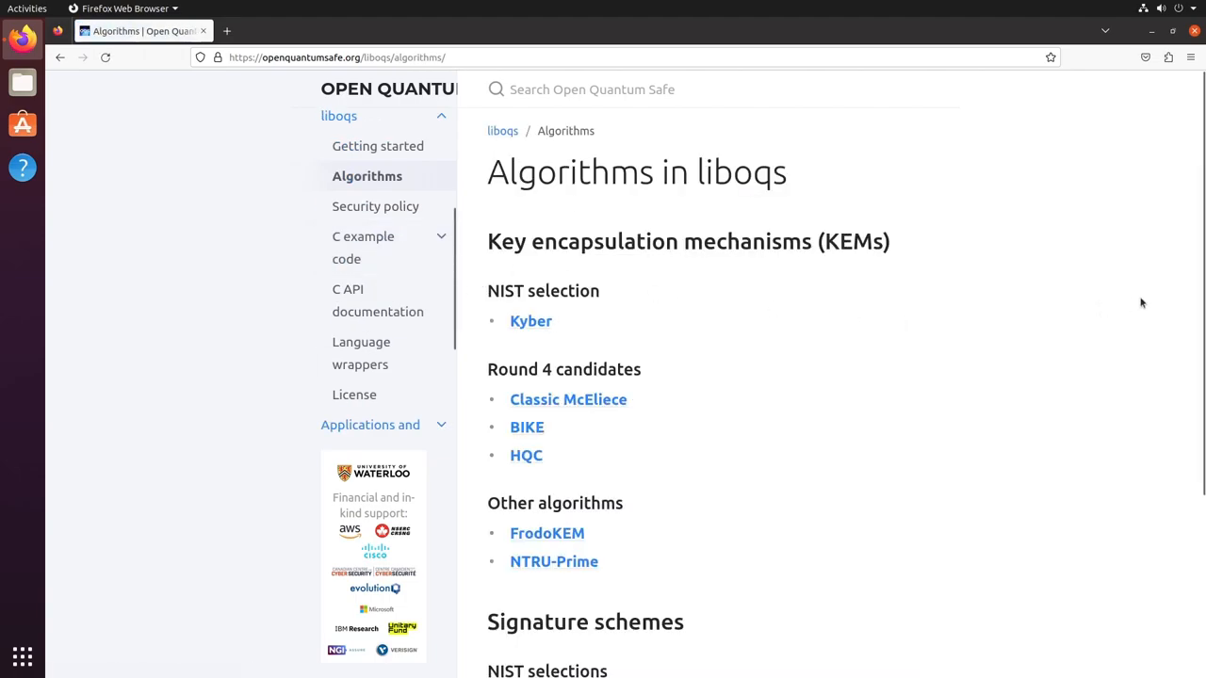
pyautogui.scroll(-3)
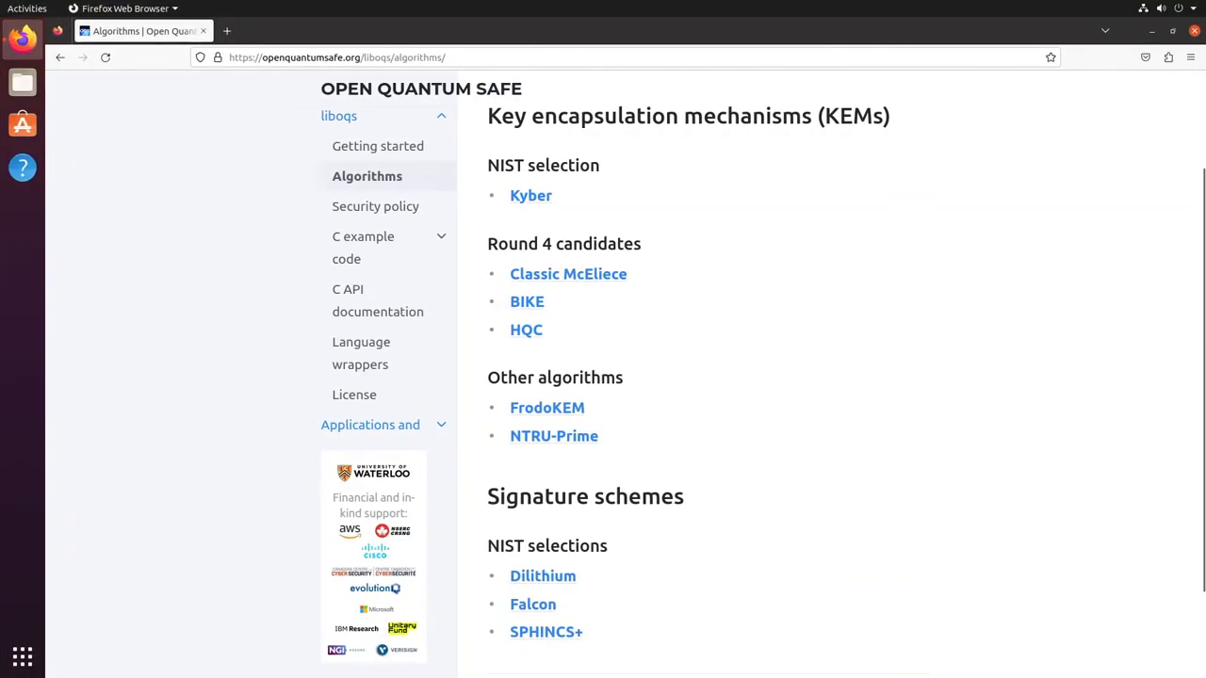
pyautogui.click(339, 114)
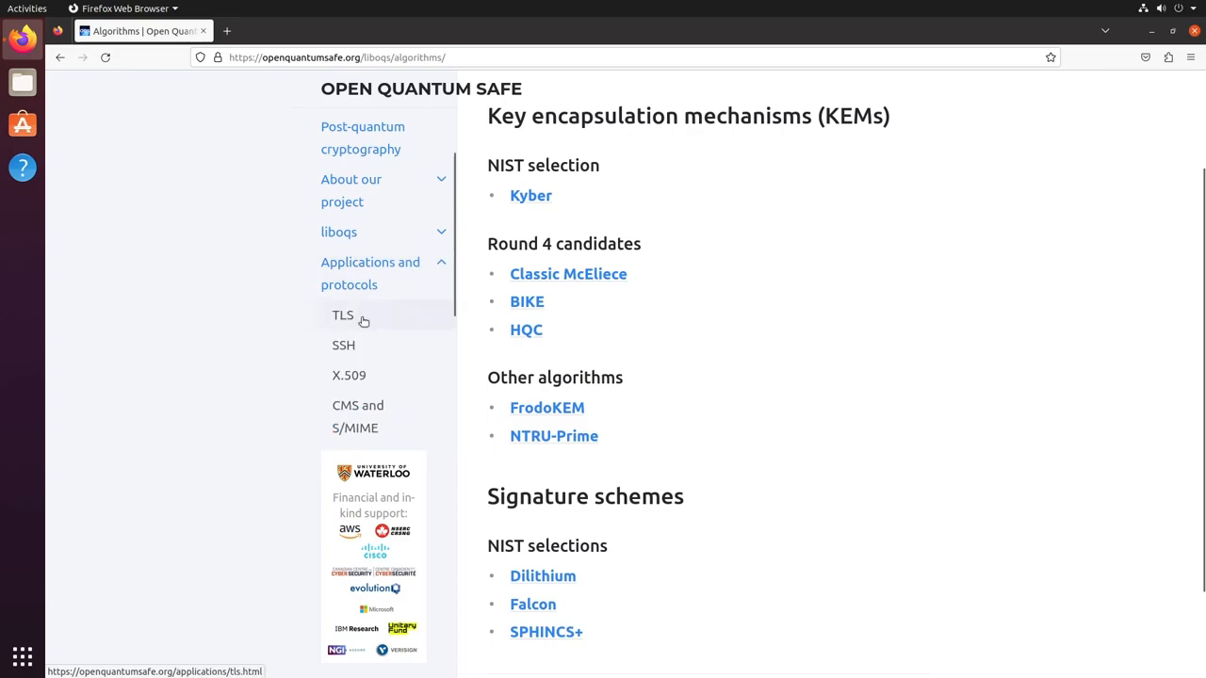
pyautogui.click(343, 315)
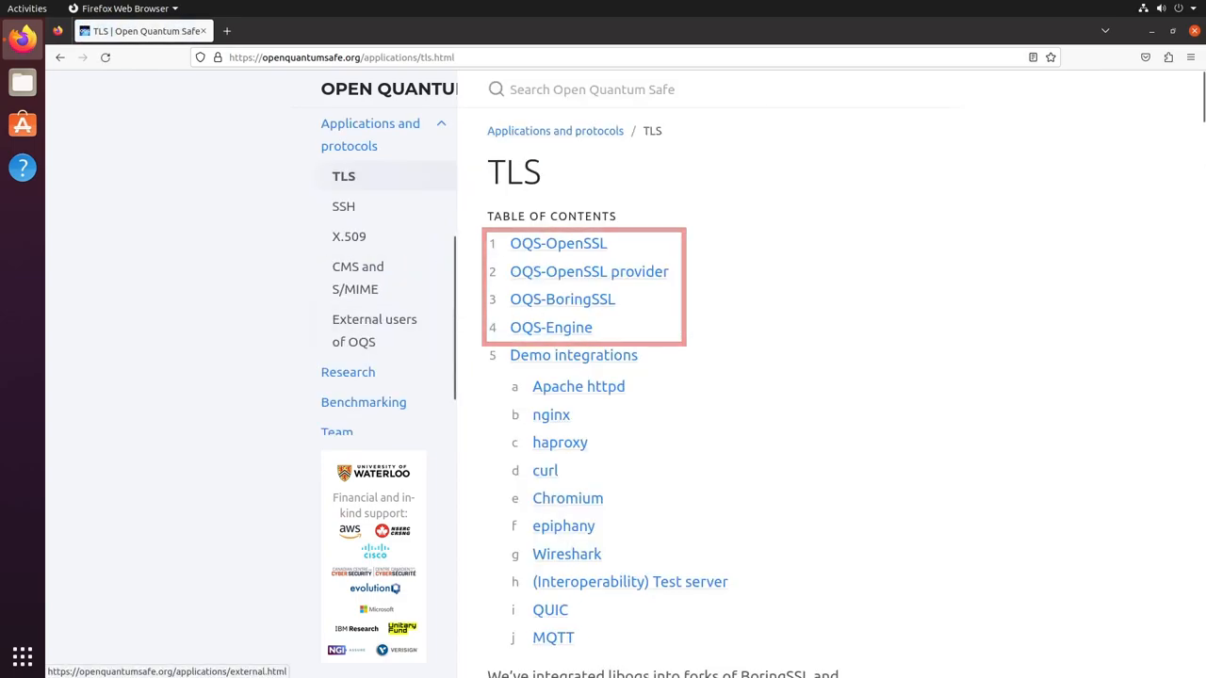
pyautogui.moveTo(1015, 286)
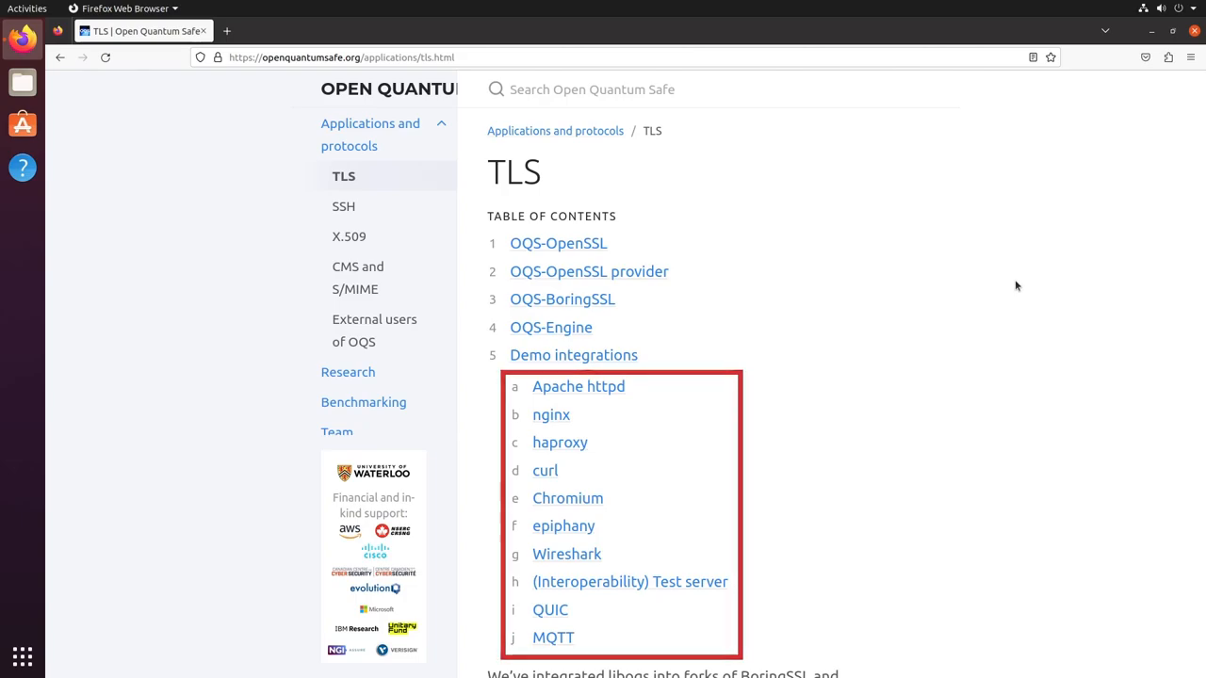
pyautogui.moveTo(659, 266)
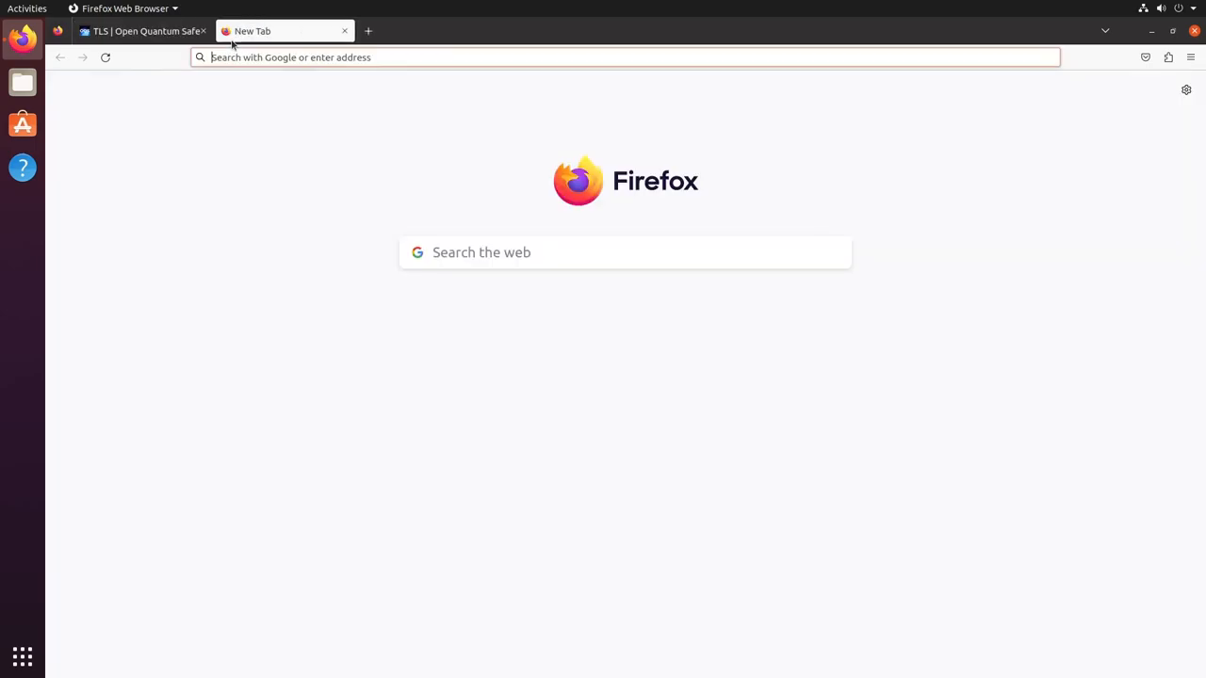
# Go to test.openquantumsafe.org and scroll down its algorithm port table.
pyautogui.write('test.openquantumsafe.org')
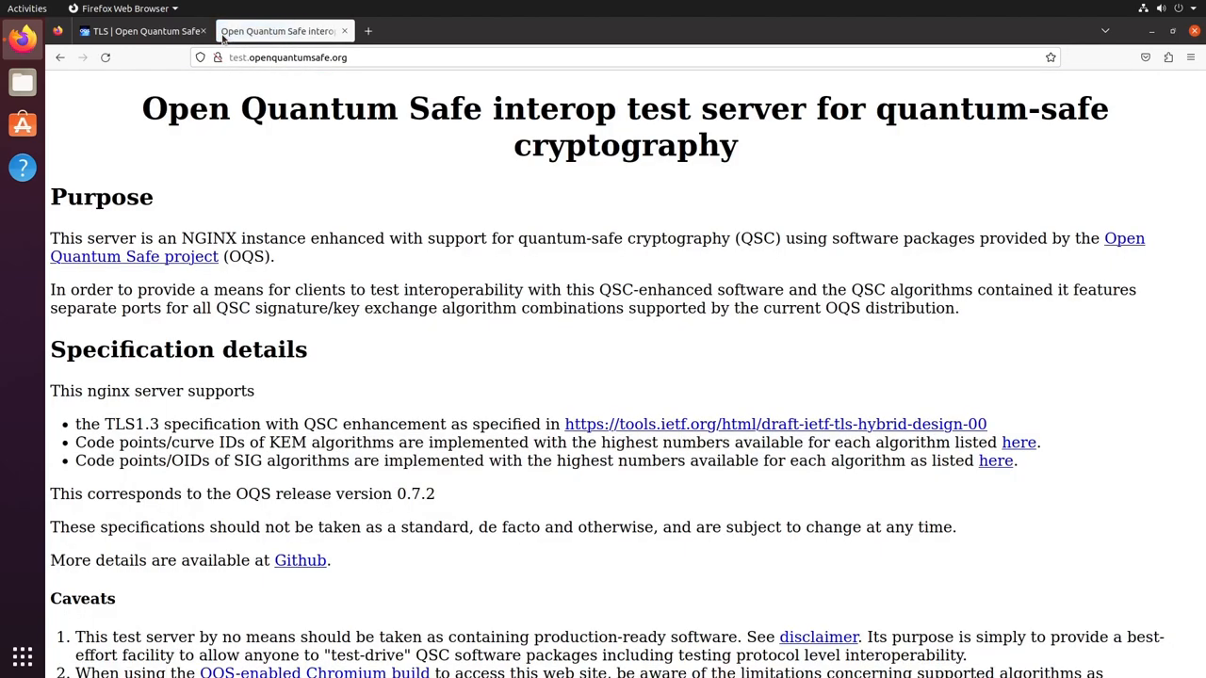
pyautogui.scroll(-3)
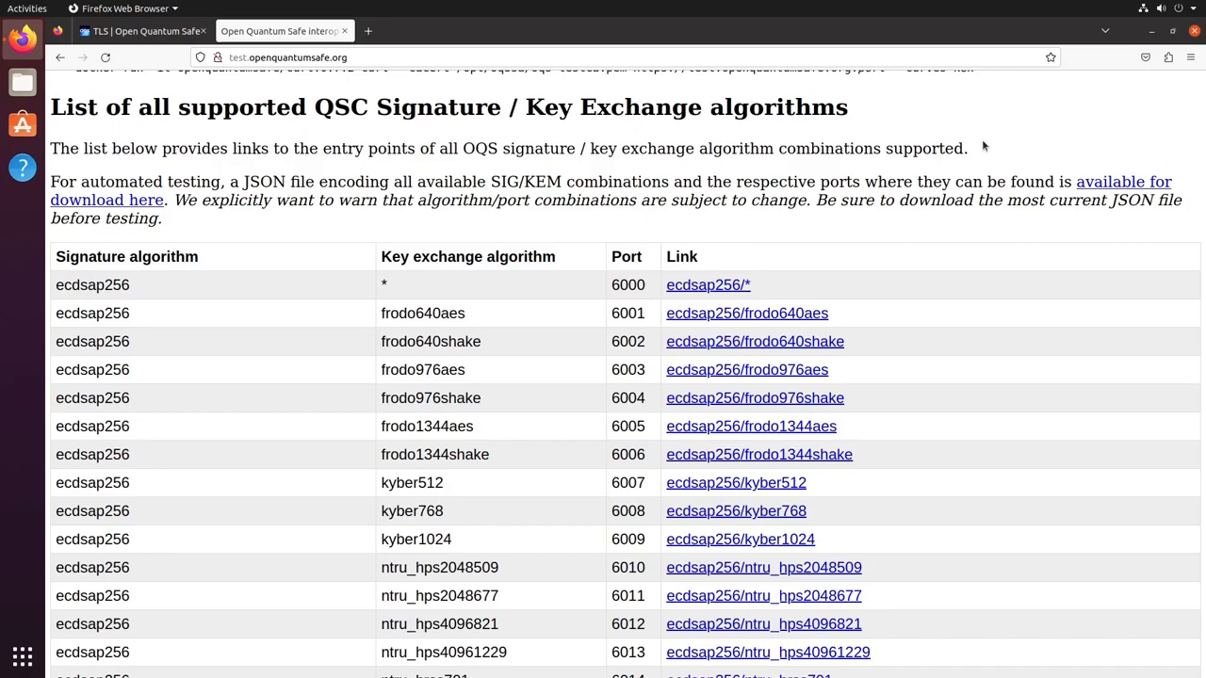
pyautogui.scroll(-3)
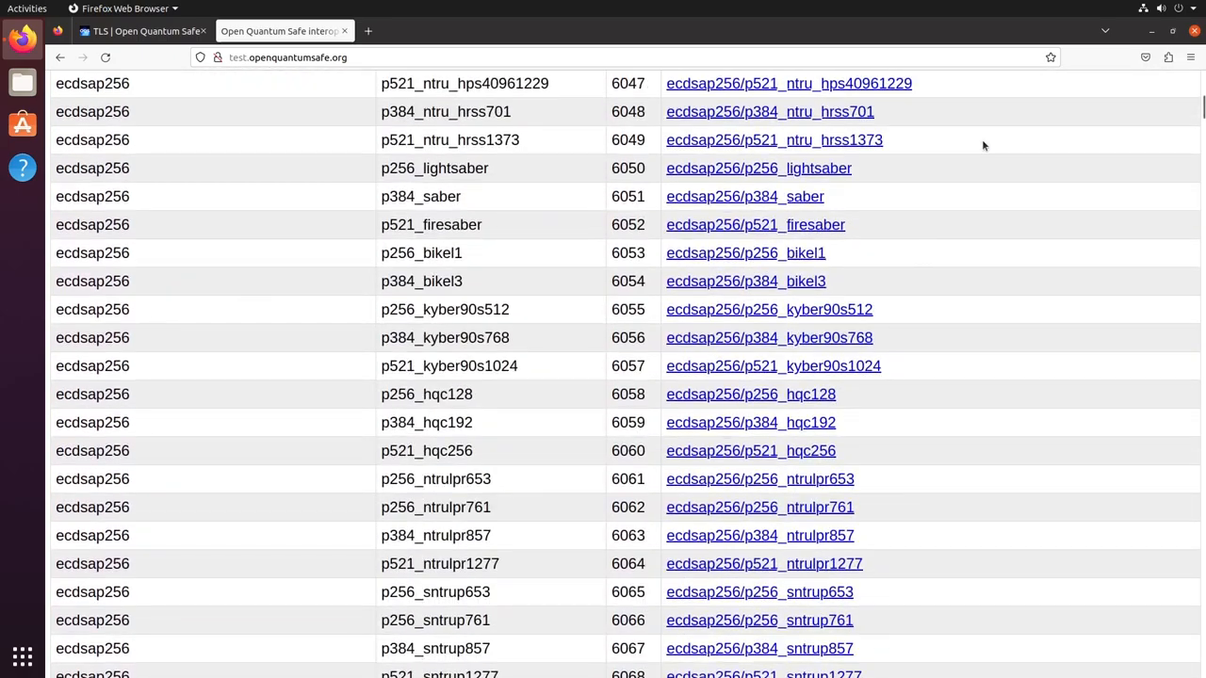
pyautogui.scroll(-3)
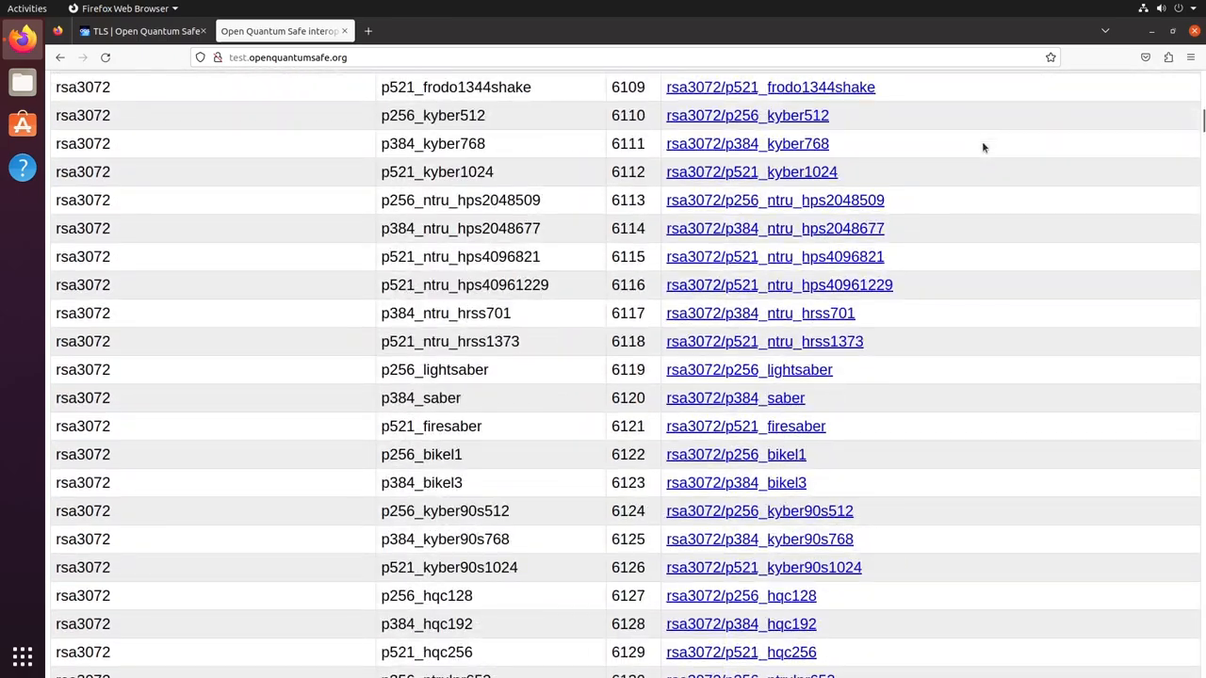
pyautogui.scroll(-3)
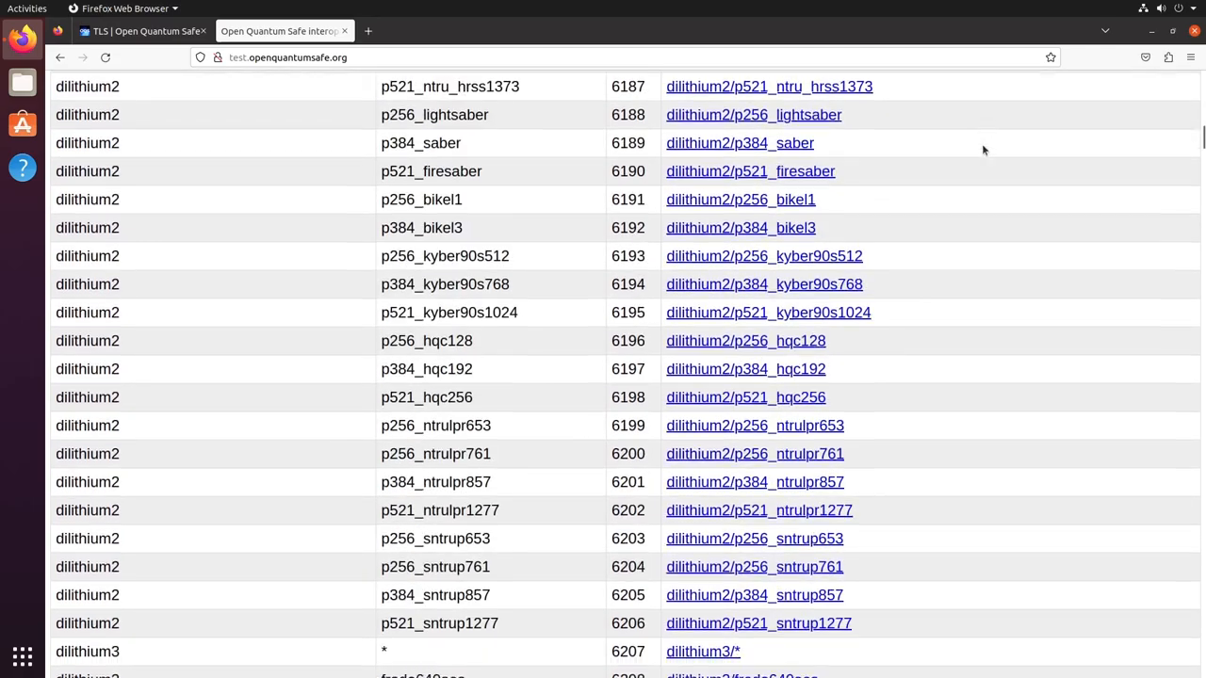
pyautogui.scroll(-3)
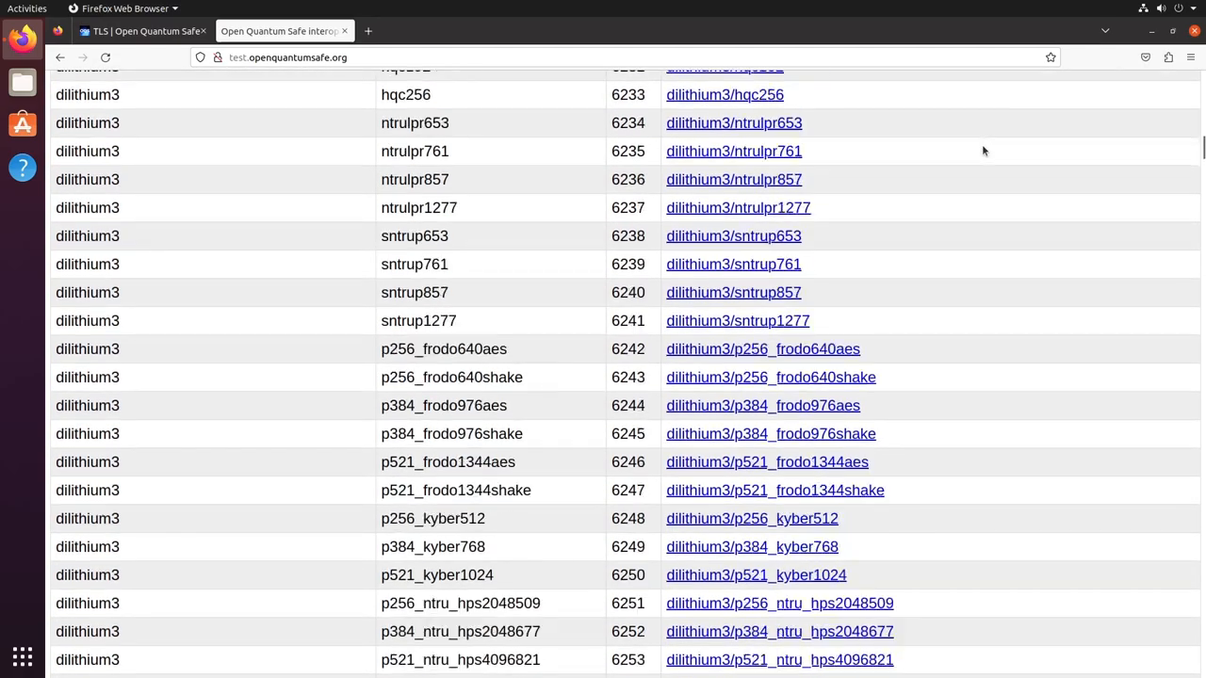
pyautogui.moveTo(895, 283)
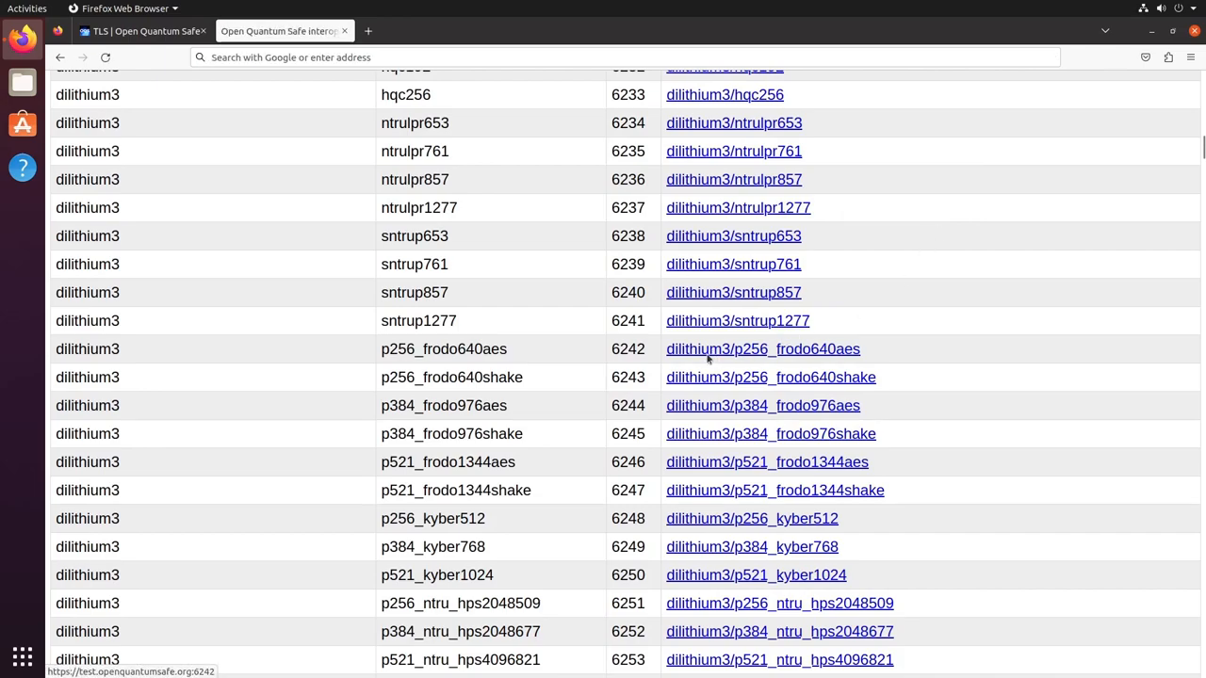
# Try the dilithium3/p256_frodo640aes port, which fails, and return to the TLS tab.
pyautogui.click(763, 348)
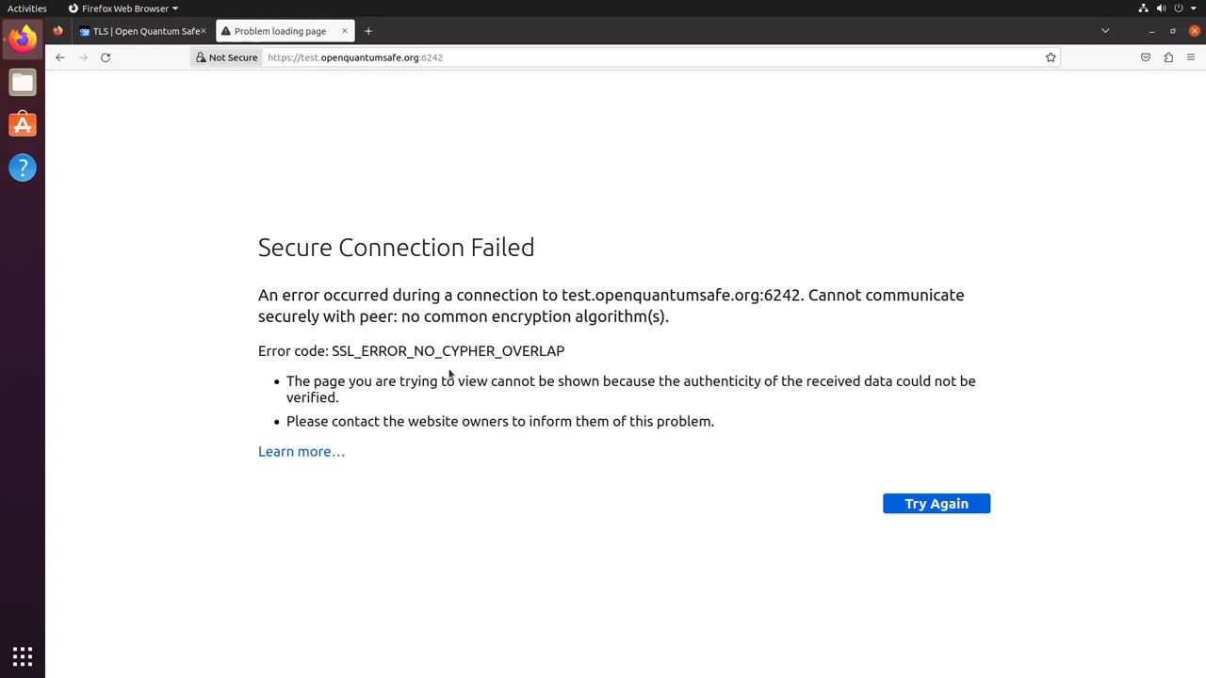
pyautogui.doubleClick(447, 350)
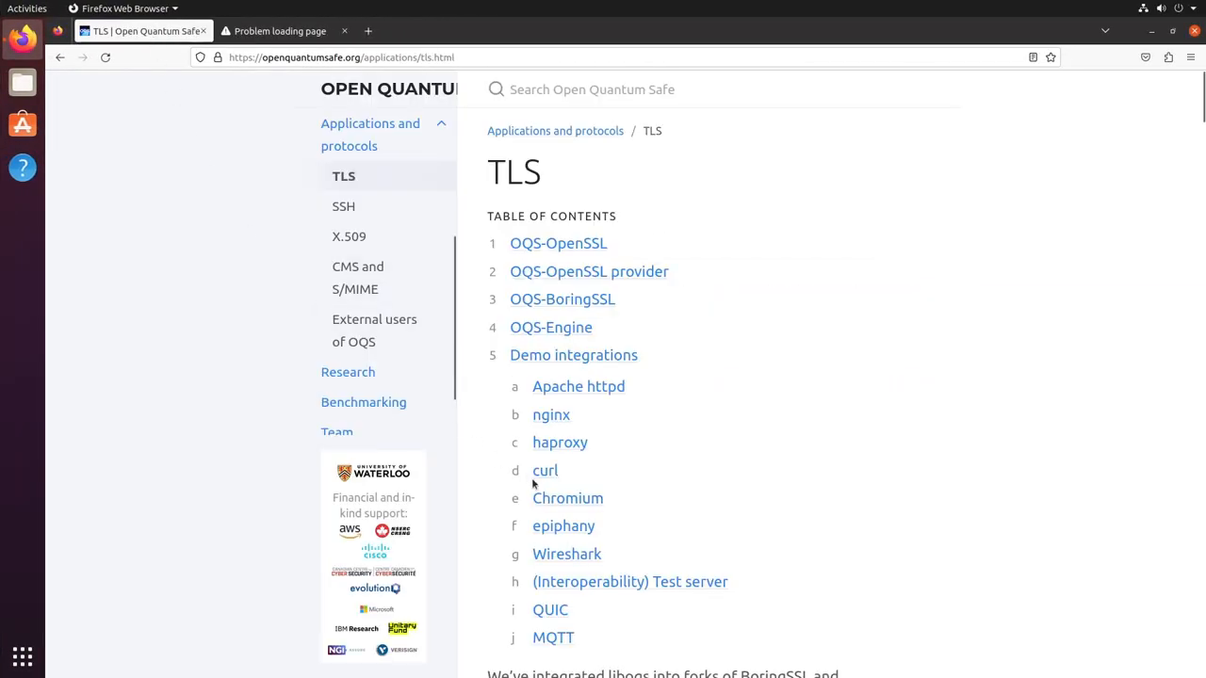
pyautogui.click(567, 498)
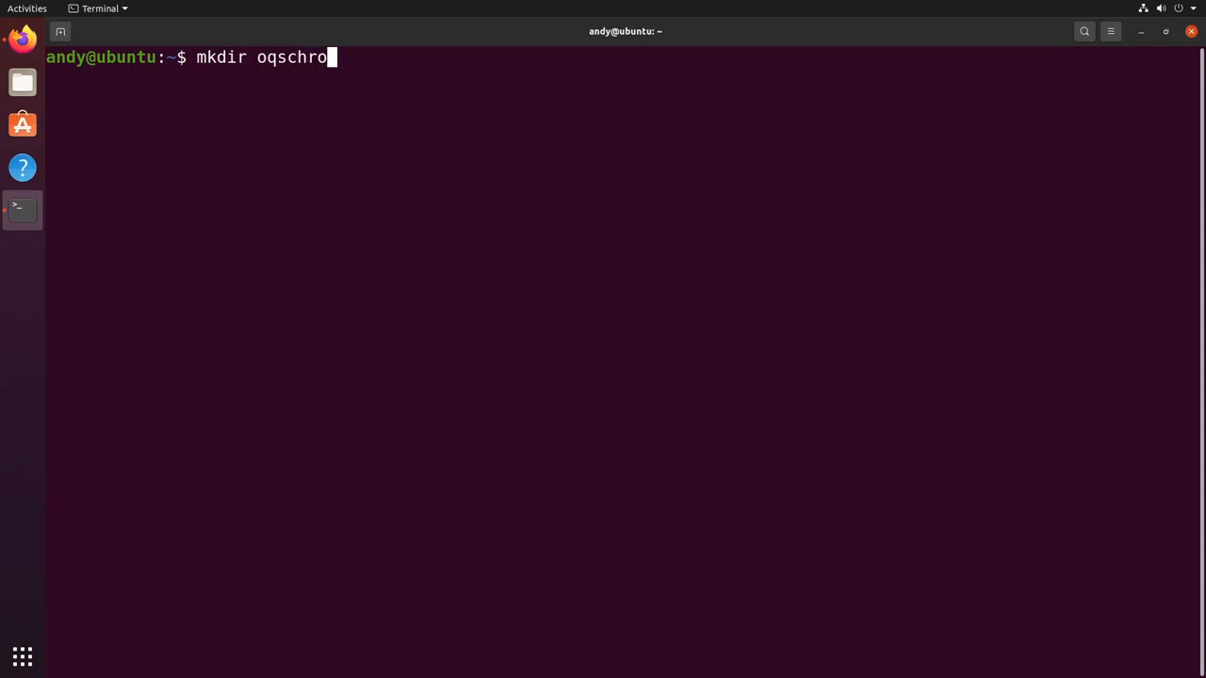
# Create the oqschrome folder, launch the OQS Chromium build and dismiss the API keys notice.
pyautogui.press('Return')
pyautogui.write('./chromee')
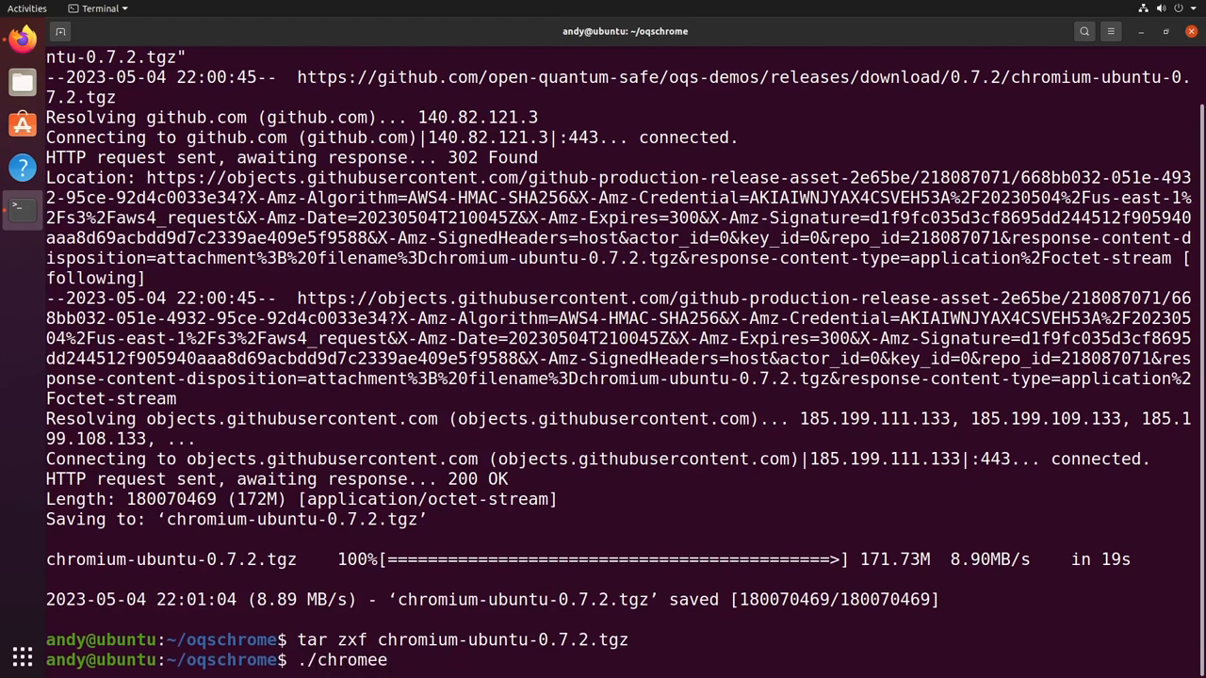
pyautogui.press('Return')
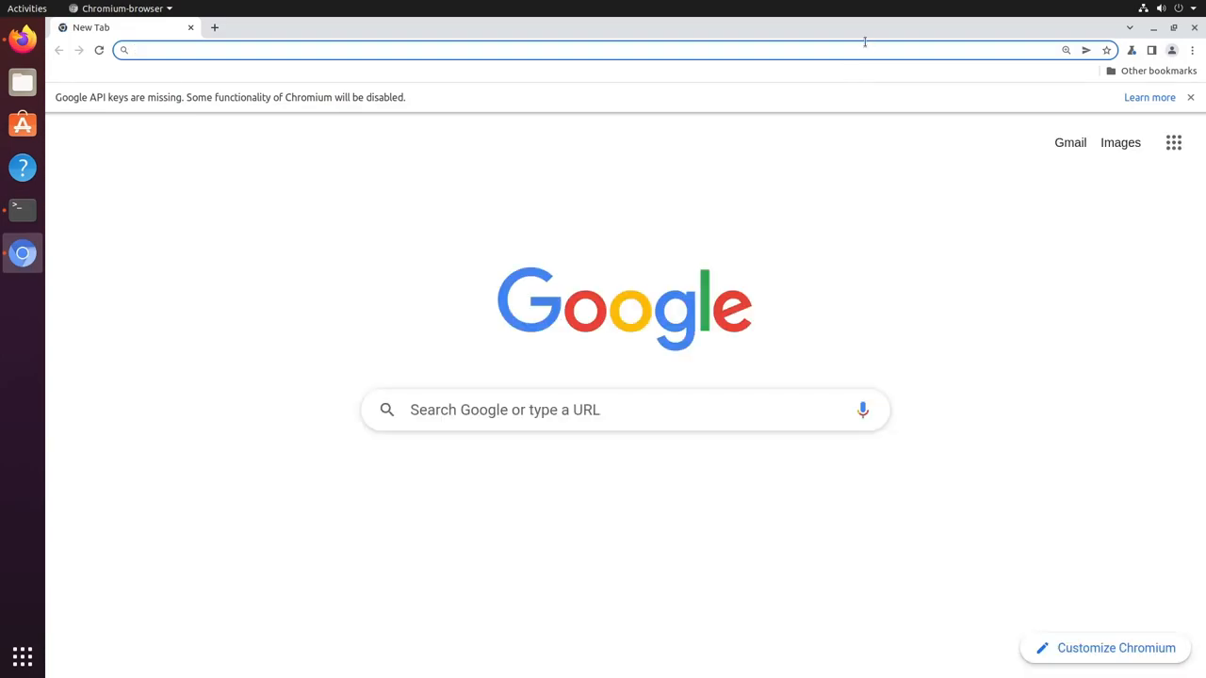
pyautogui.click(1190, 98)
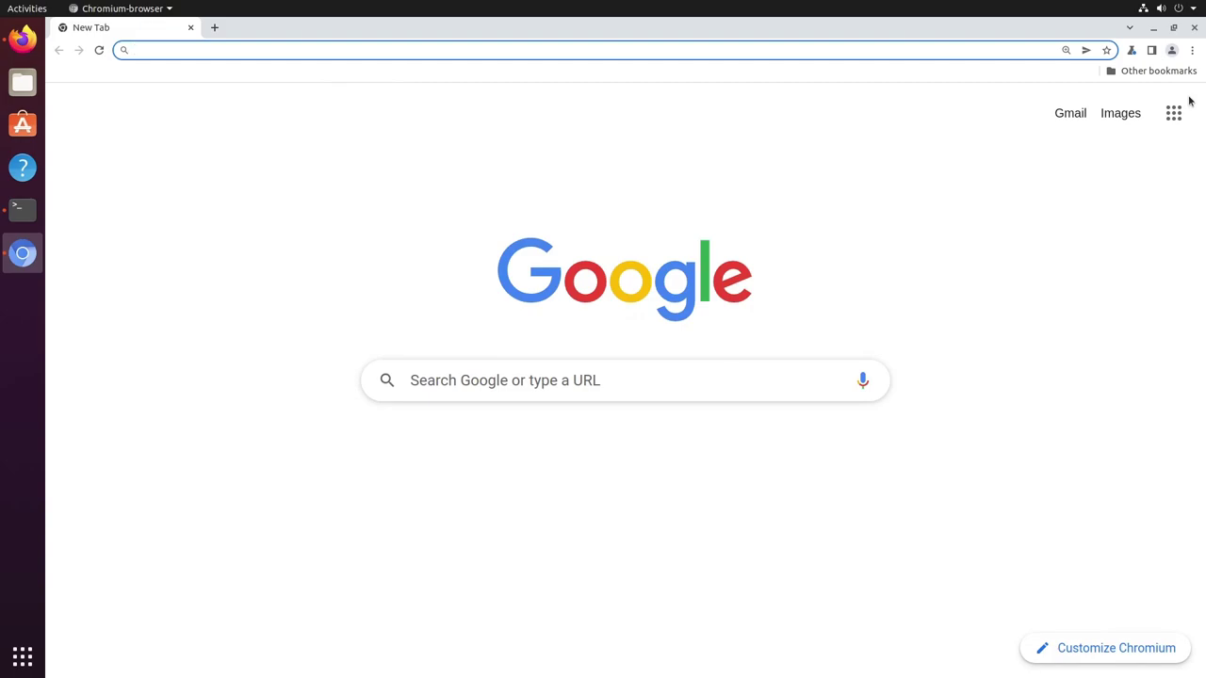
# Open test.openquantumsafe.org's dilithium3/p256_frodo640aes port and proceed past the certificate warning.
pyautogui.write('test.op')
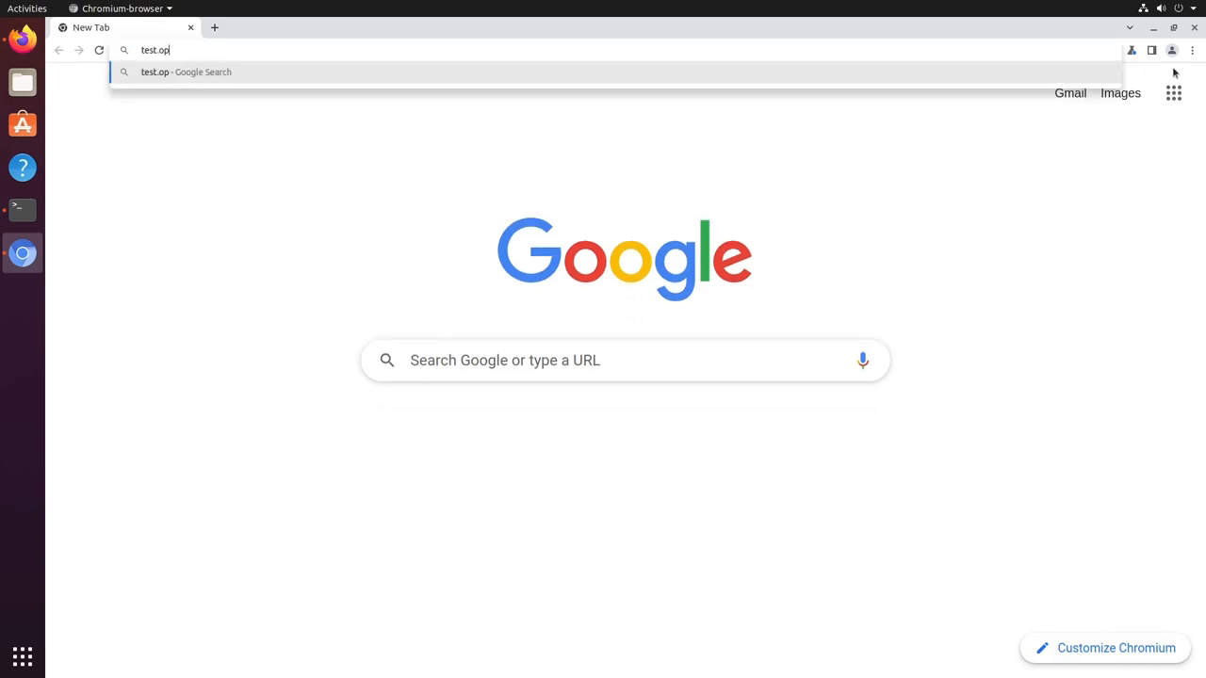
pyautogui.write('enquantumsafe.org')
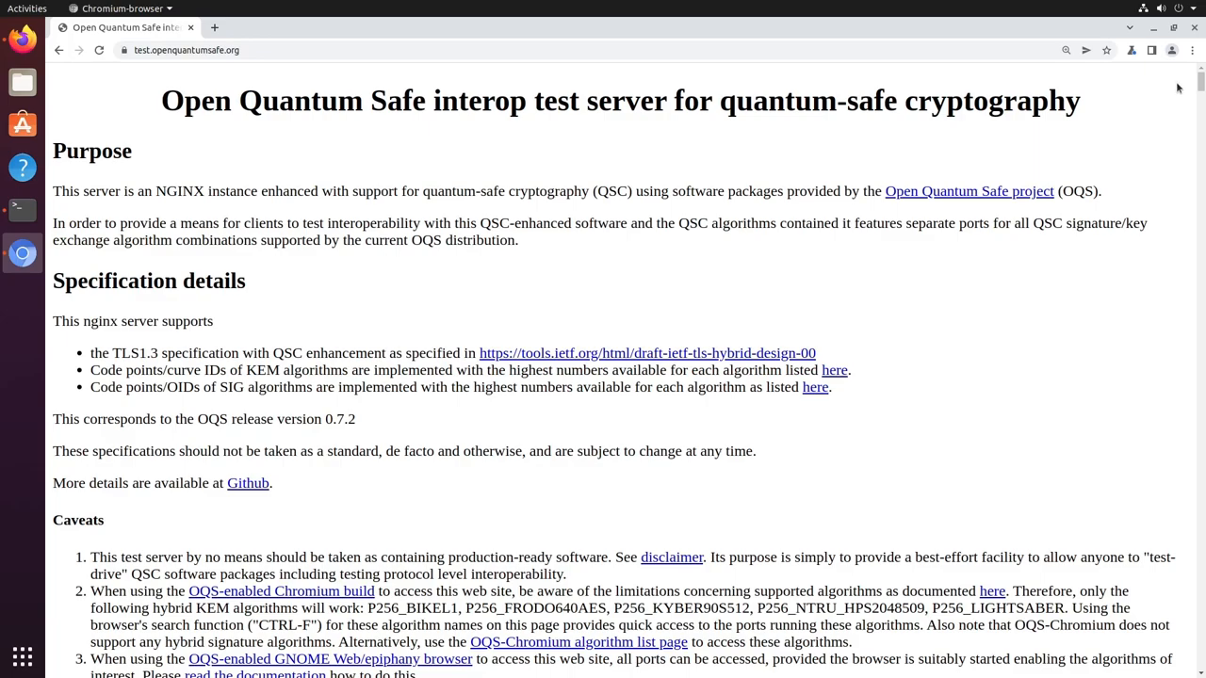
pyautogui.scroll(-3)
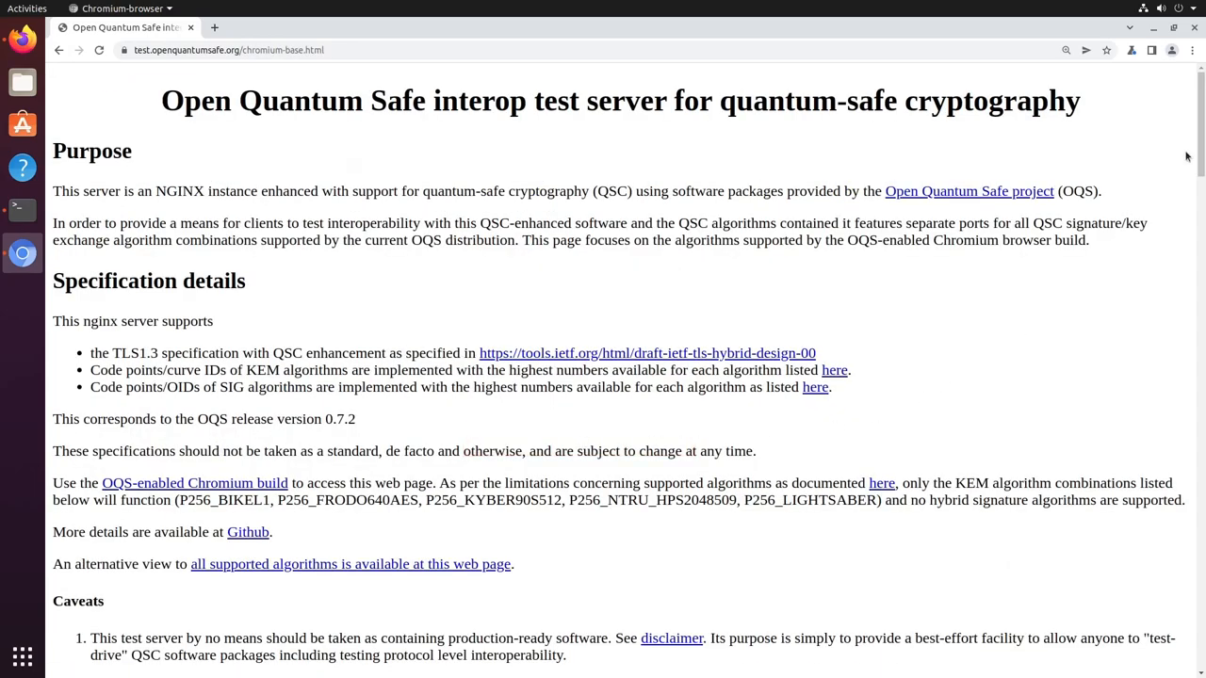
pyautogui.scroll(-3)
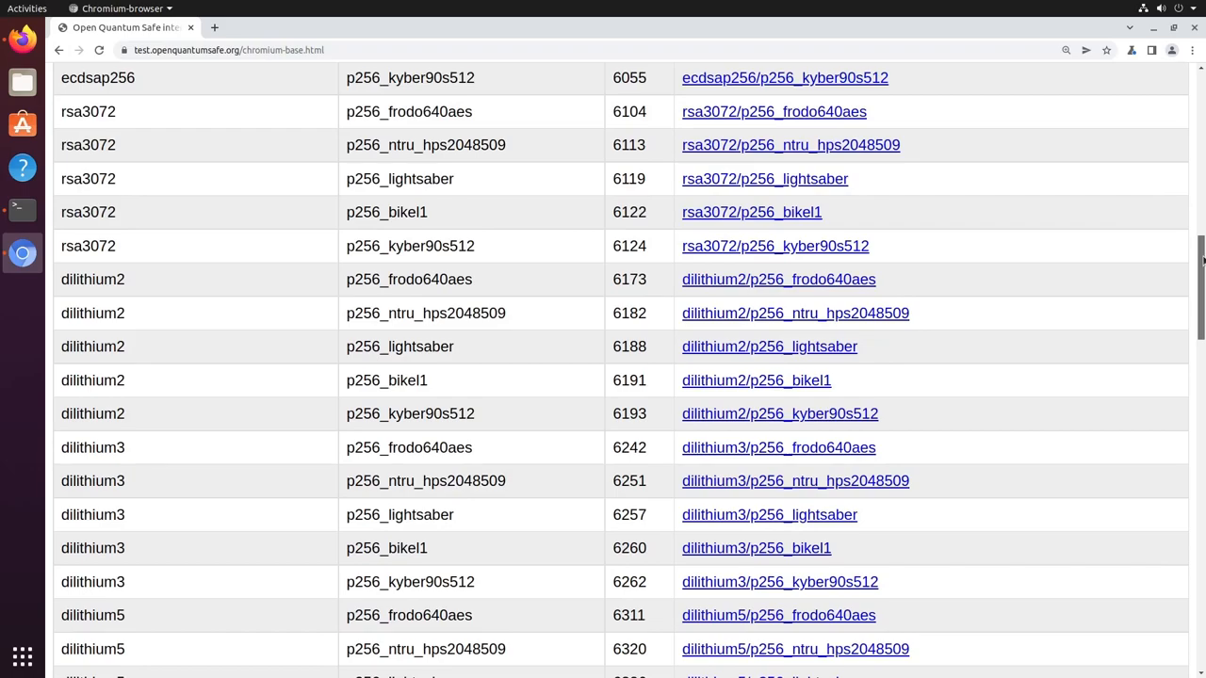
pyautogui.click(778, 448)
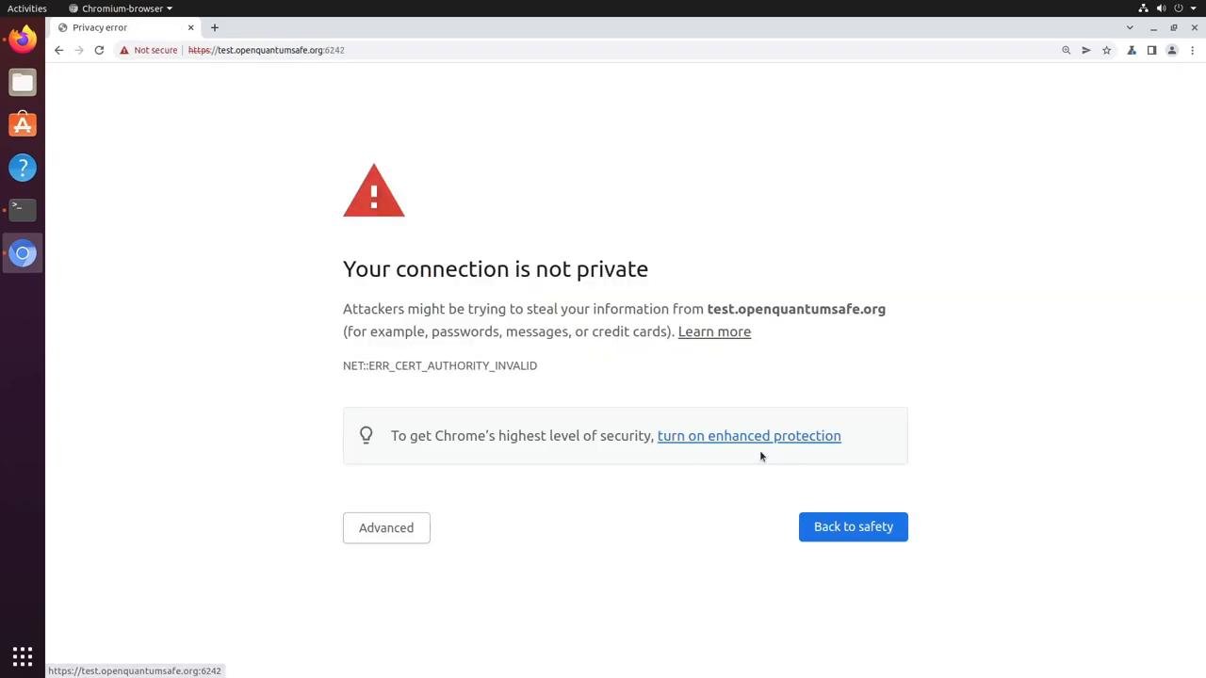
pyautogui.click(385, 528)
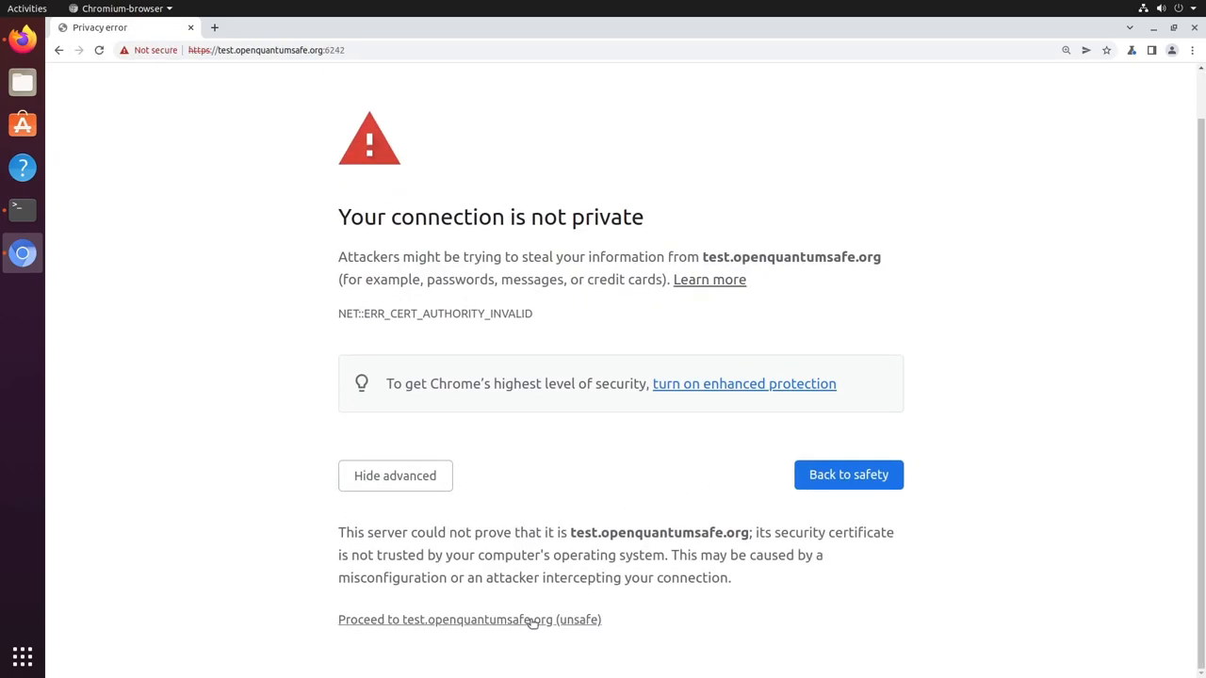
pyautogui.click(470, 619)
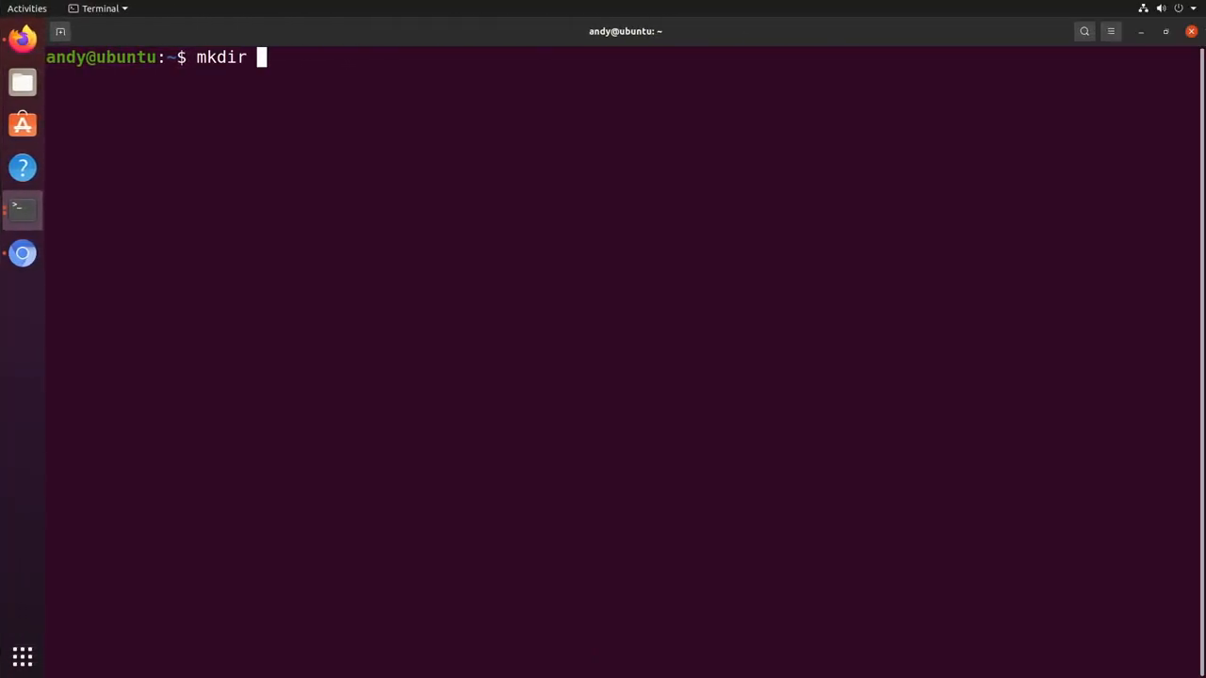
# Create server-pki and generate CA.crt "Andy's Post-Quantum CA" valid 365 days.
pyautogui.write('server-pki && cd server-pki')
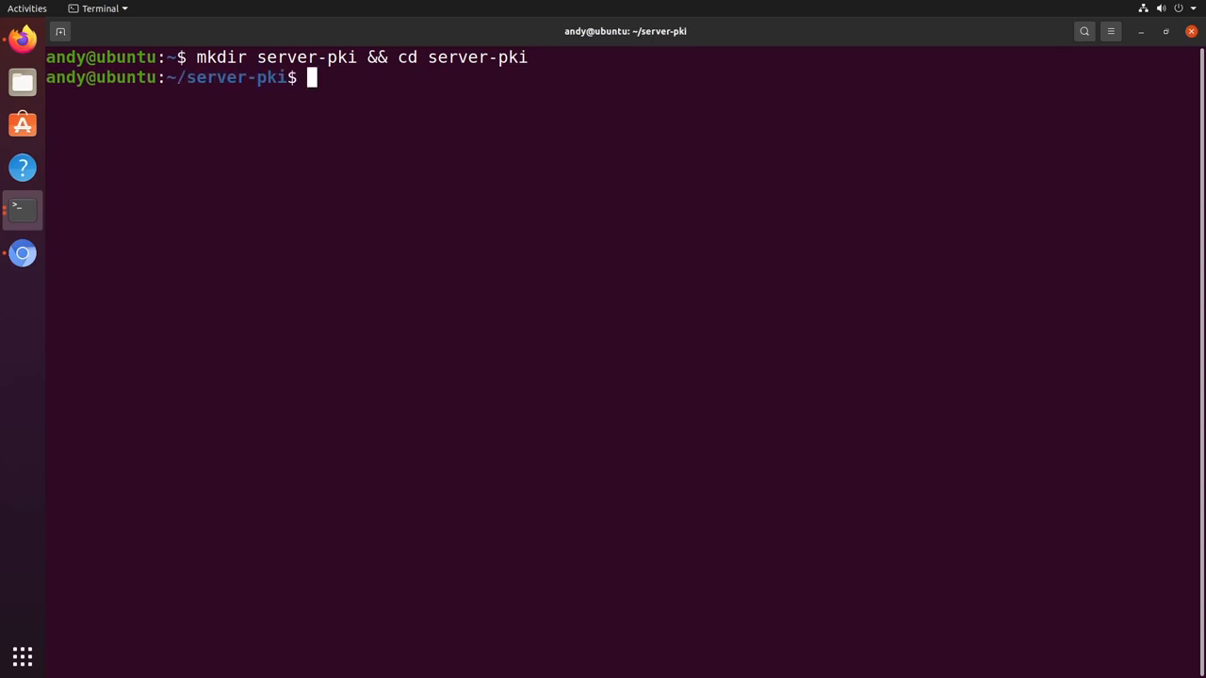
pyautogui.write('sudo do')
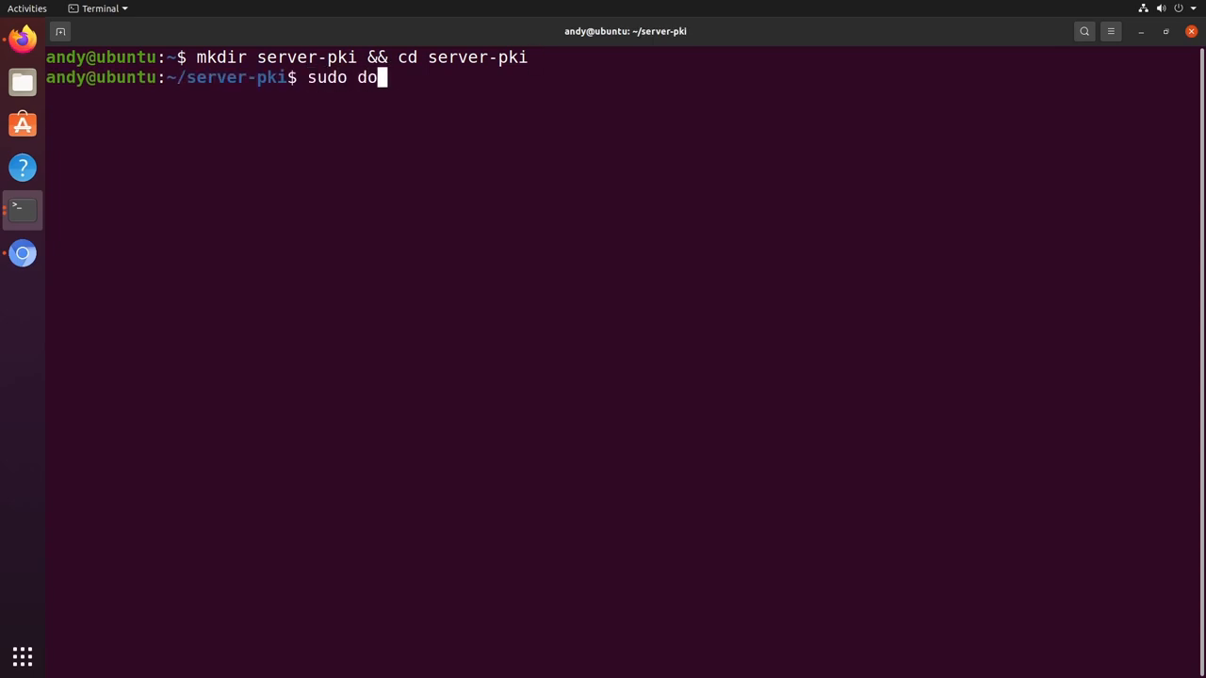
pyautogui.write('cker run -v `pwd`:/opt/tmp -it openquantumsafe/curl opens')
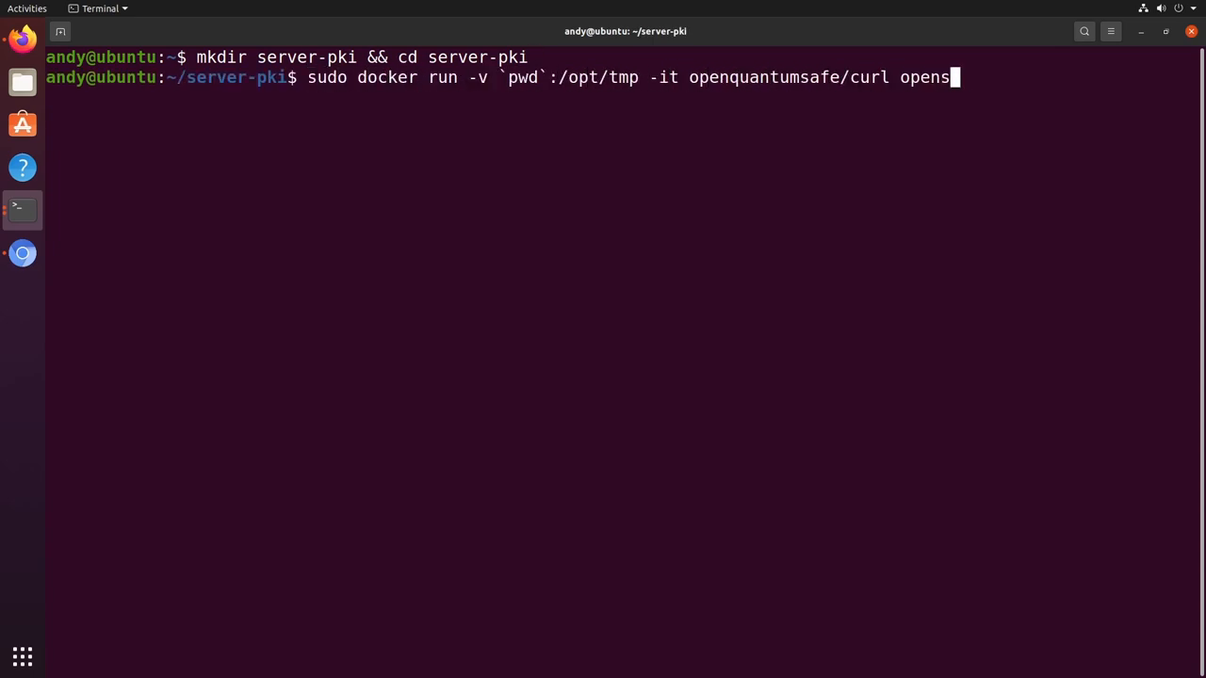
pyautogui.write('sl req -x509 -new -newkey rsa -keyout /opt/tmp/CA.key -out')
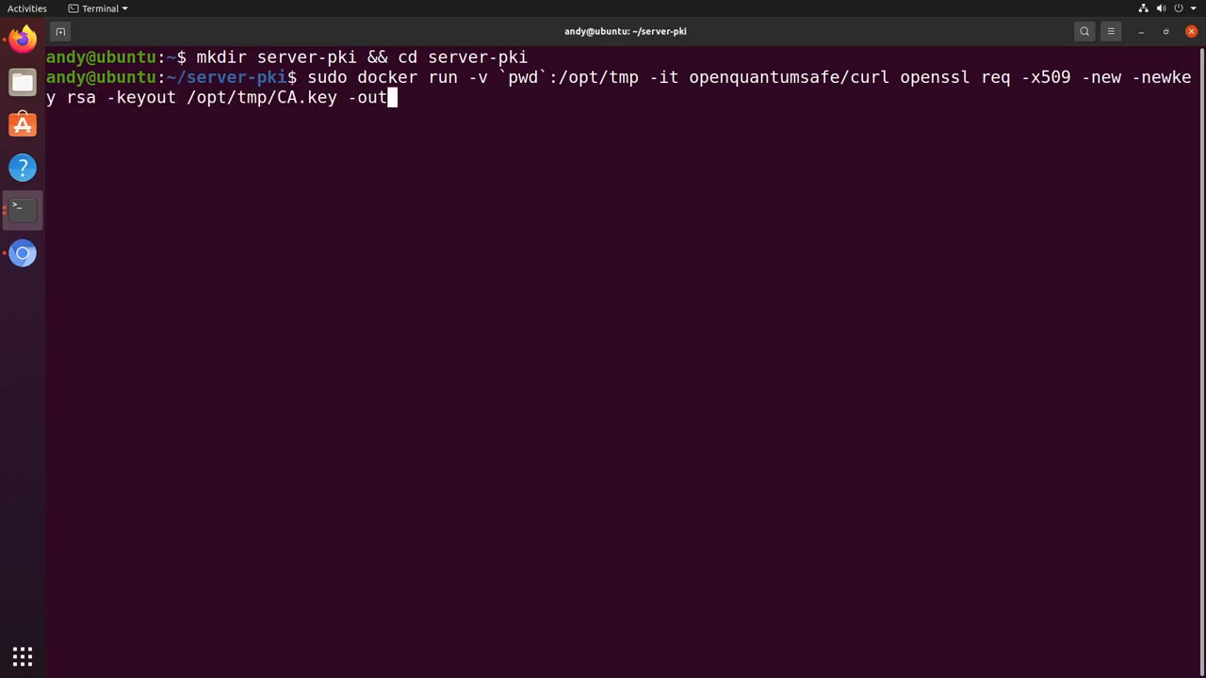
pyautogui.write('/opt/tmp/CA.crt -nodes -subj "/CN=Andy\'s Post-Quantum CA"')
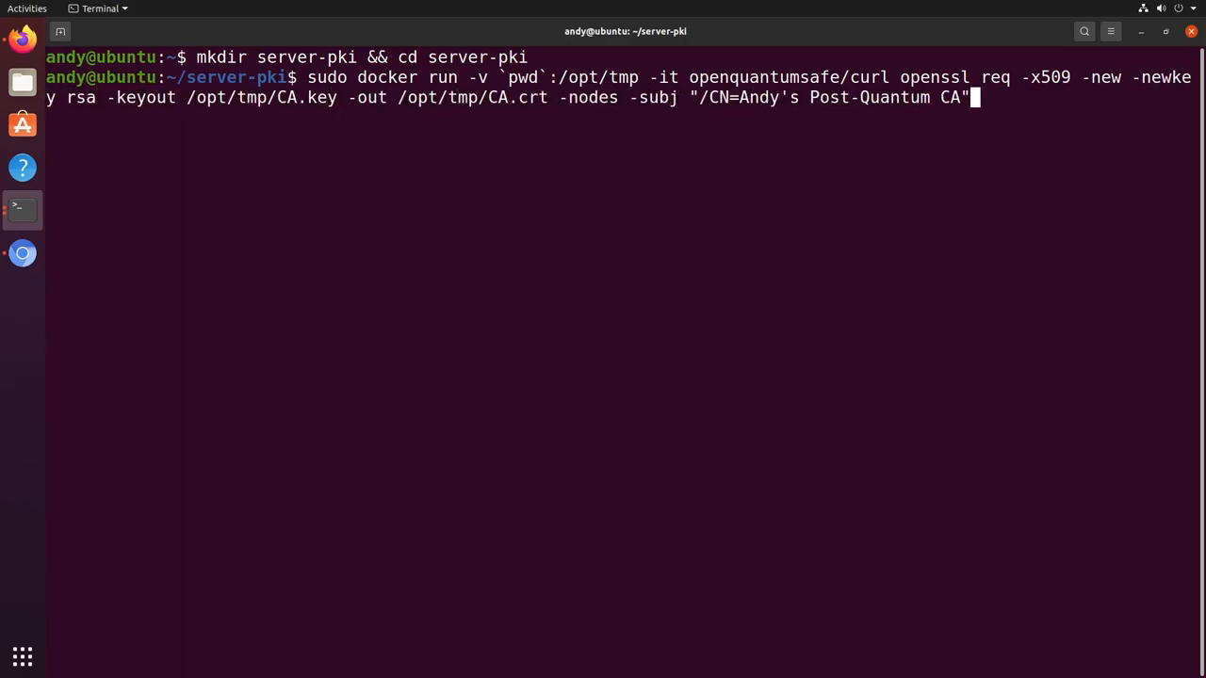
pyautogui.write('-days 365')
pyautogui.write('sudo docker run -v `pwd')
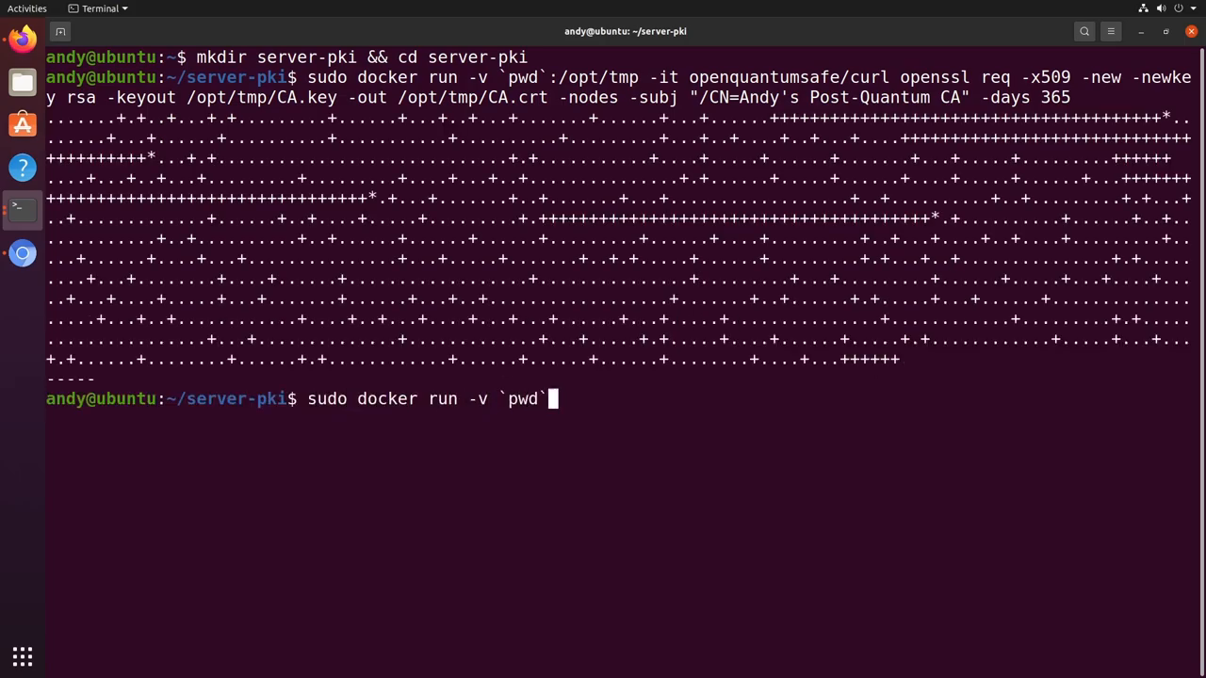
# Generate the Dilithium3 server key and CSR, then sign server.crt with the CA.
pyautogui.write(':/opt/tmp -it openquantumsafe/curl openssl req -new -newke')
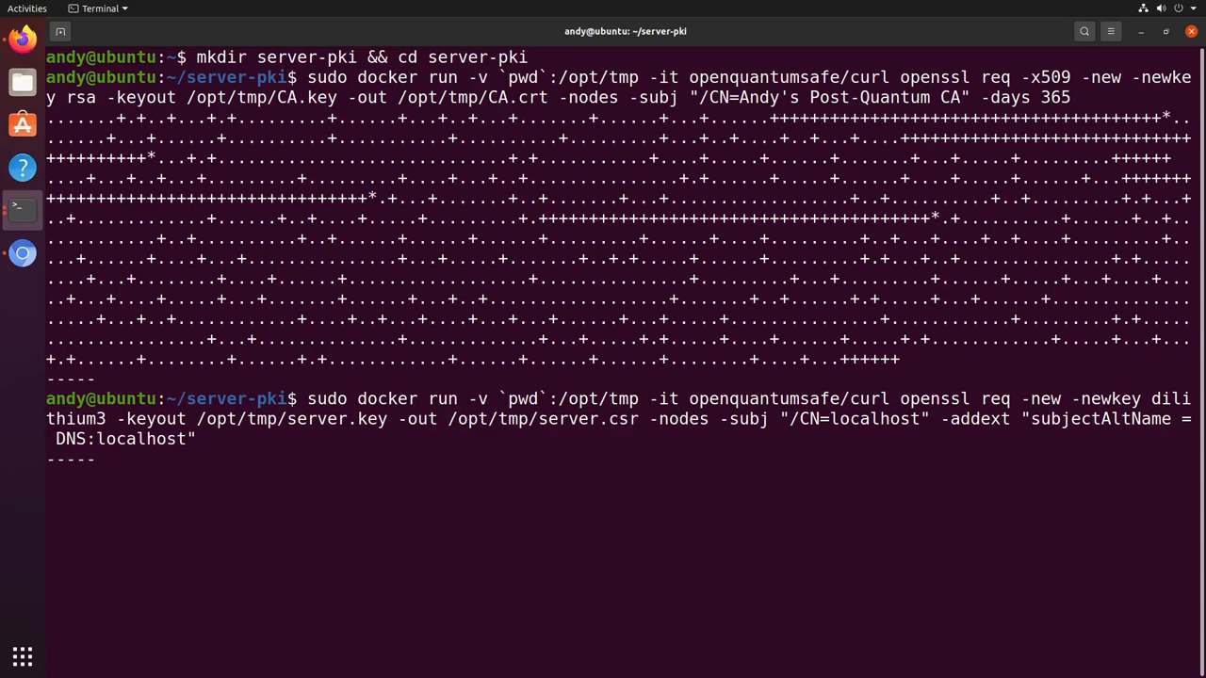
pyautogui.press('Return')
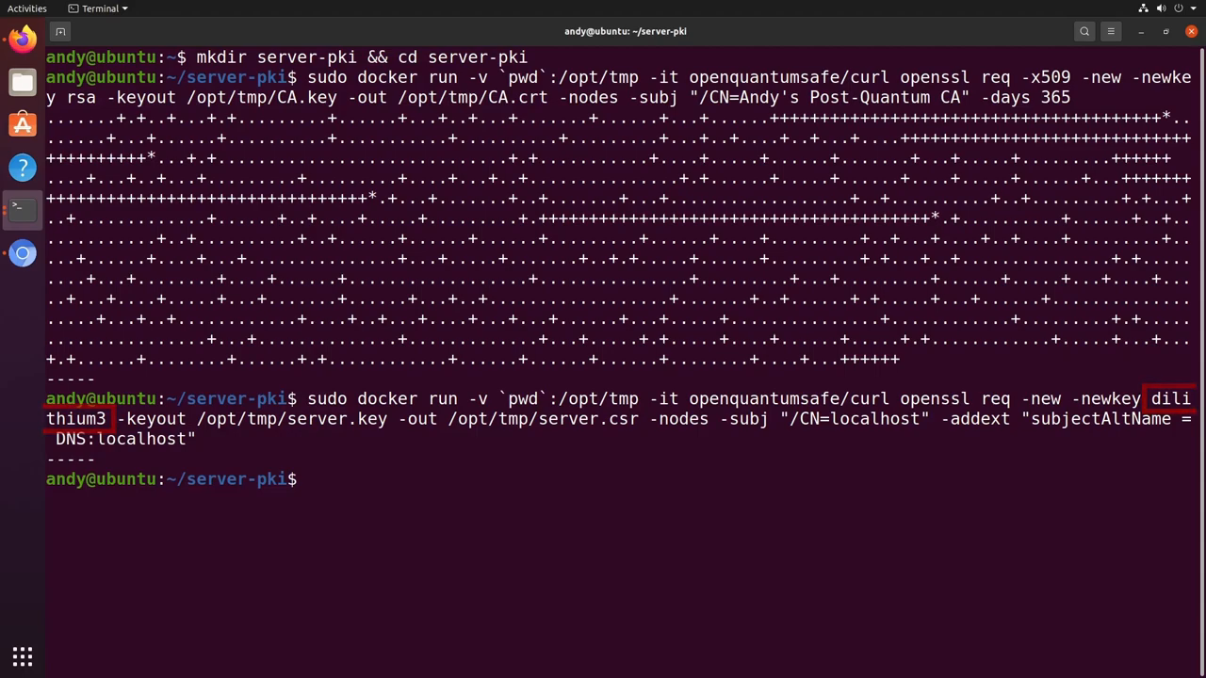
pyautogui.write('sudo docker run -v `pwd`:/opt/tmp -it openquantumsafe/curl openssl x')
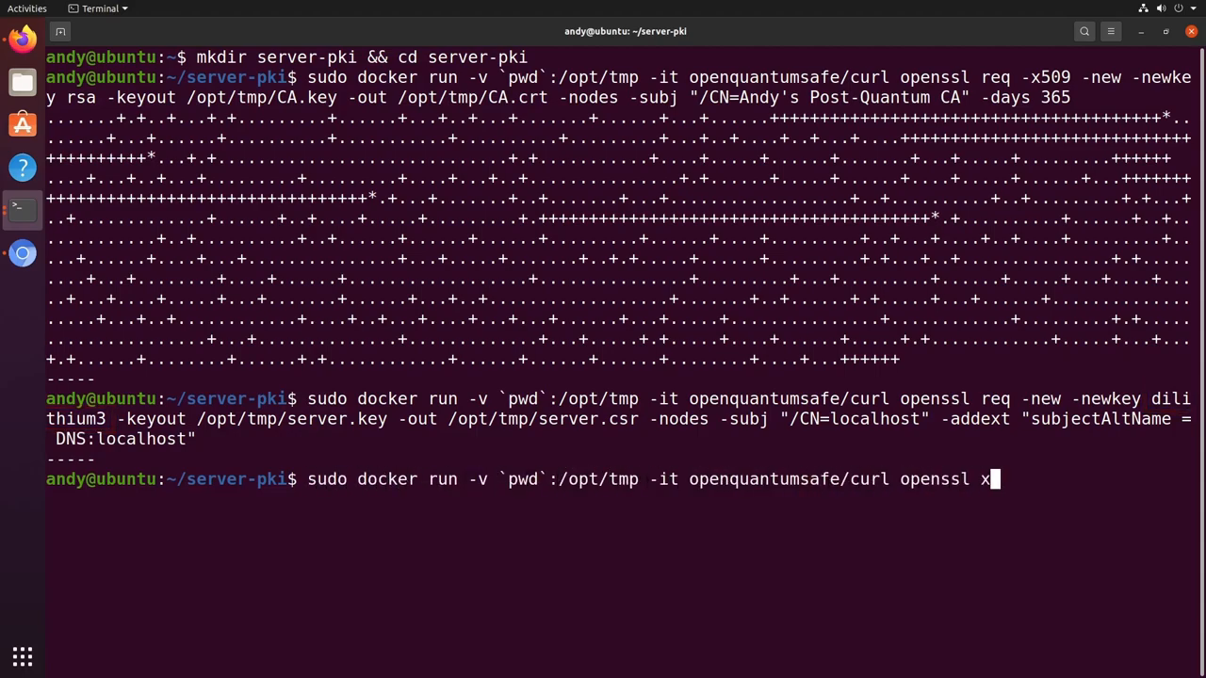
pyautogui.write('509 -req -in /opt/tmp/server.csr -out /opt/tmp/server.crt -CA /opt/tmp/CA.crt -CAkey /opt/tmp/CA.key -CAcreateserial -days 365 -copy_extensions copy')
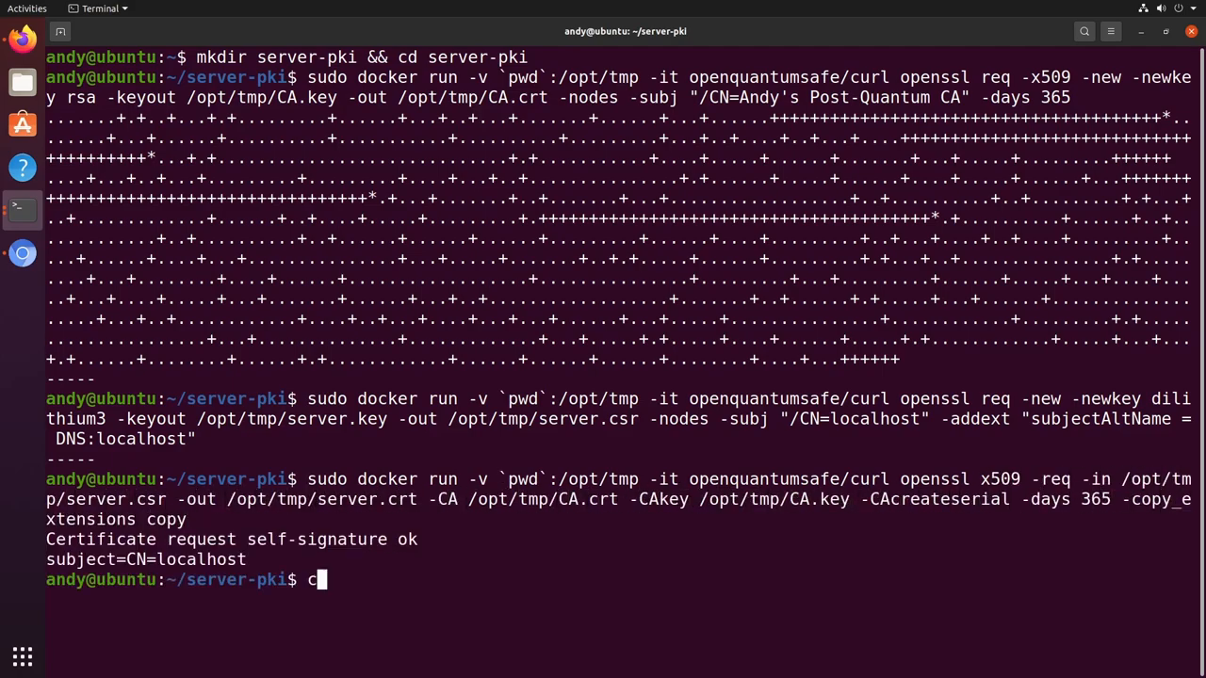
pyautogui.write('d ..')
pyautogui.write('mkdir server-conf && cd server-conf')
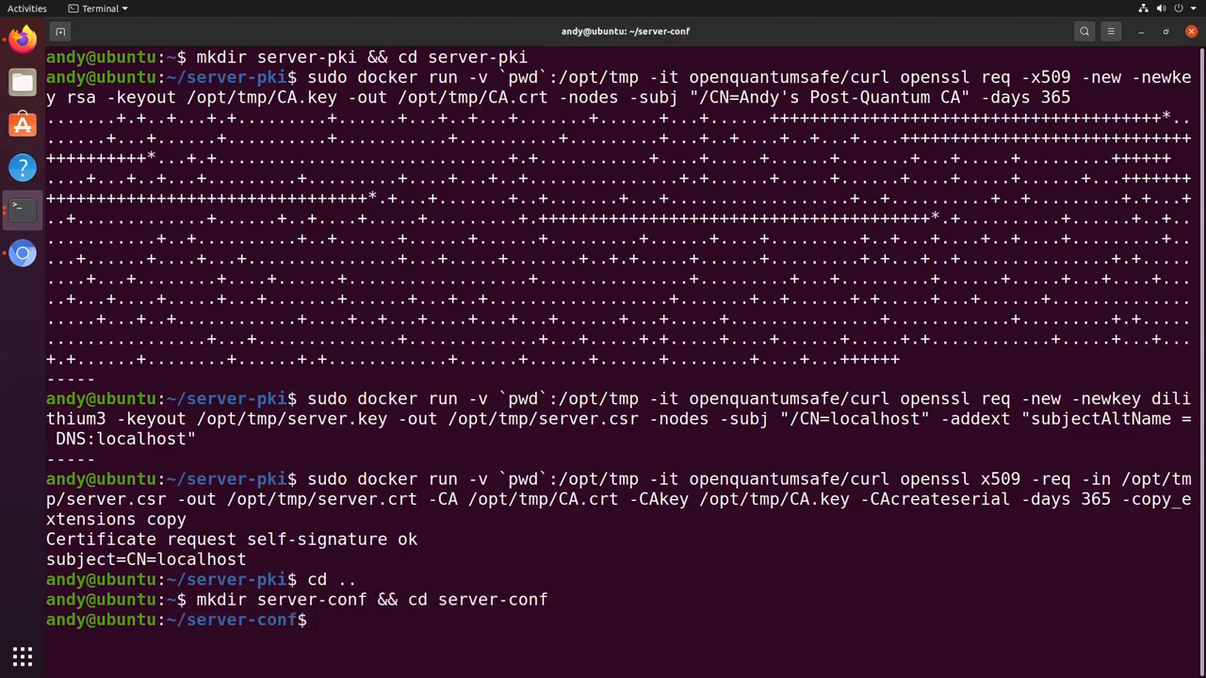
# Save nginx's default config to nginx.conf and add ssl_ecdh_curve p256_kyber90s512 in nano.
pyautogui.write('sudo docker run -it openquantumsafe/nginx cat /opt/nginx/nginx-conf/nginx.conf > nginx.conf')
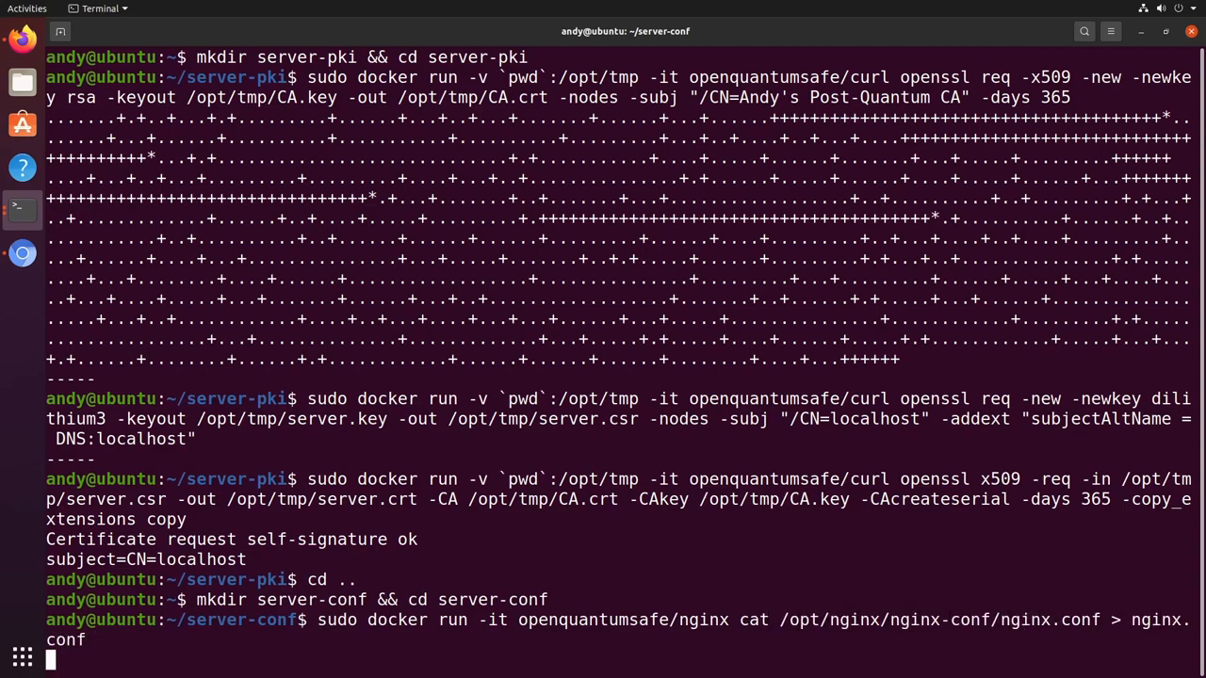
pyautogui.press('Return')
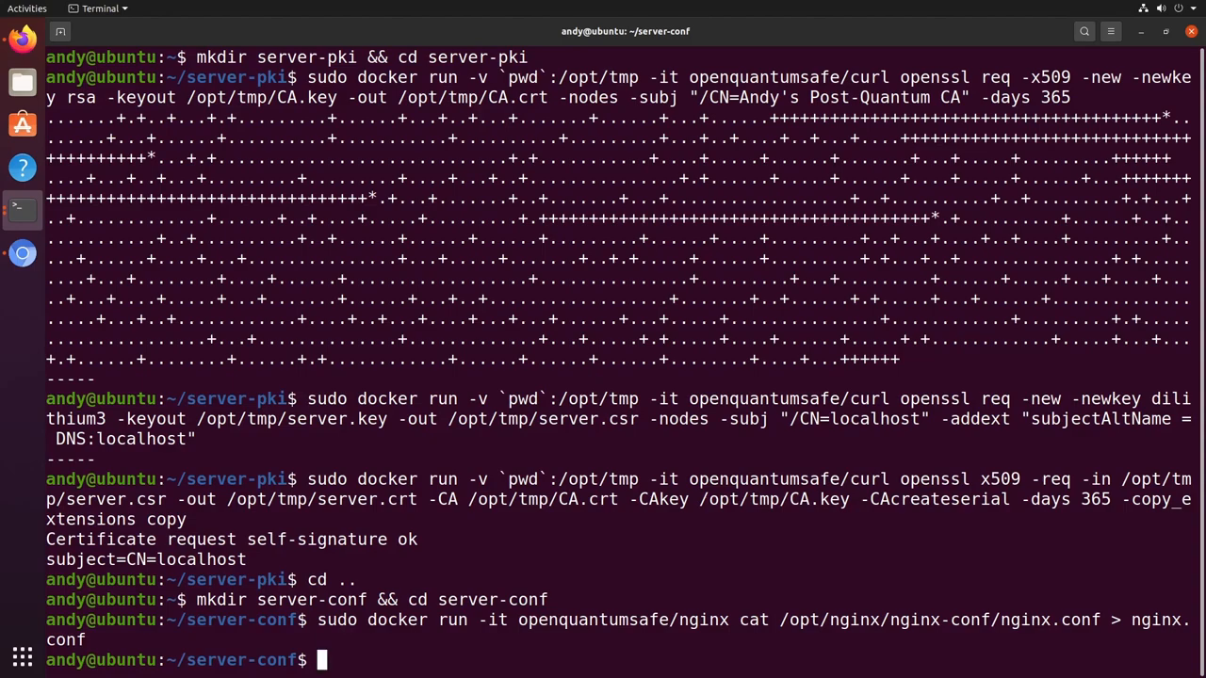
pyautogui.write('sudo nan')
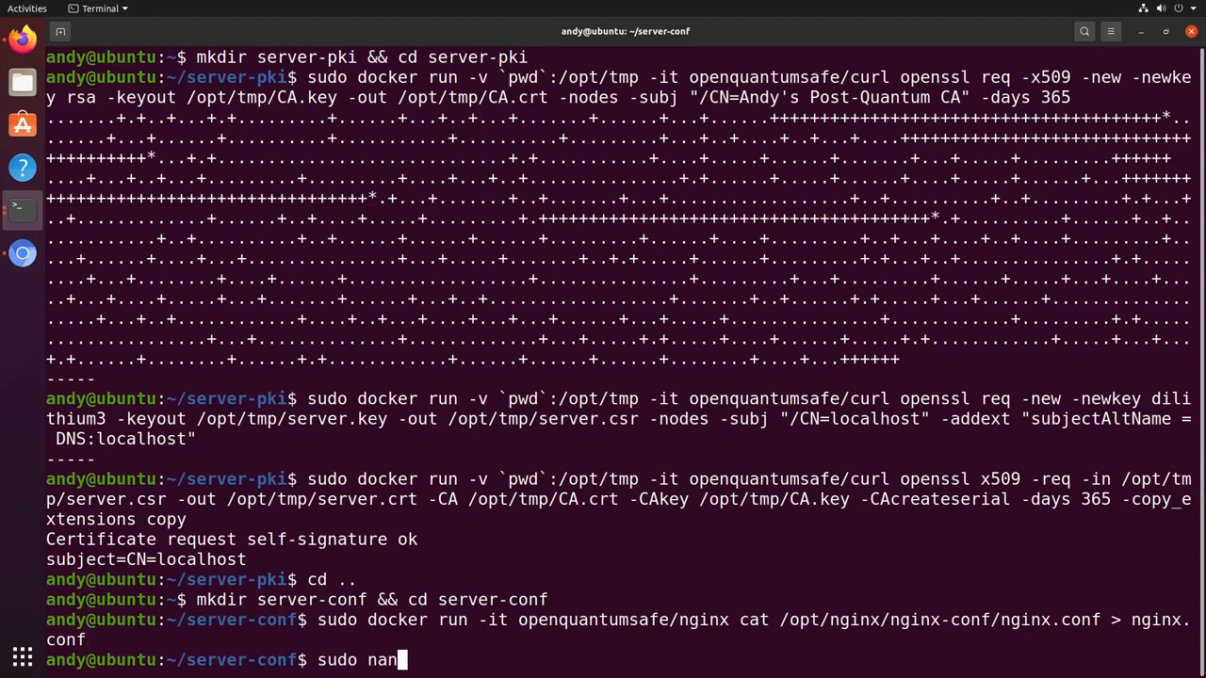
pyautogui.press('Return')
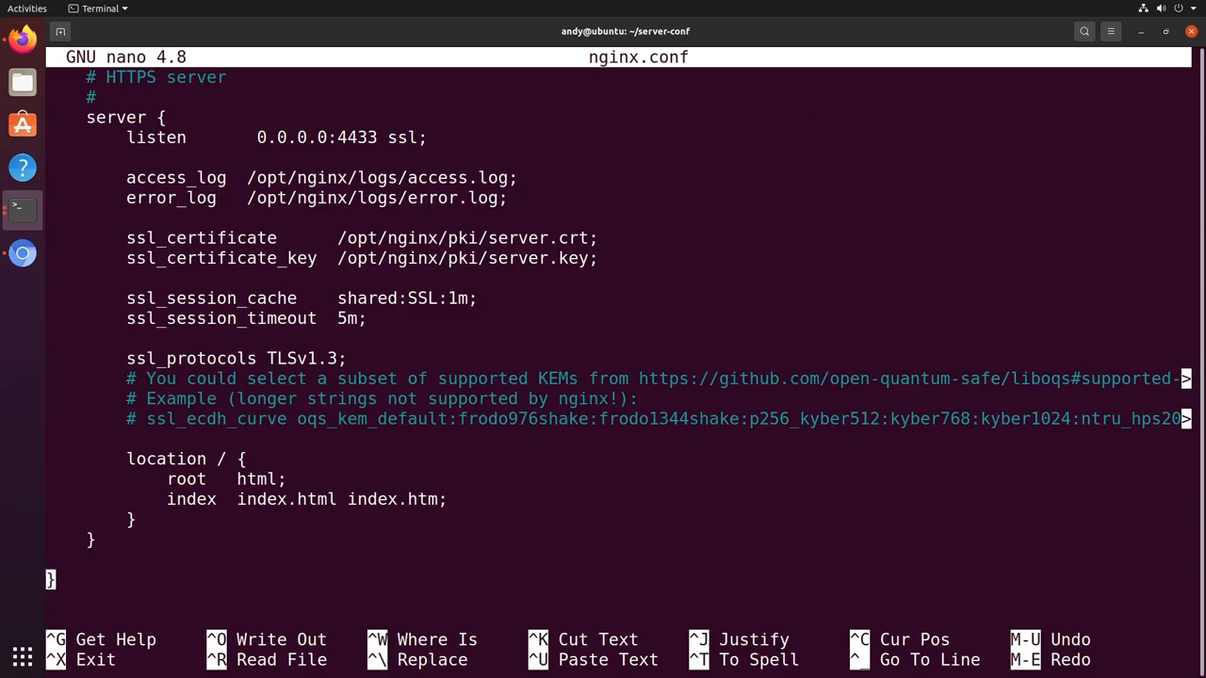
pyautogui.write('s')
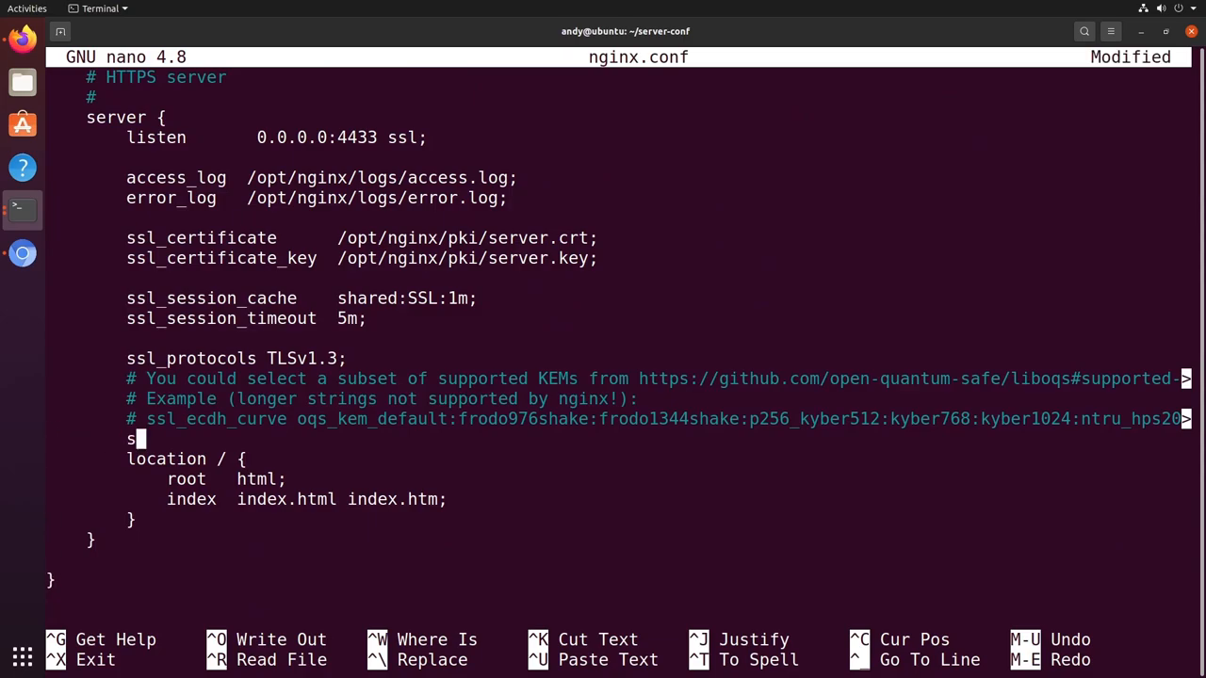
pyautogui.write('sl_ecdh_curve p256_kyber')
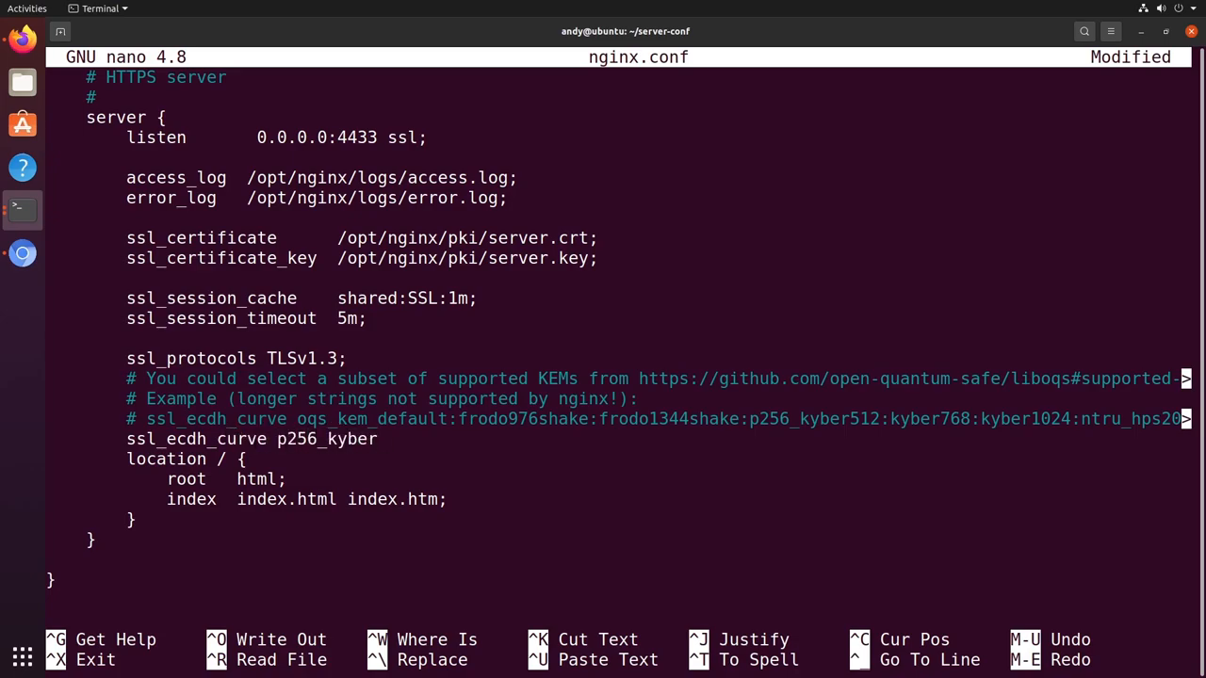
pyautogui.write('90s512')
pyautogui.write('sudo docker run --rm -p 4433:4433 -v `pwd`/server-pki:/opt/nginx/pki -v `pwd`/serv')
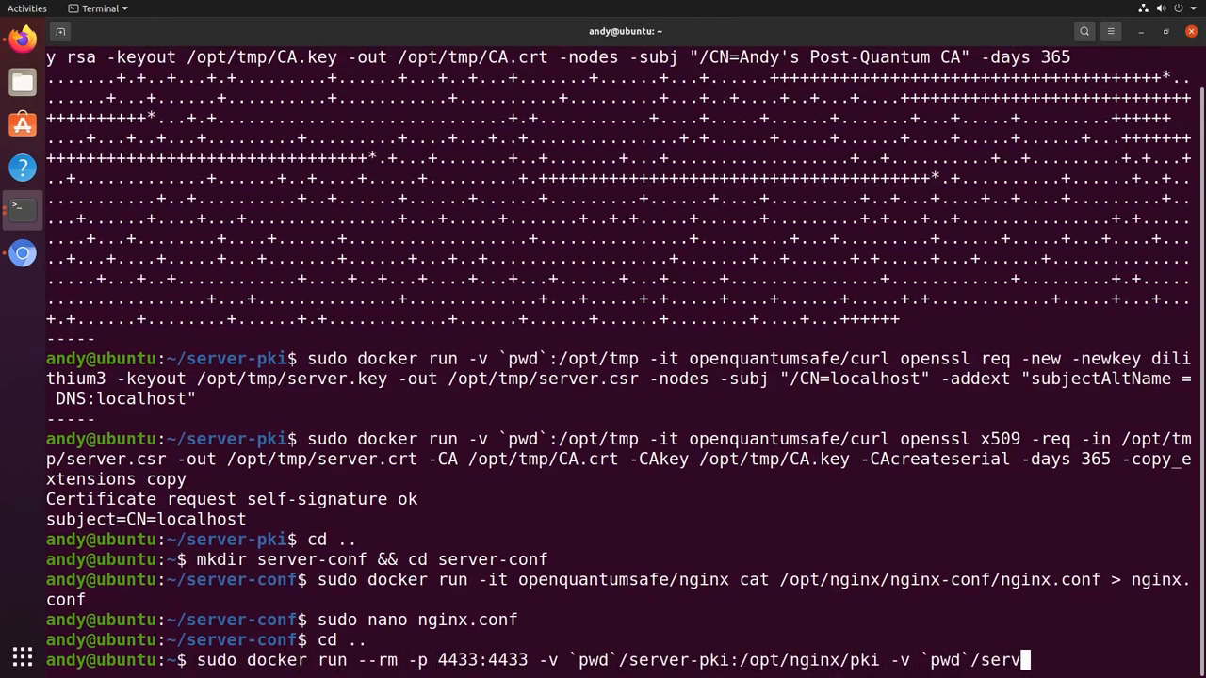
# Run the openquantumsafe/nginx container on port 4433 with server-pki and server-conf mounted.
pyautogui.write('er-conf:/opt/nginx/nginx-conf openquantumsafe/nginx')
pyautogui.press('Return')
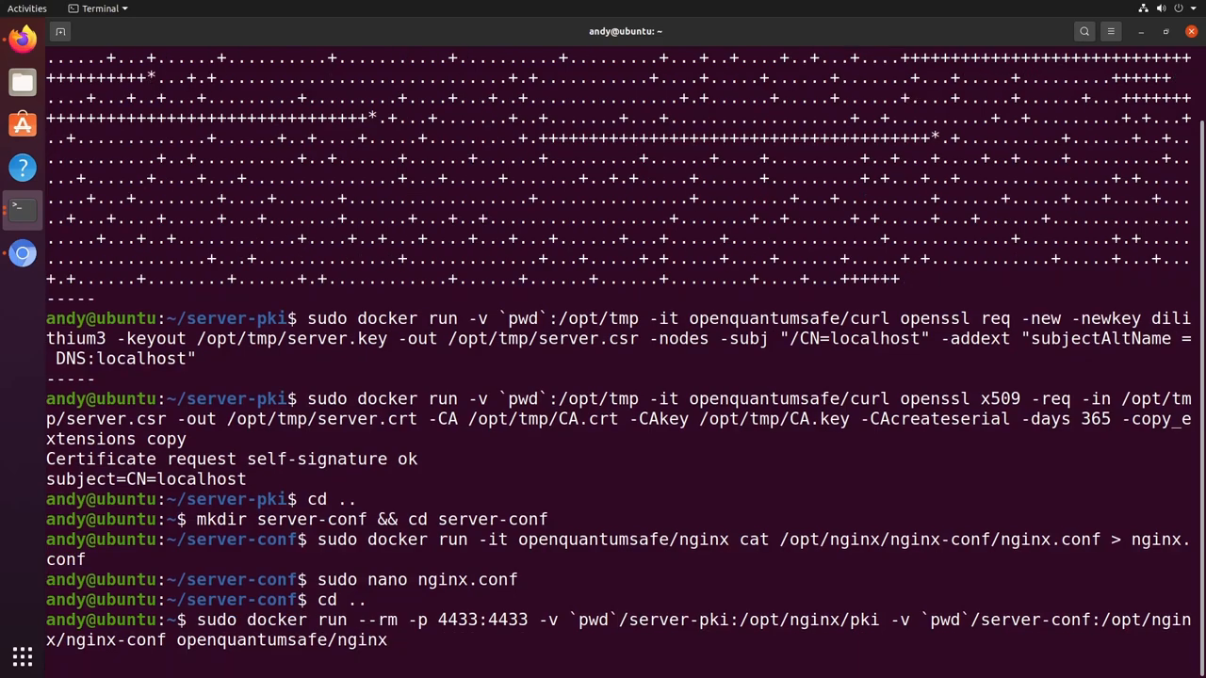
pyautogui.press('Return')
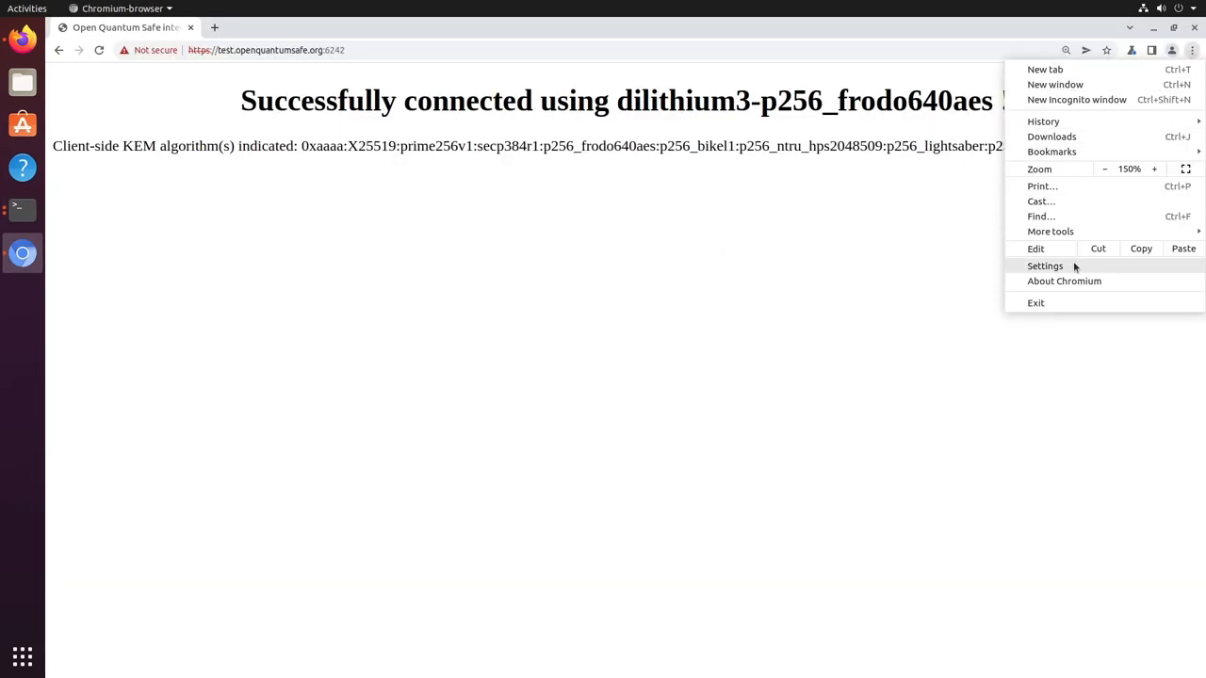
pyautogui.click(1044, 266)
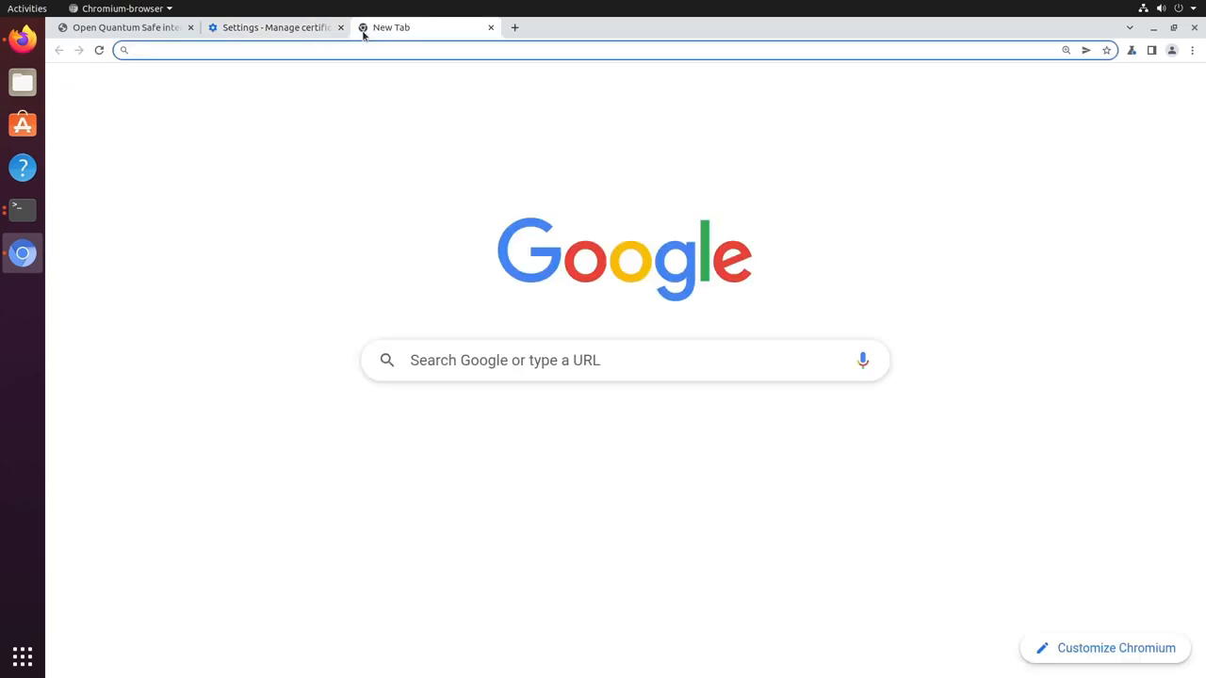
pyautogui.write('https://localhost:4433')
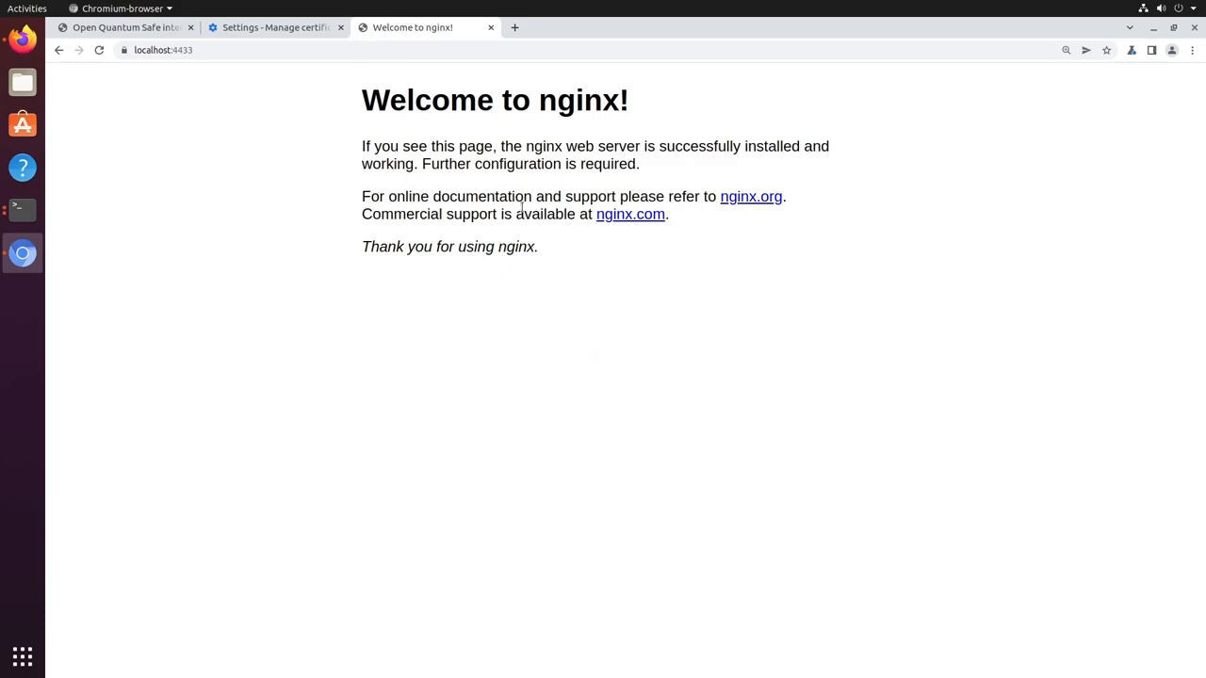
pyautogui.moveTo(624, 255)
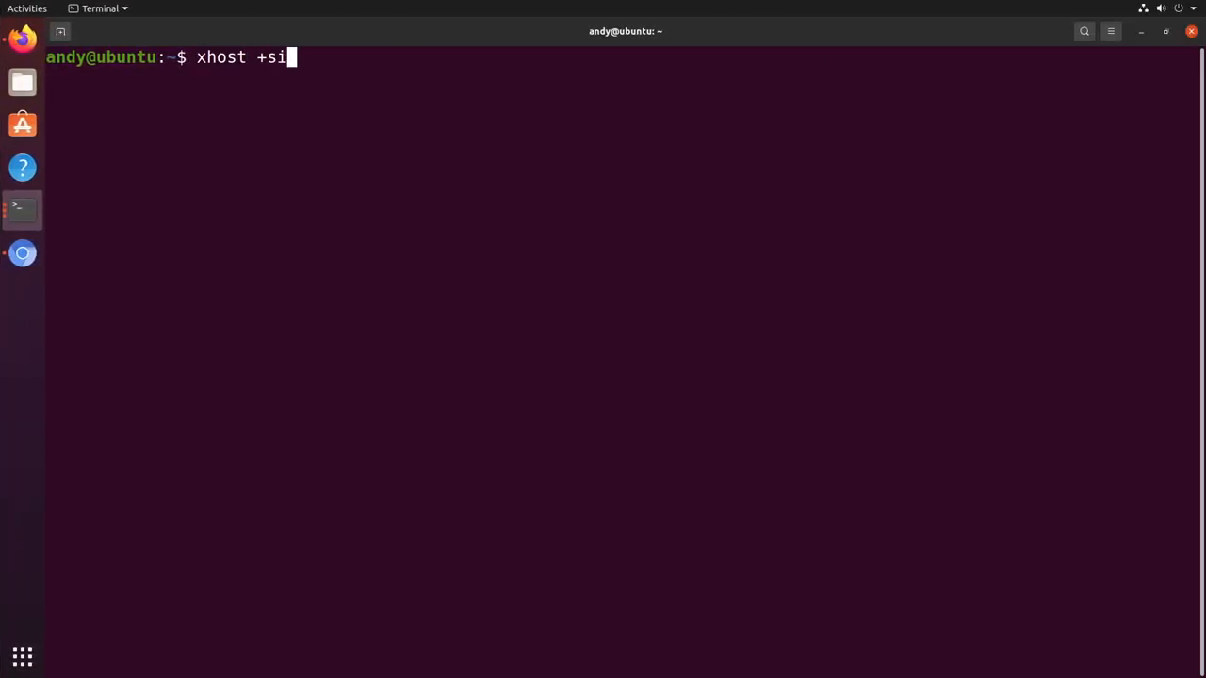
# Grant root display access, launch openquantumsafe/wireshark, maximize it and capture all interfaces.
pyautogui.write(':localuser:root')
pyautogui.press('Return')
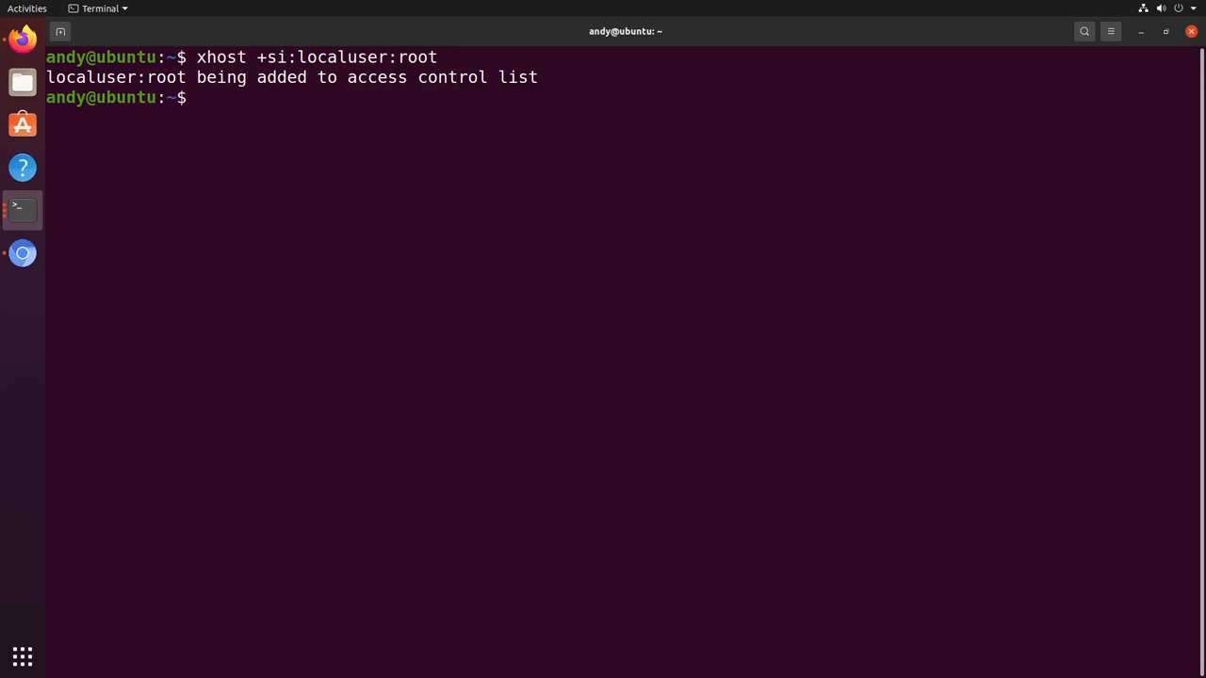
pyautogui.write('sudo docker run --net=host --privileged --env="DISPLAY" --volume="$H')
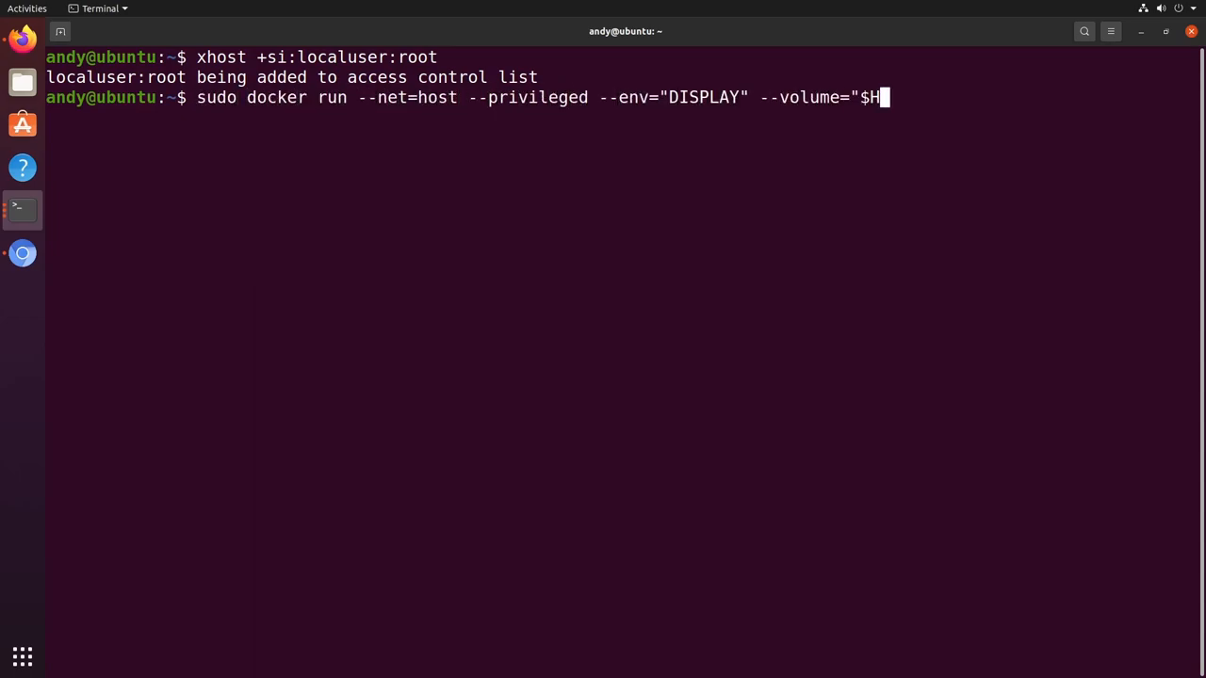
pyautogui.write('OME/.Xauthority:/root/.Xauthority:rw" openquantumsafe/wireshark')
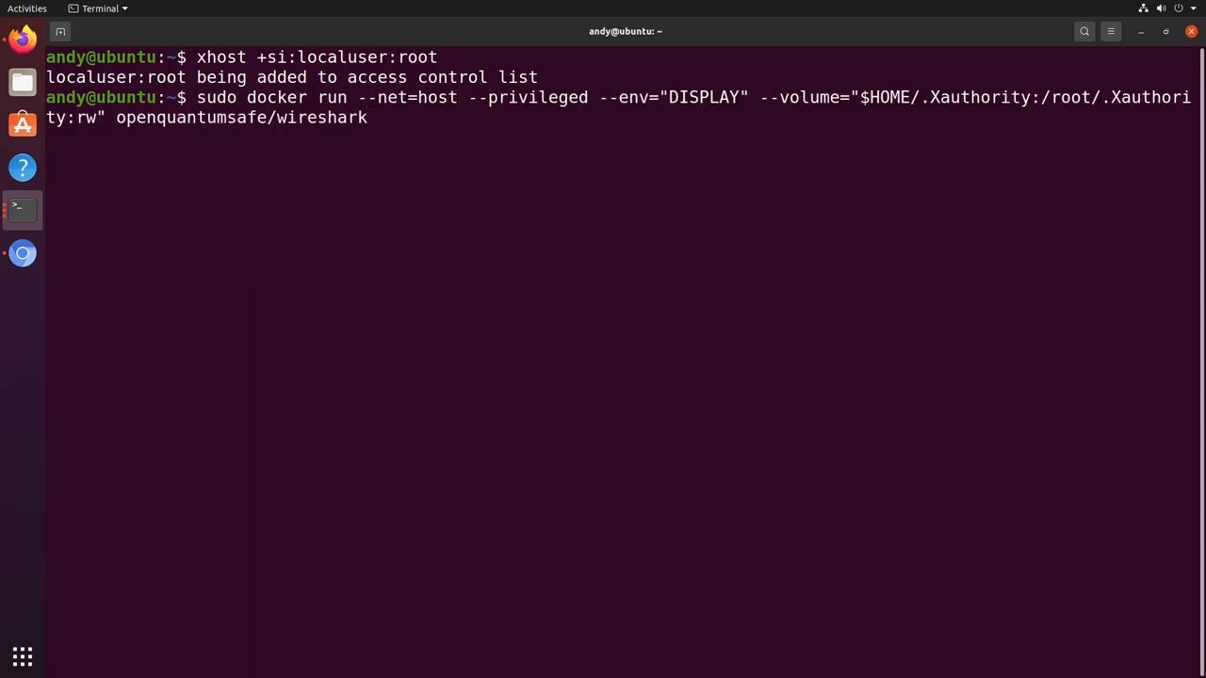
pyautogui.press('Return')
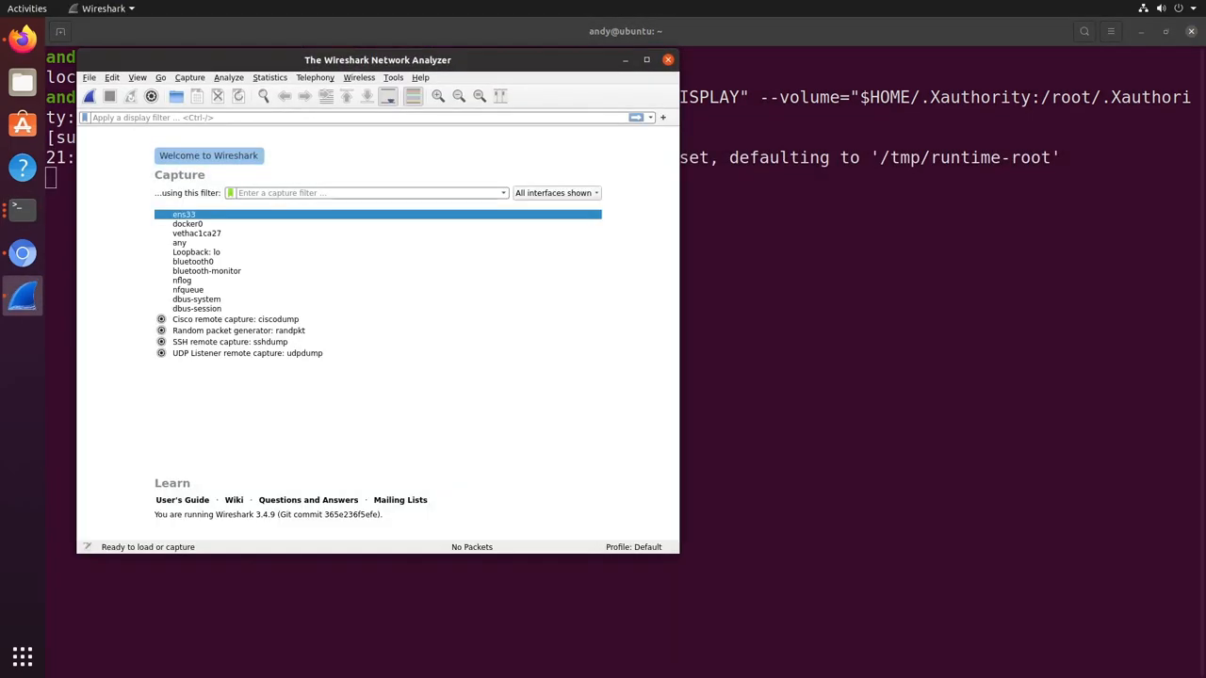
pyautogui.click(647, 60)
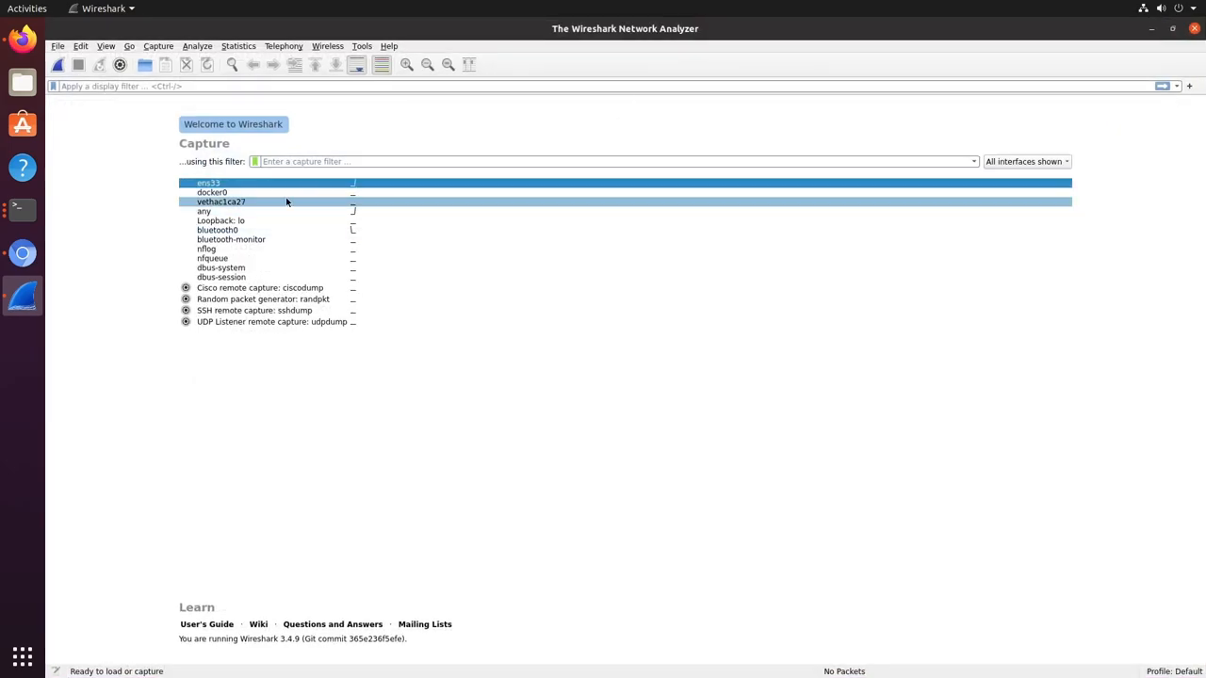
pyautogui.click(58, 64)
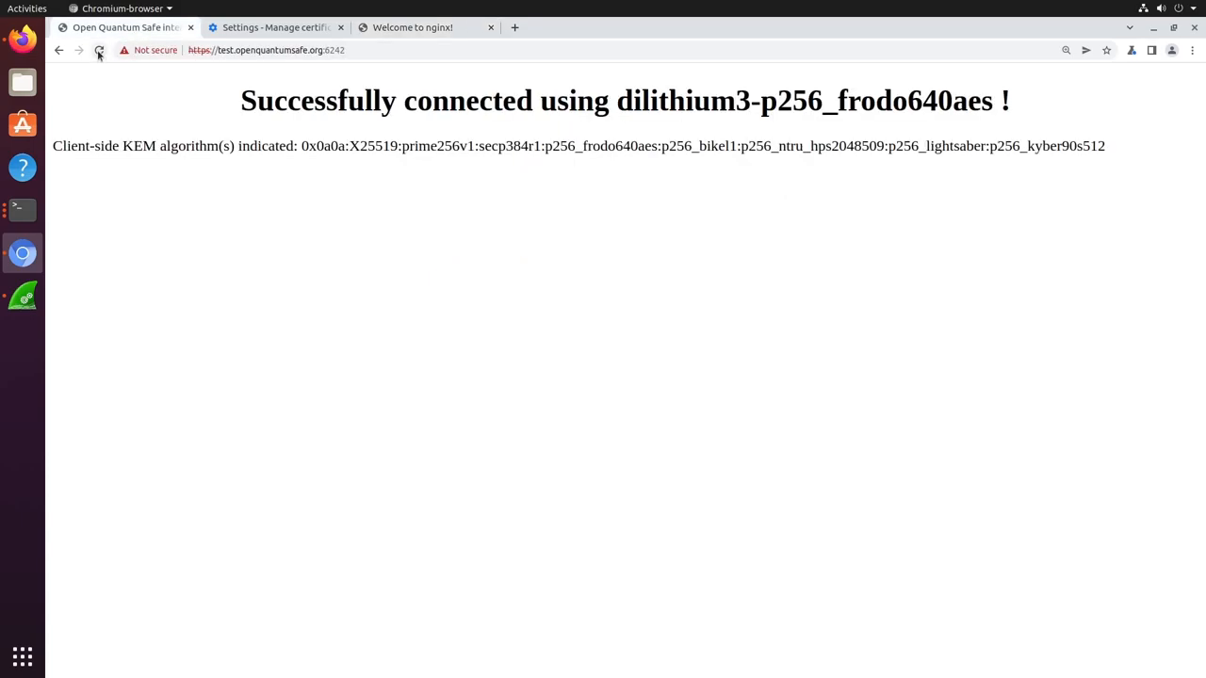
# Reload the test.openquantumsafe.org tab and then the localhost:4433 nginx tab.
pyautogui.click(98, 50)
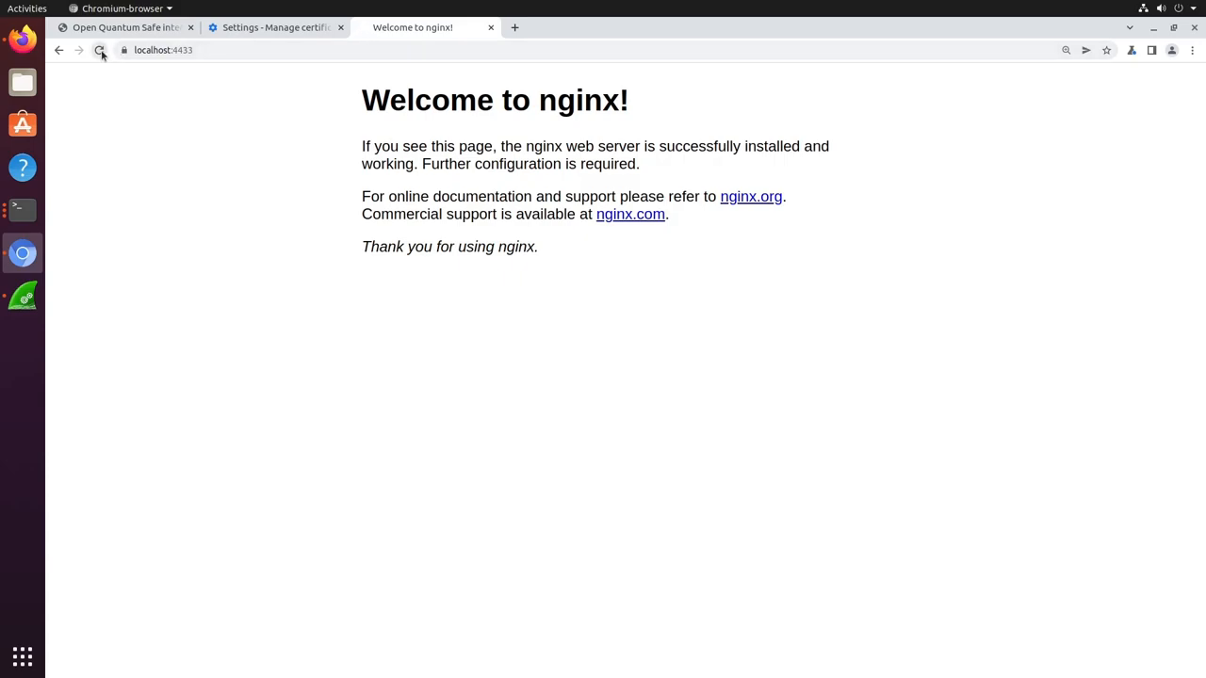
pyautogui.click(100, 50)
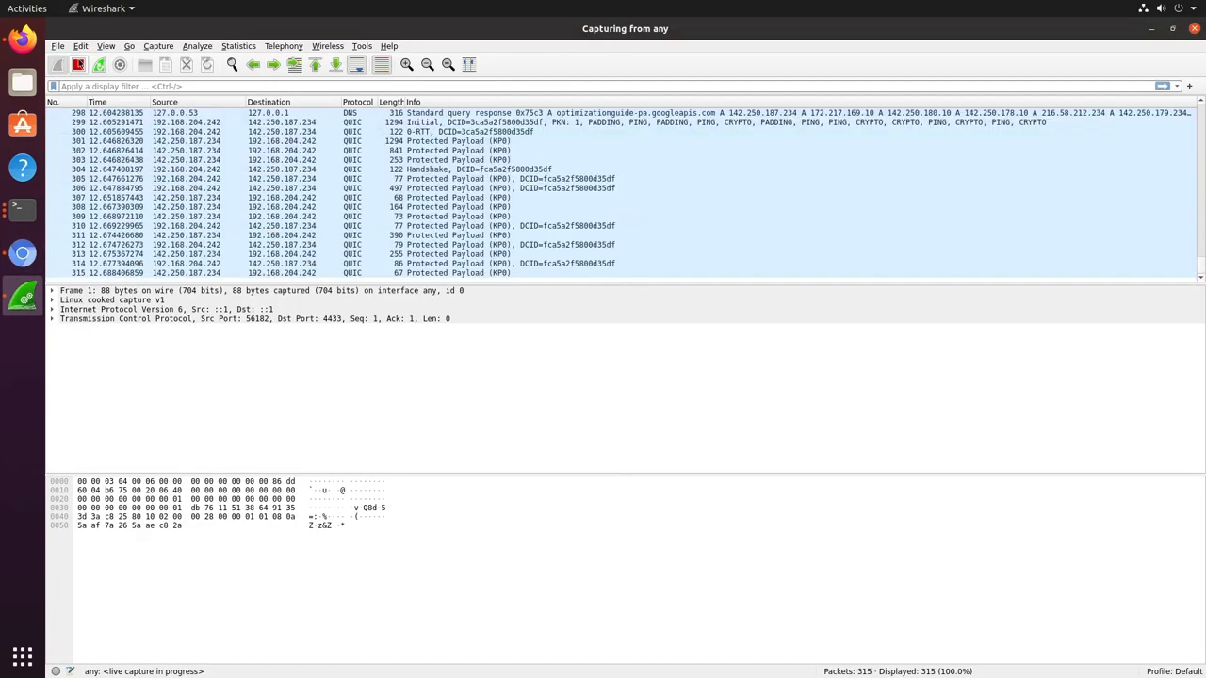
# Enter the display filter 'tls && tcp.port eq 6242' in Wireshark.
pyautogui.click(78, 64)
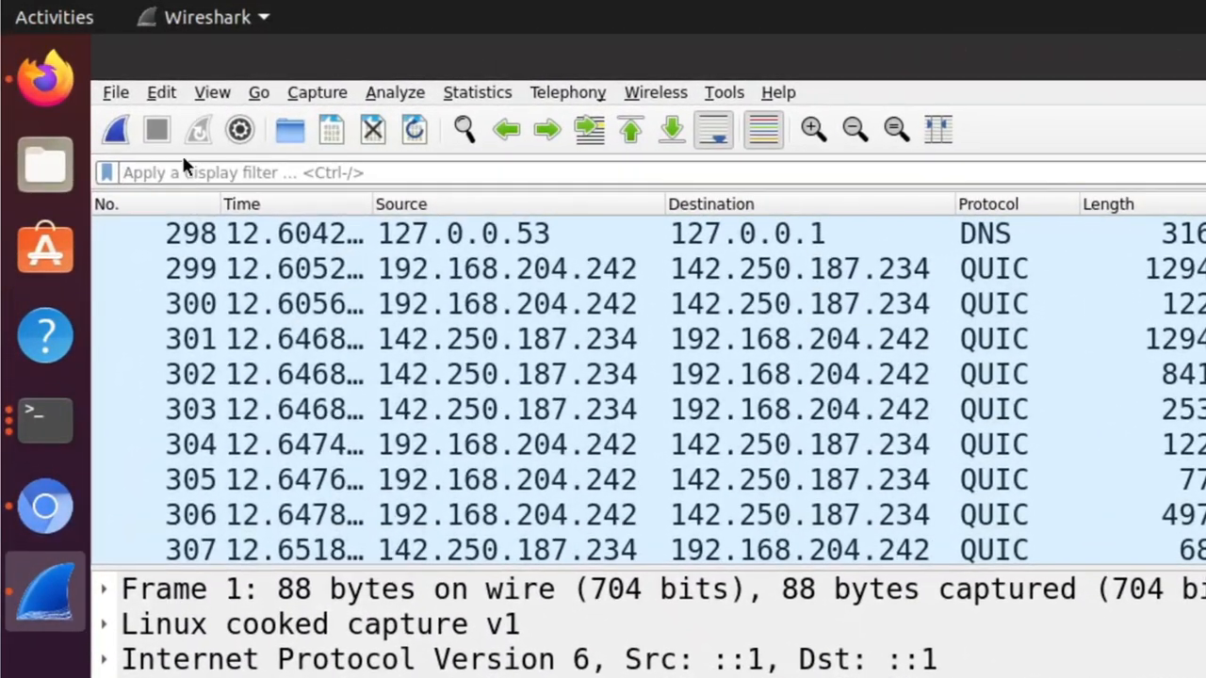
pyautogui.write('tls')
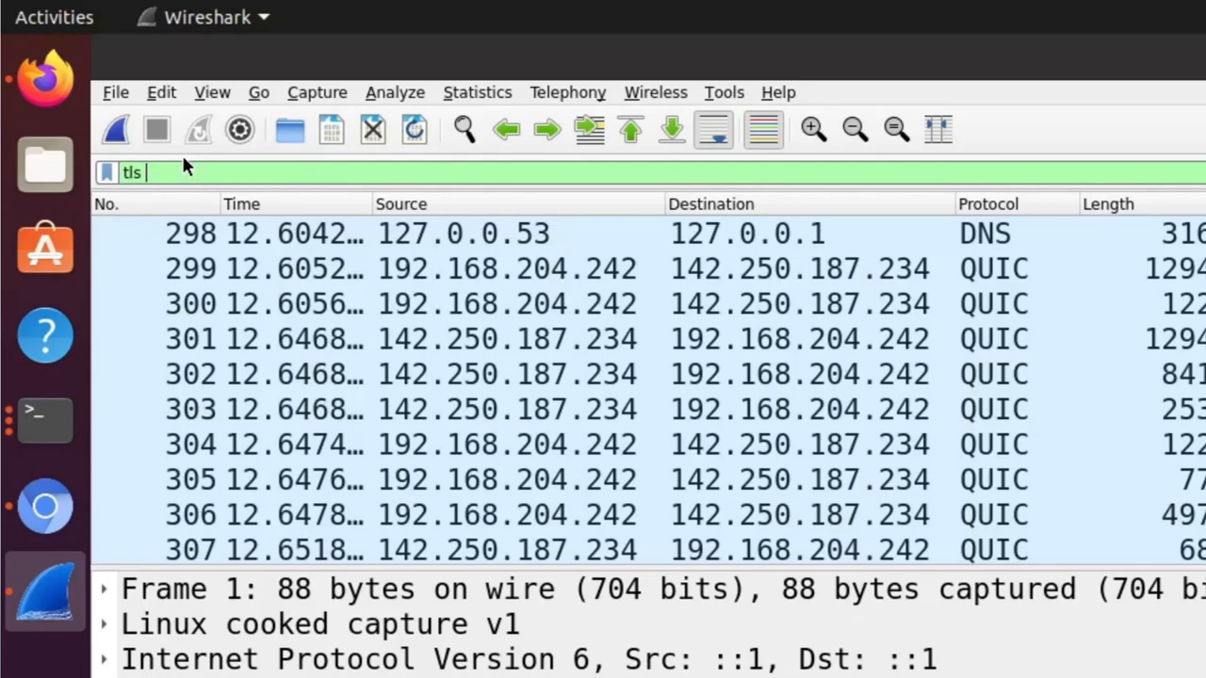
pyautogui.write('&&')
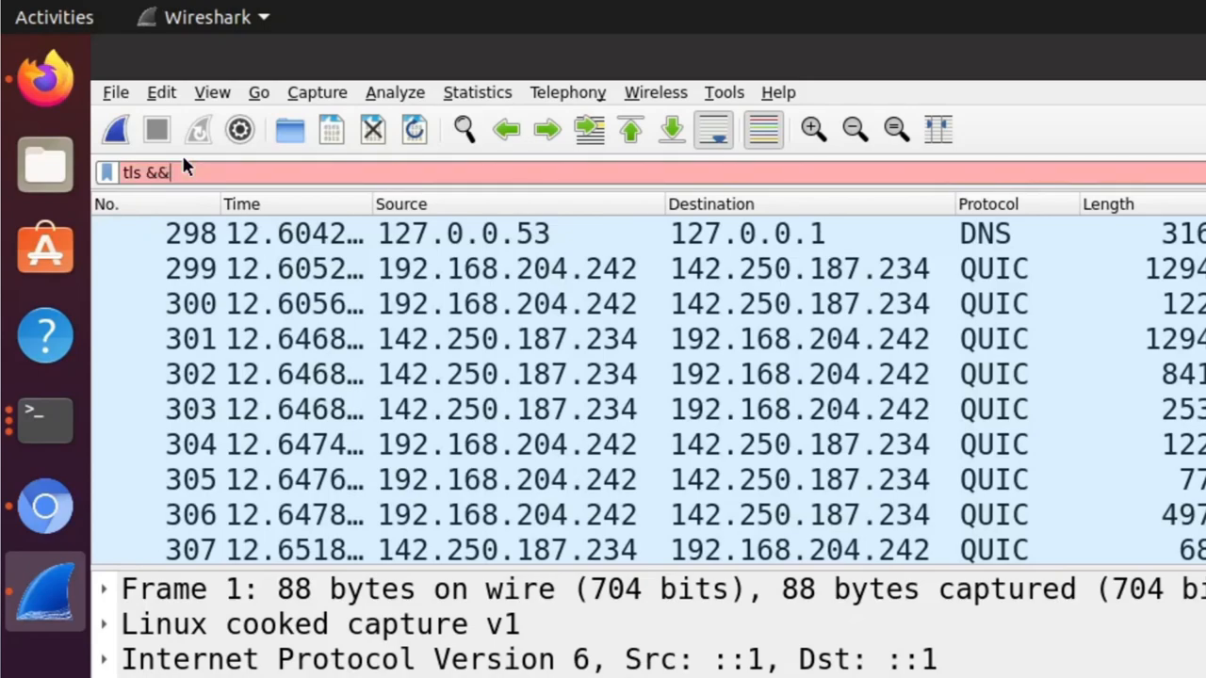
pyautogui.write('tcp.port')
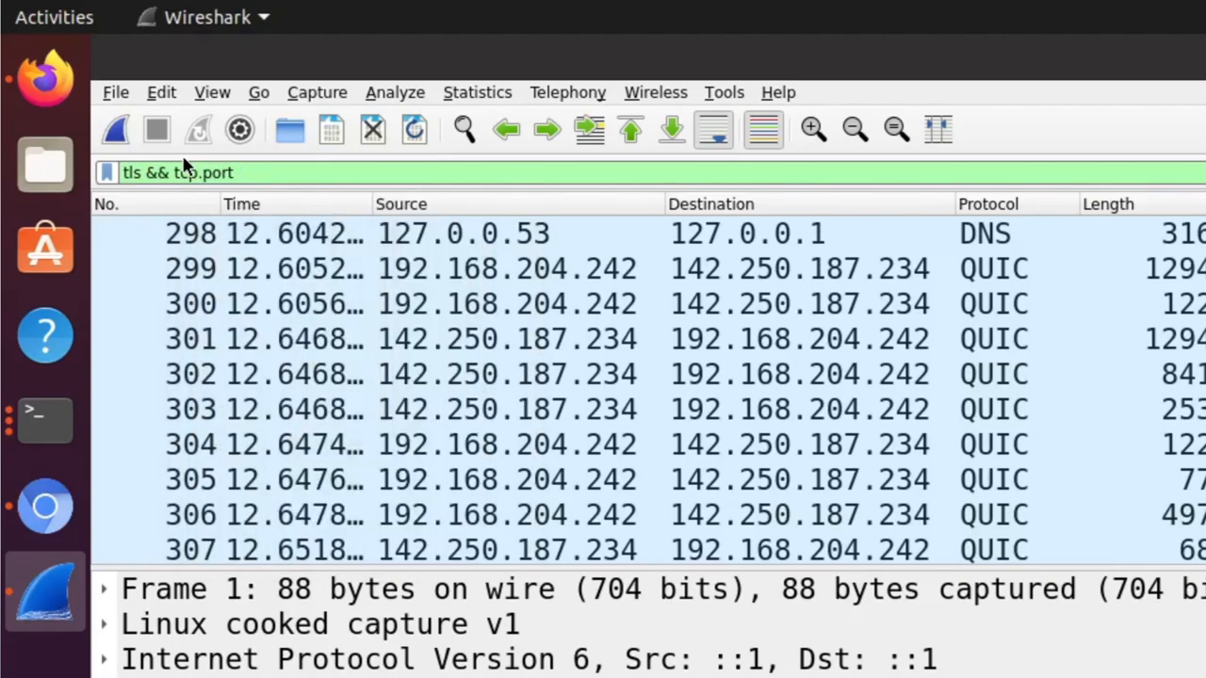
pyautogui.write('eq 6242')
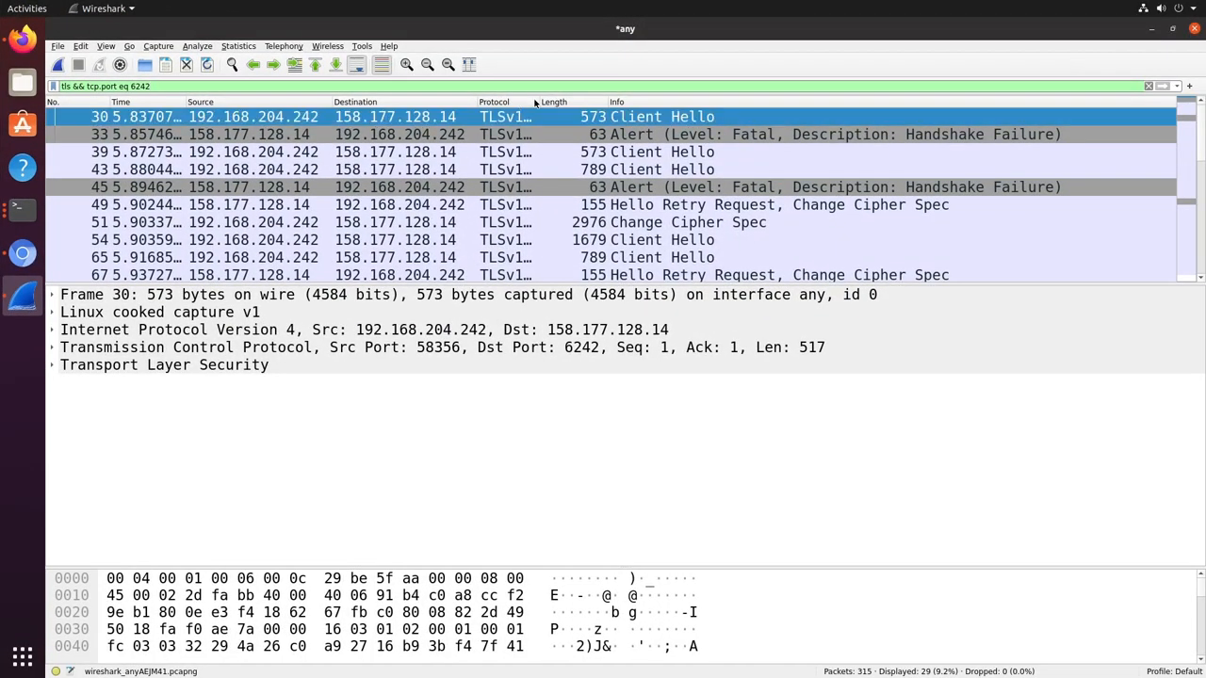
# Widen the Protocol column and expand Client Hello supported_groups, showing p256_kyber90s512 and p256_frodo640aes.
pyautogui.moveTo(535, 102); pyautogui.dragTo(565, 102)
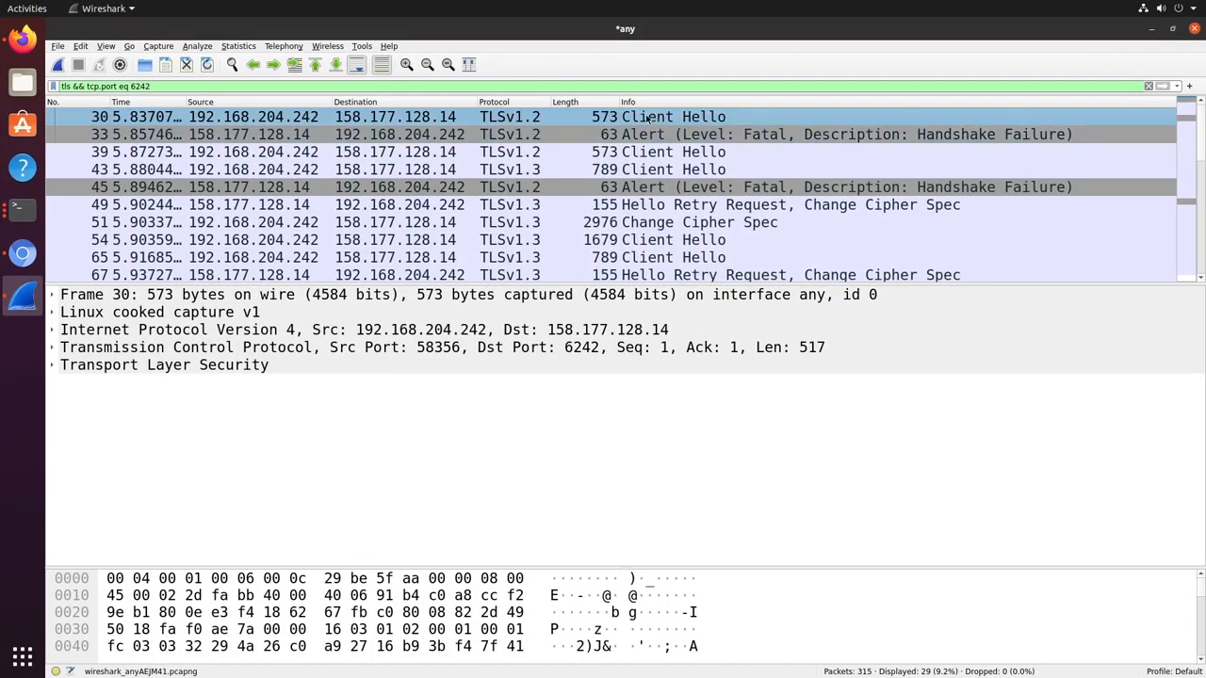
pyautogui.click(163, 364)
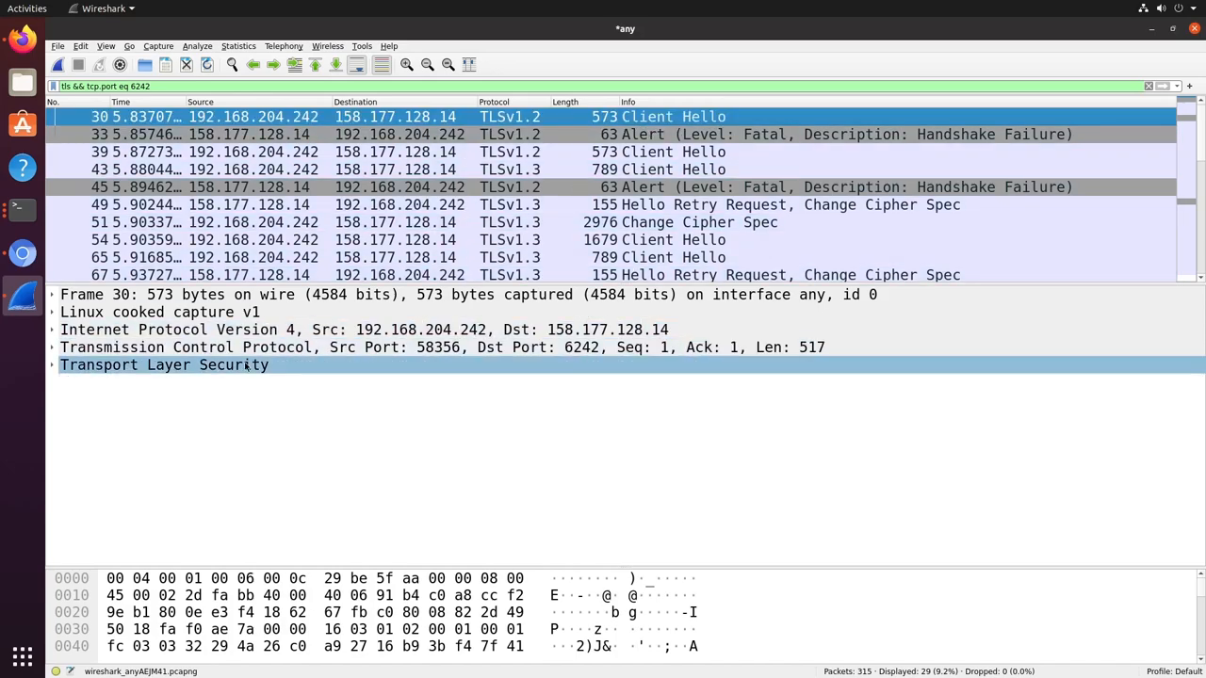
pyautogui.click(53, 364)
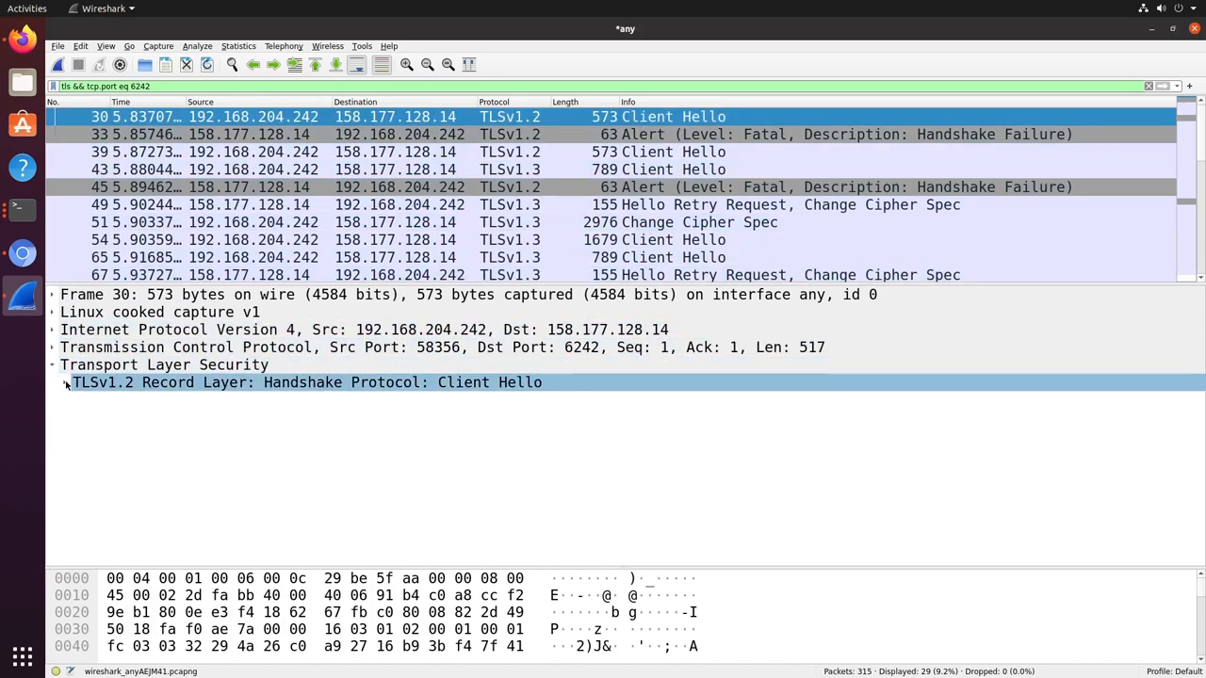
pyautogui.click(66, 381)
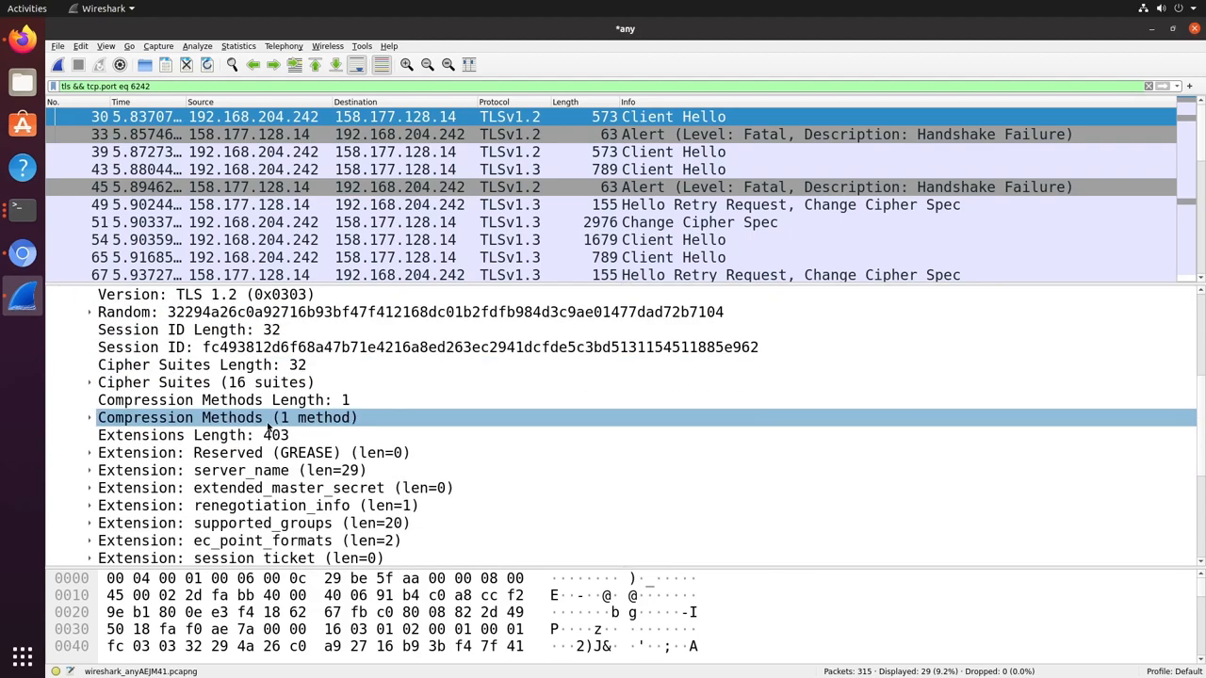
pyautogui.scroll(-3)
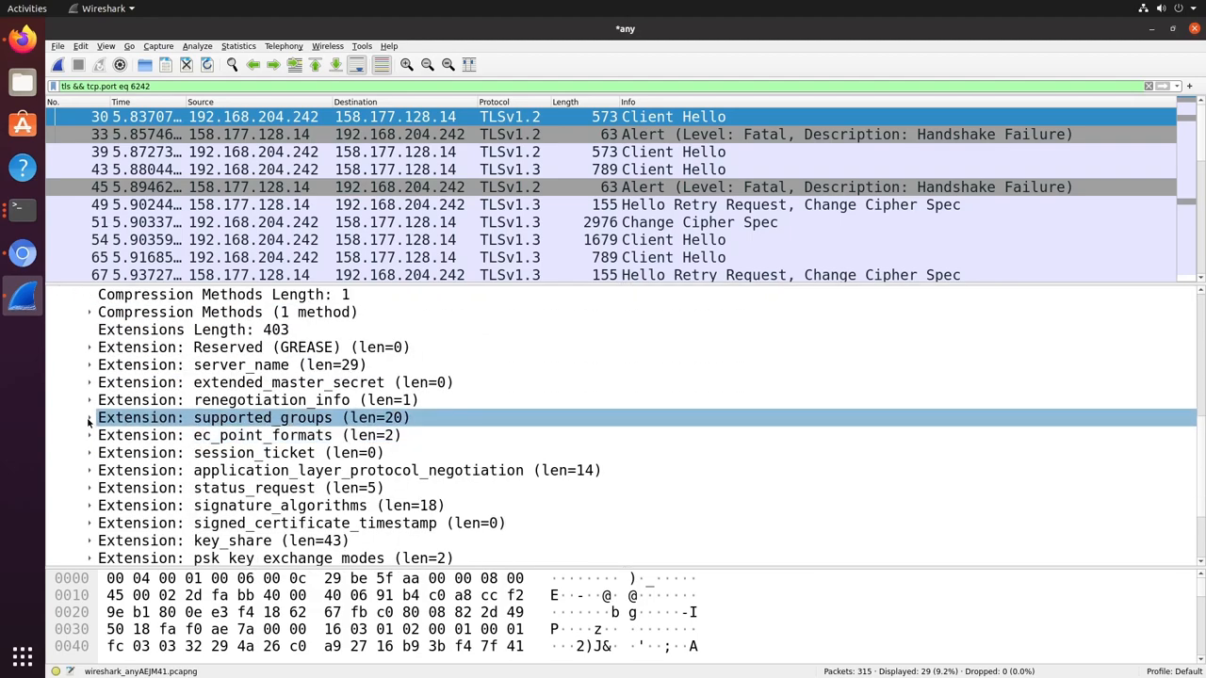
pyautogui.click(90, 417)
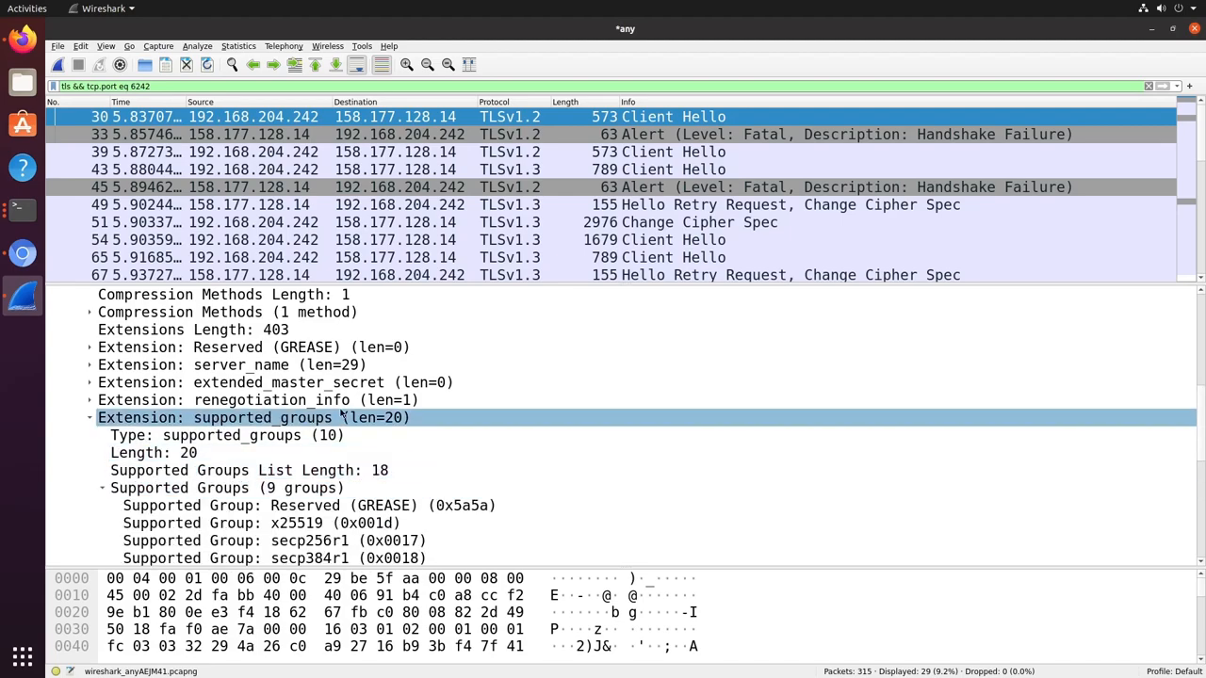
pyautogui.scroll(-3)
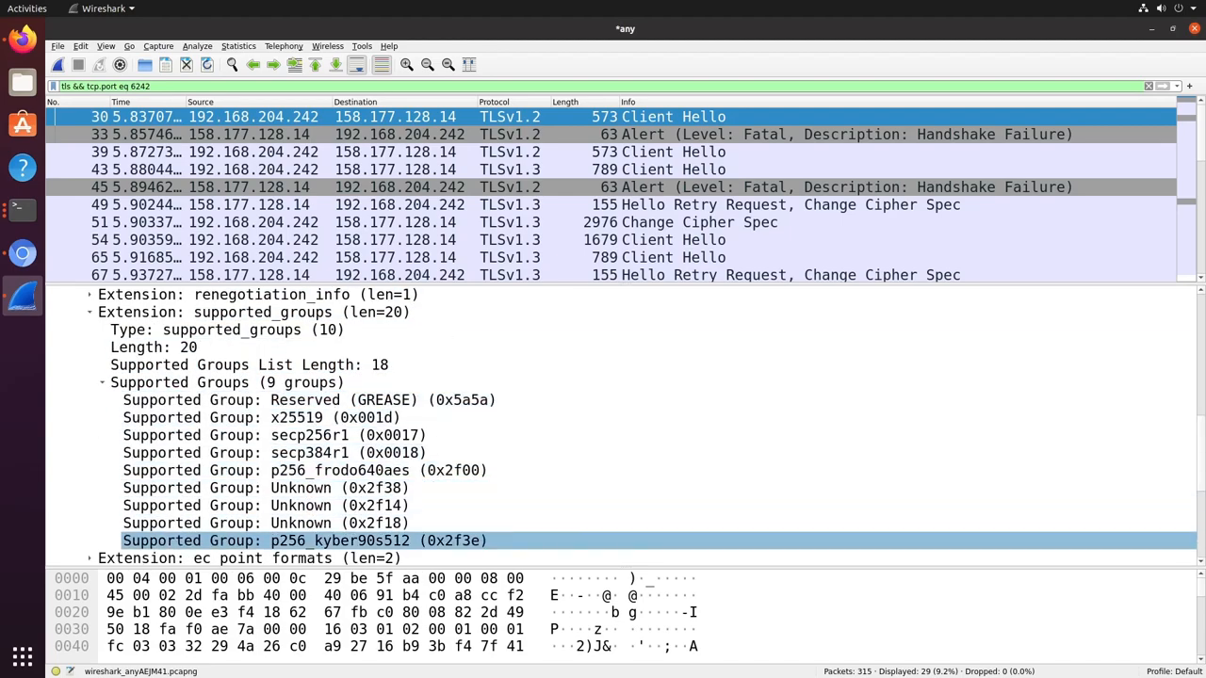
pyautogui.click(226, 383)
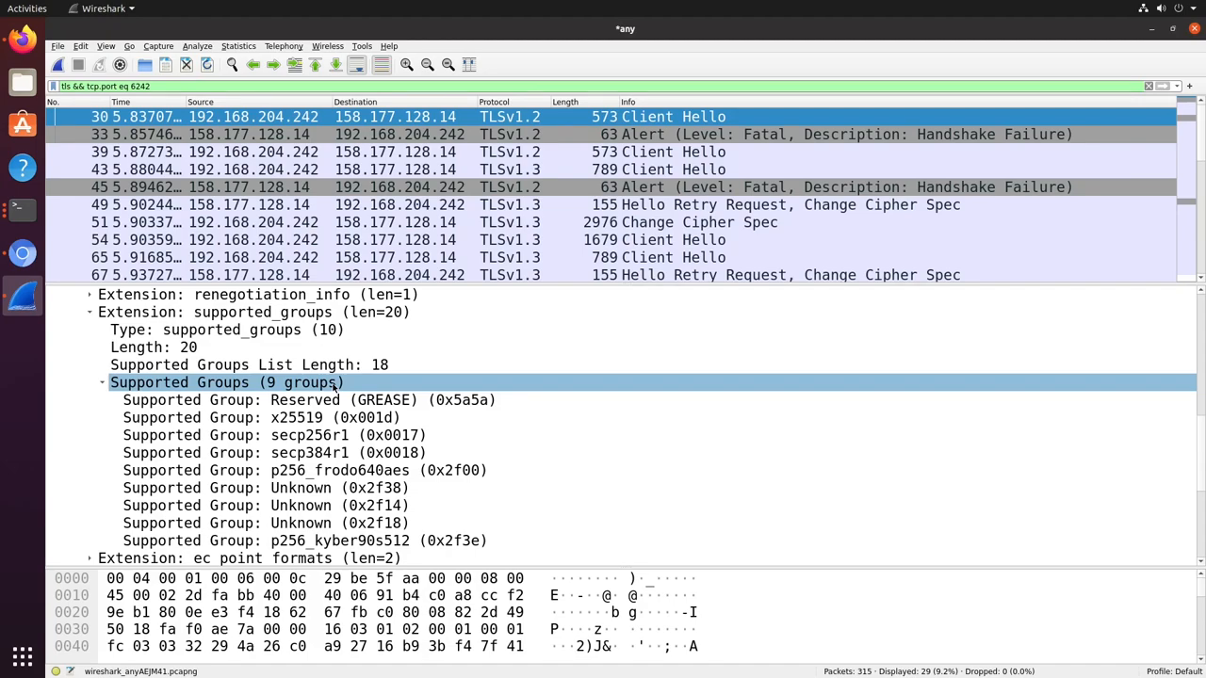
pyautogui.scroll(-3)
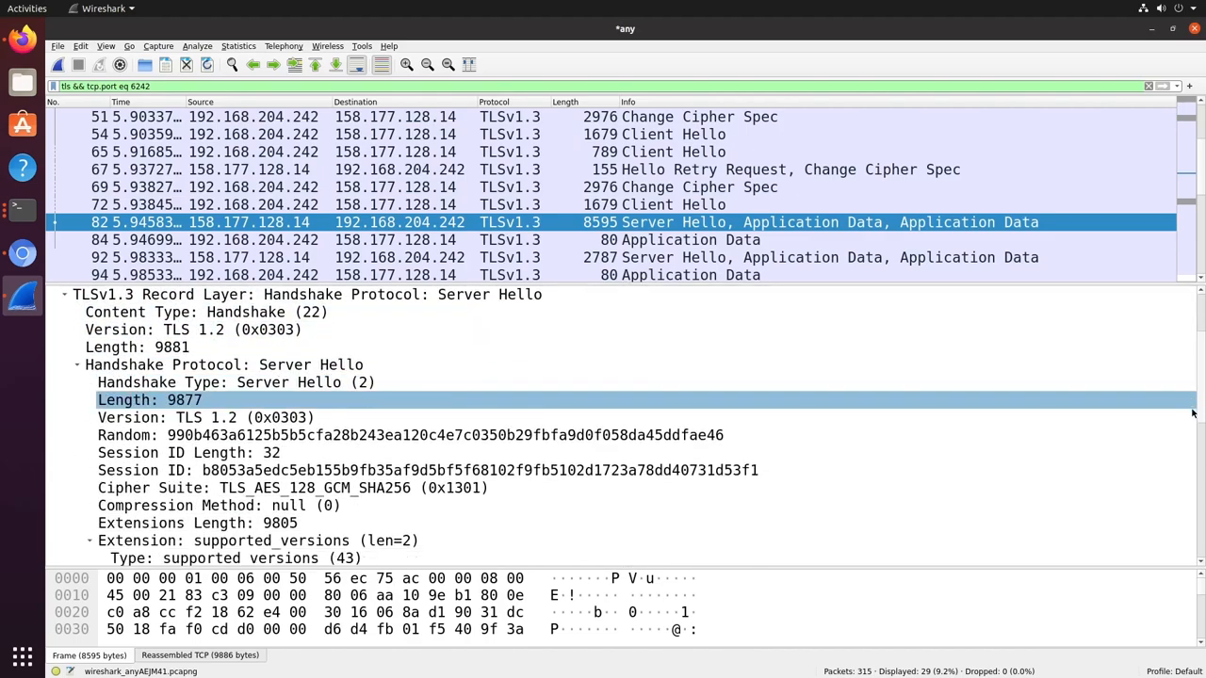
# Add the Server Hello's key_share Group field (p256_frodo640aes) as a packet-list column.
pyautogui.scroll(-3)
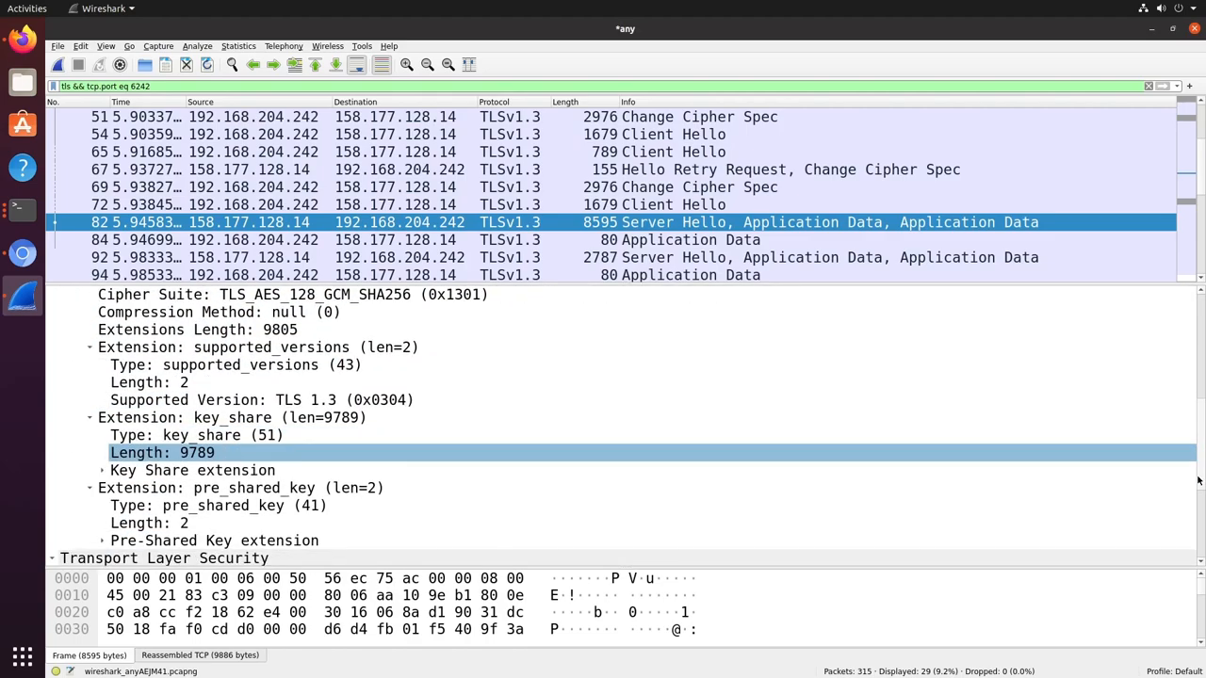
pyautogui.click(192, 470)
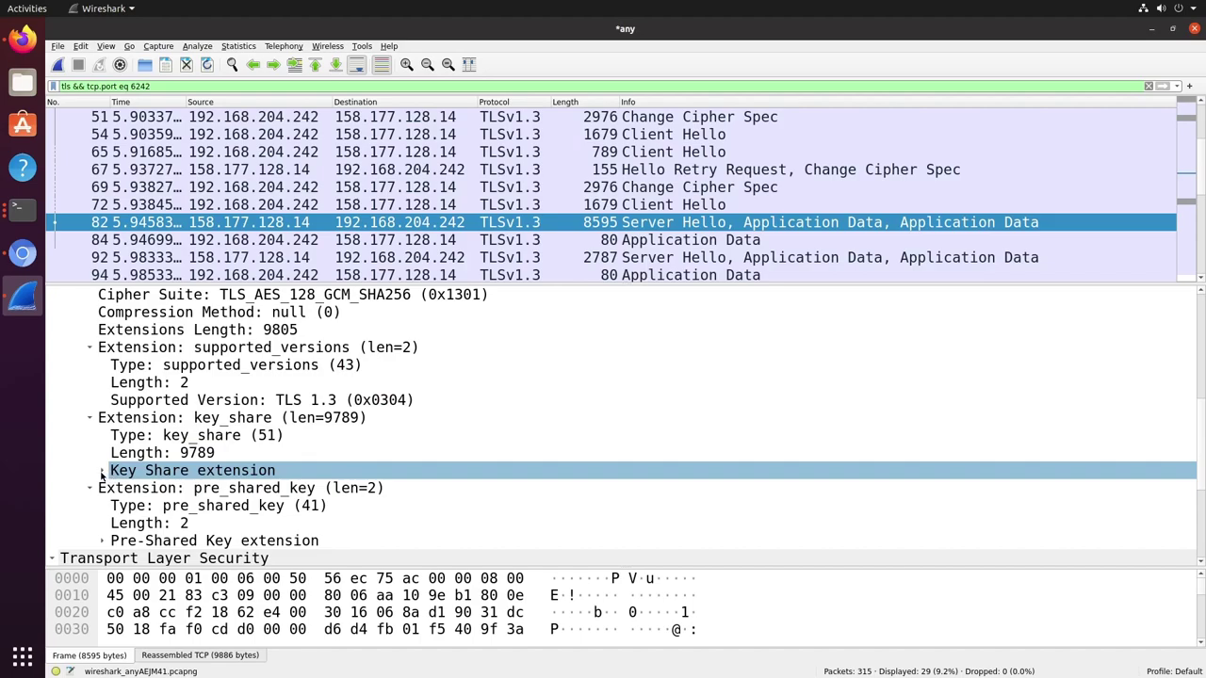
pyautogui.click(101, 470)
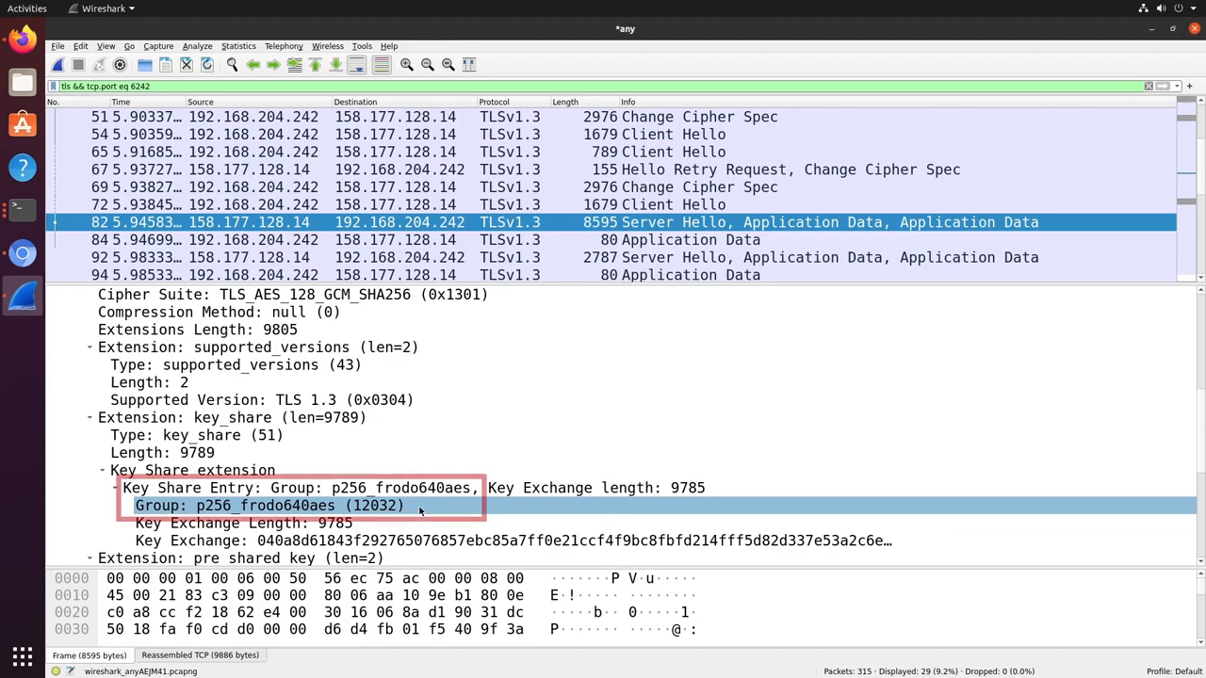
pyautogui.click(239, 558)
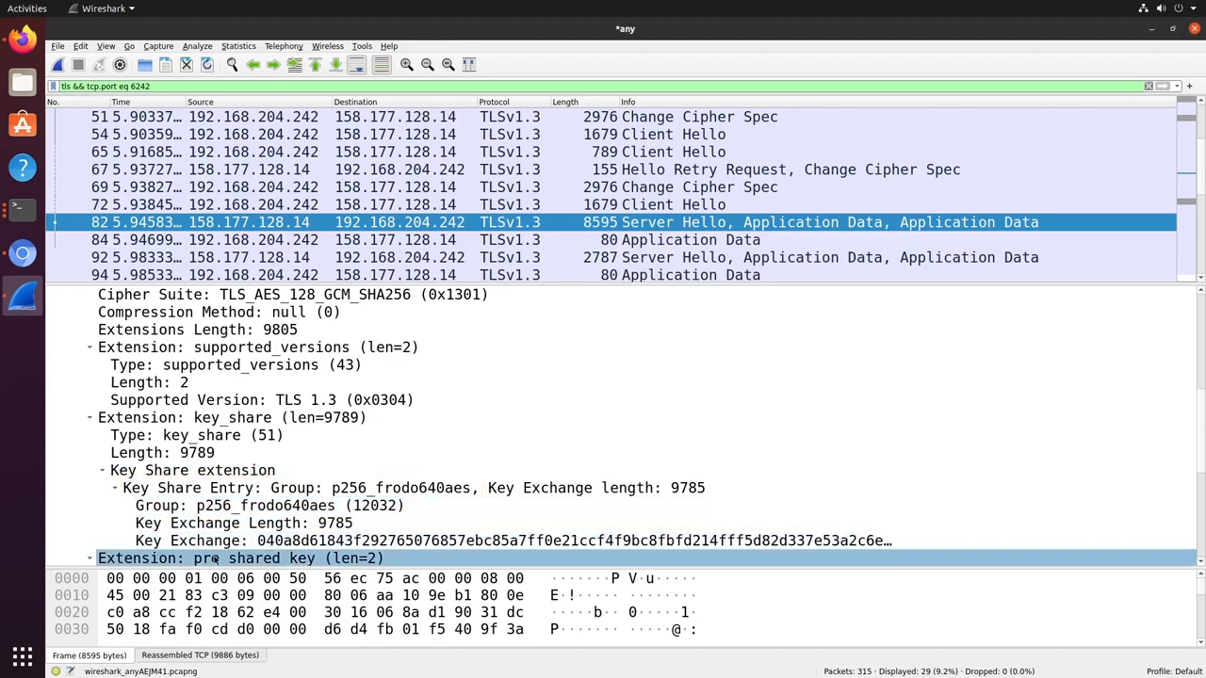
pyautogui.click(192, 470)
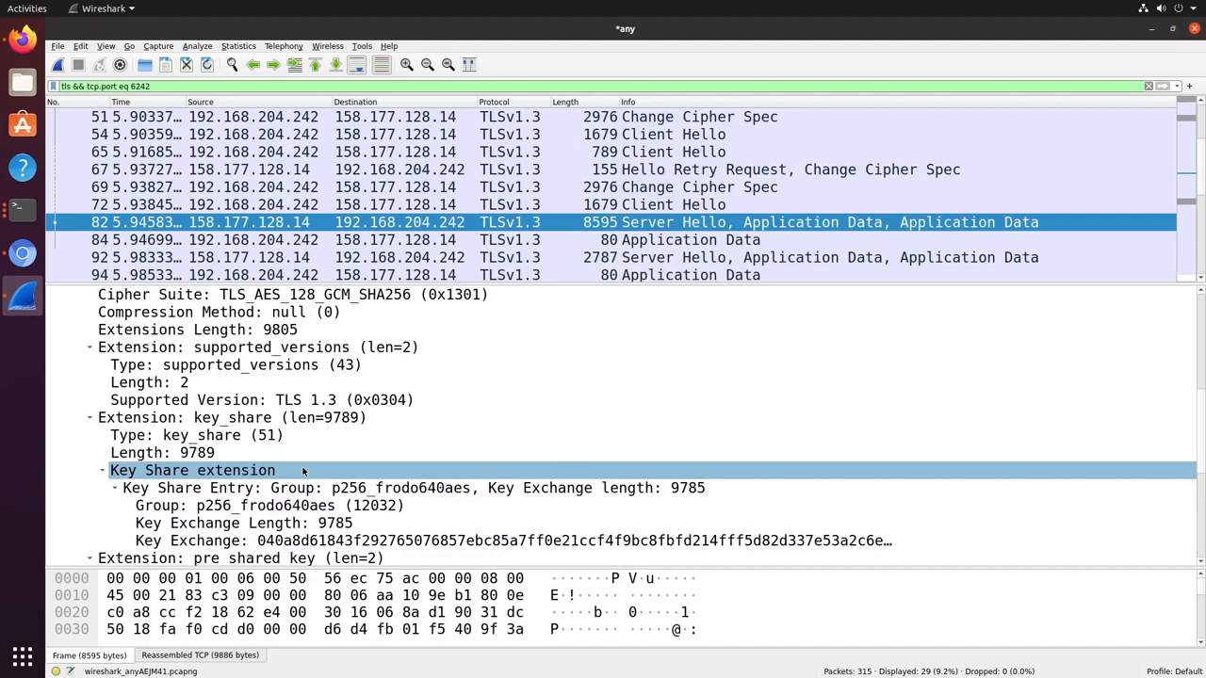
pyautogui.click(412, 487)
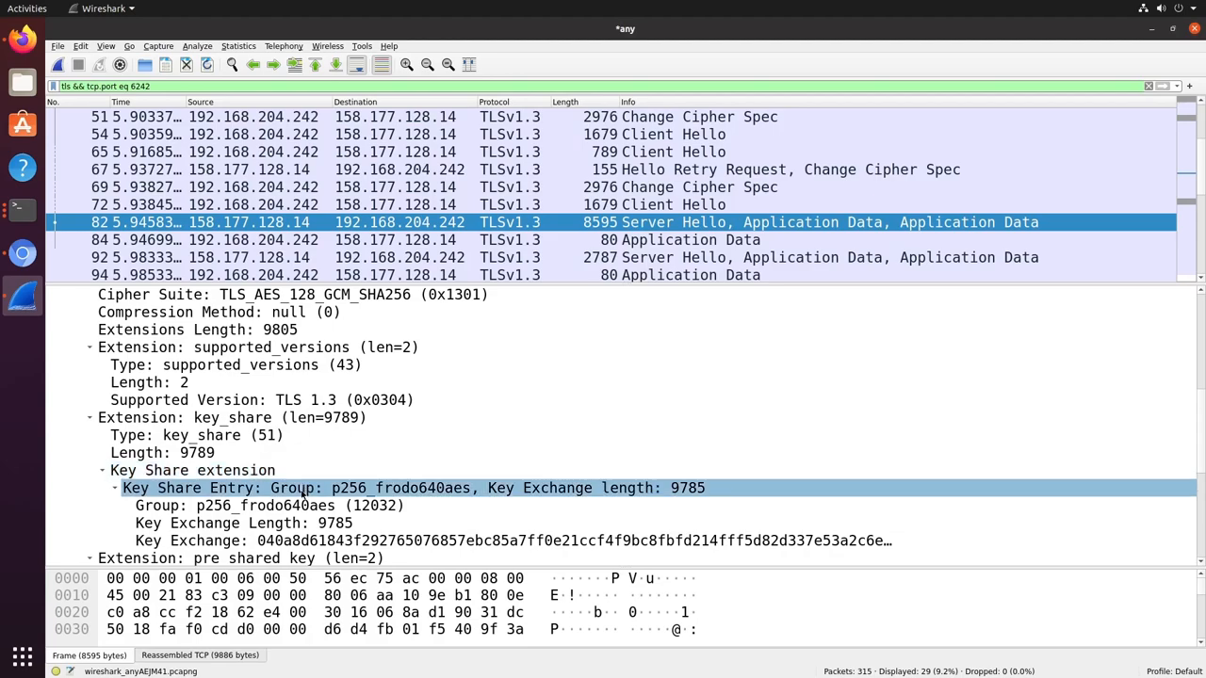
pyautogui.rightClick(262, 506)
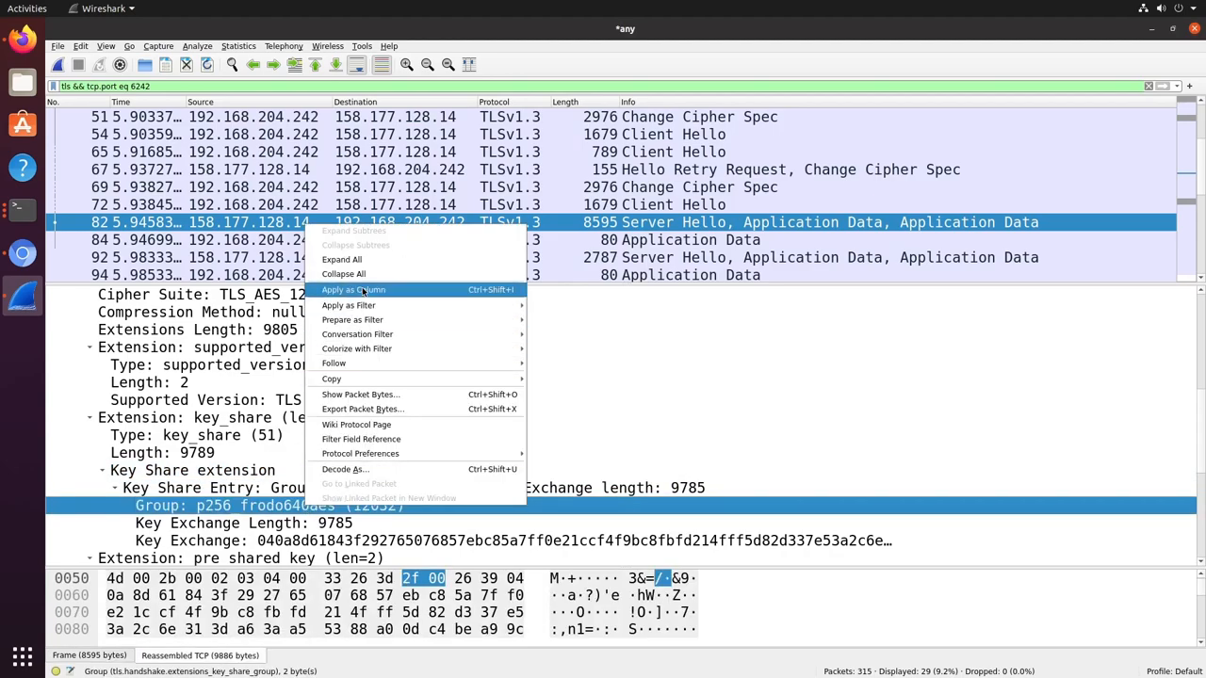
pyautogui.click(353, 289)
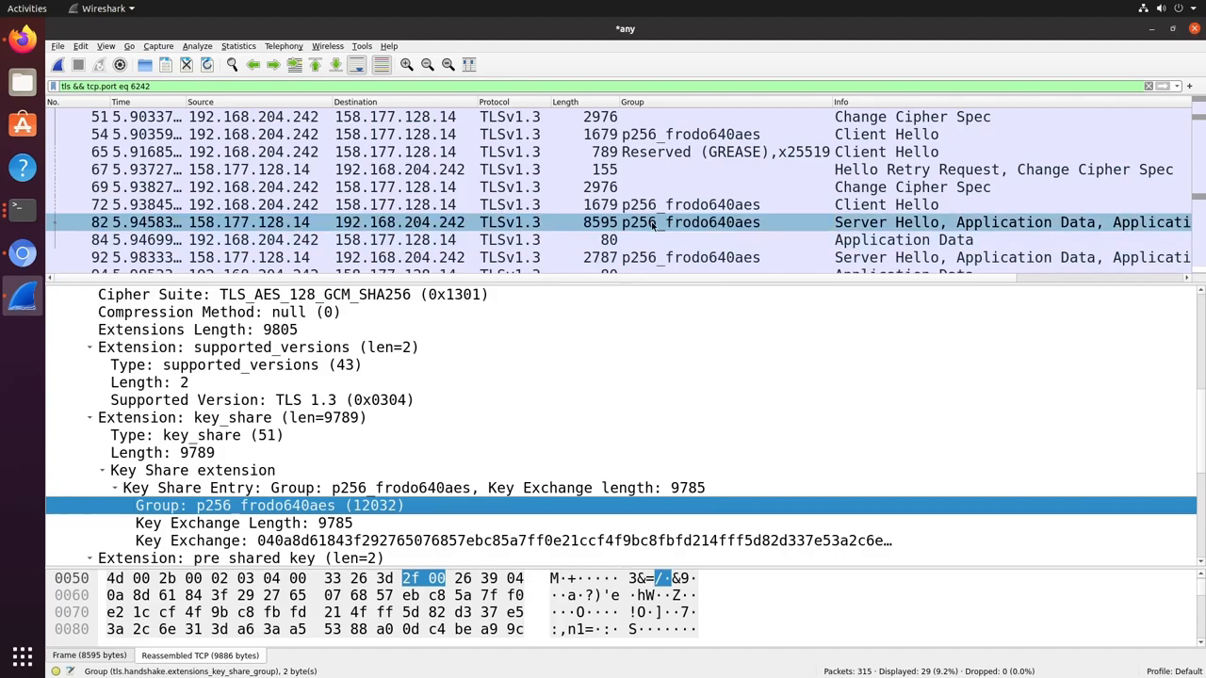
pyautogui.moveTo(680, 232)
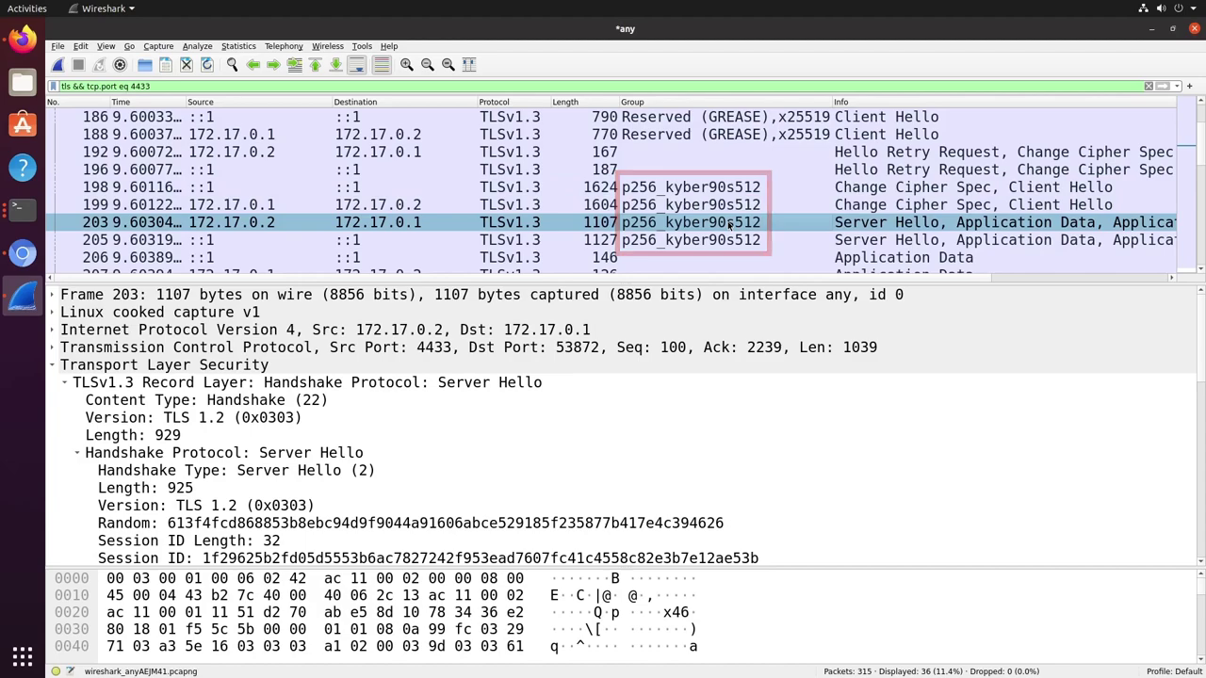
# Select the local server's Server Hello packet 203 in the port 4433 capture.
pyautogui.click(44, 506)
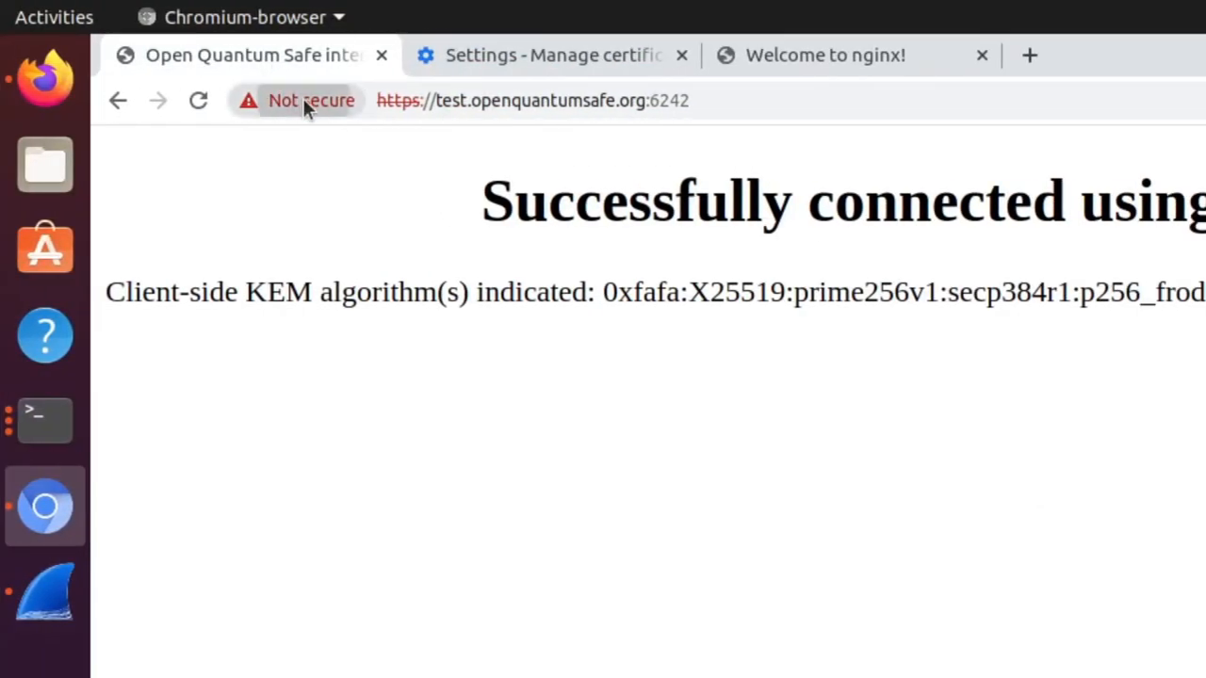
# View the test.openquantumsafe.org certificate details and select Subject Public Key Algorithm.
pyautogui.click(311, 99)
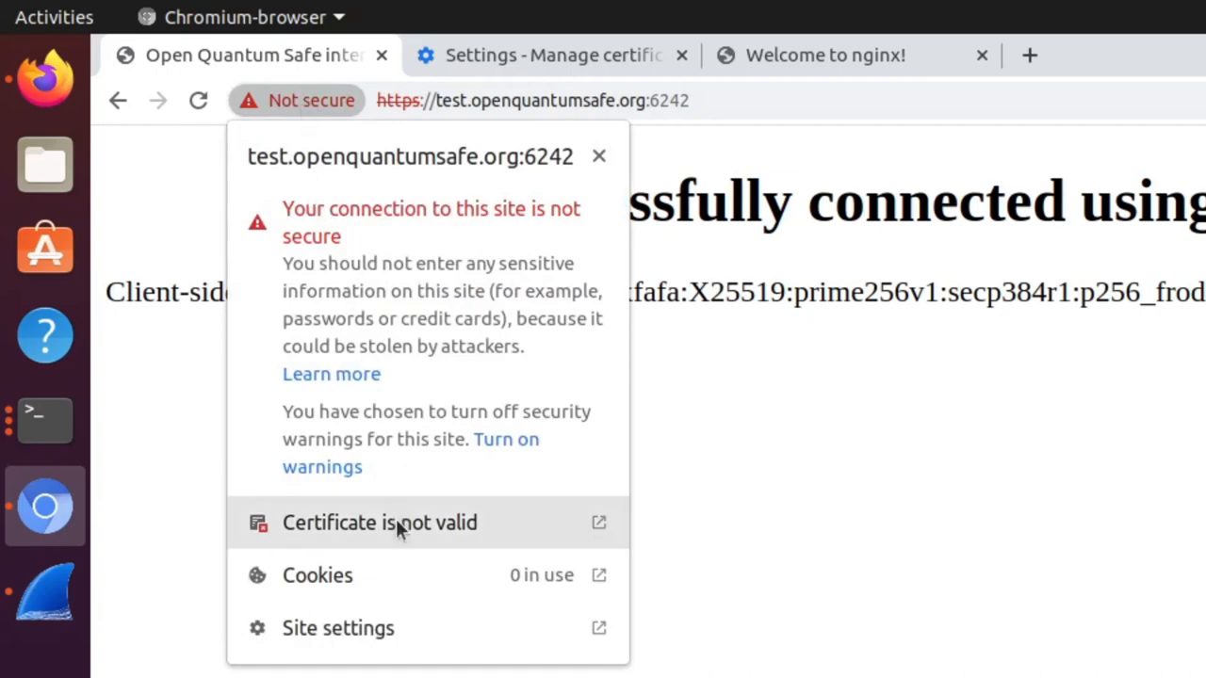
pyautogui.click(379, 522)
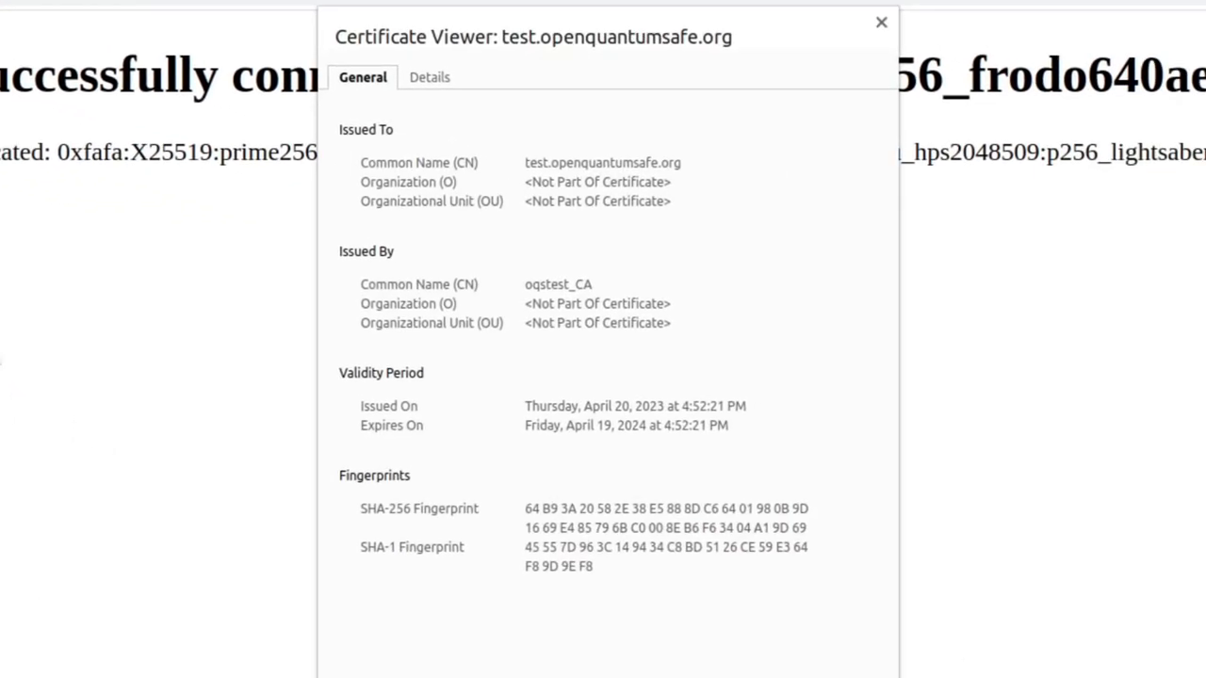
pyautogui.click(427, 77)
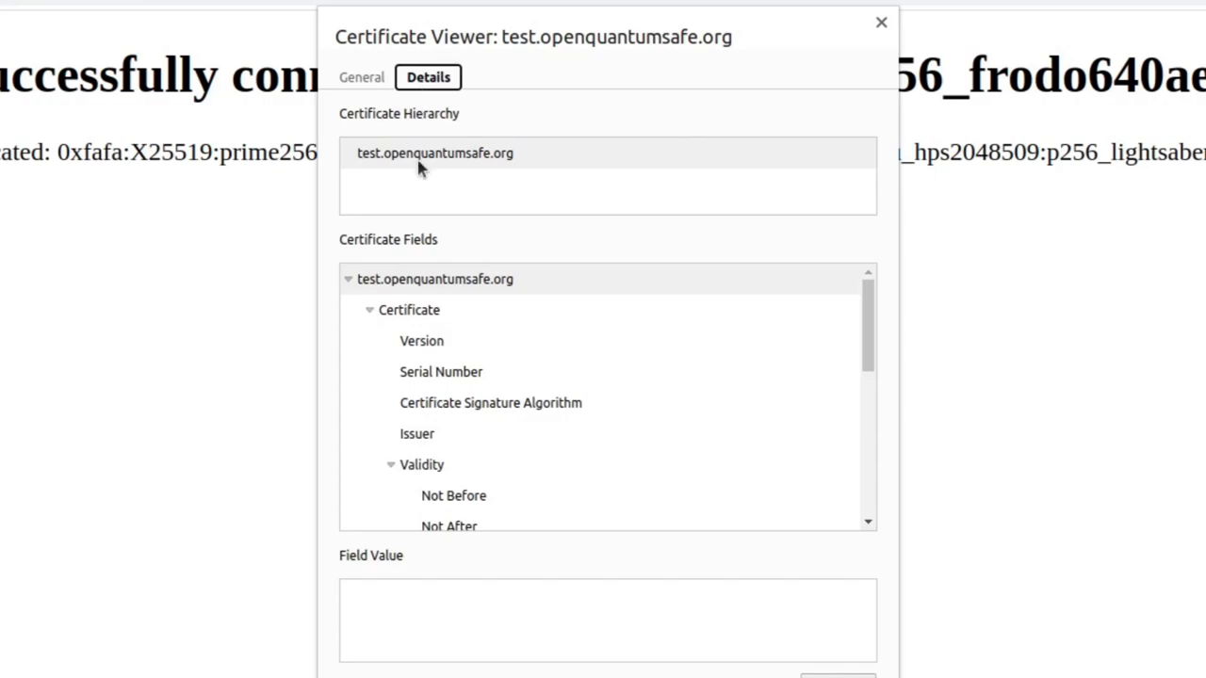
pyautogui.scroll(-3)
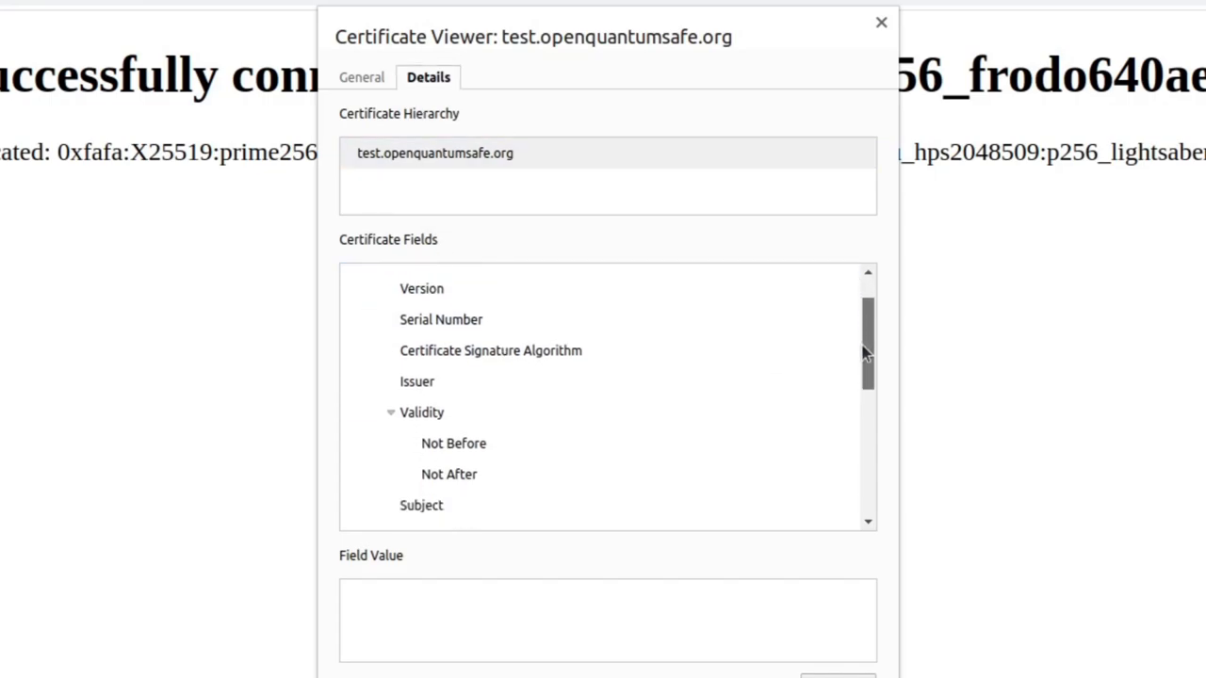
pyautogui.scroll(-3)
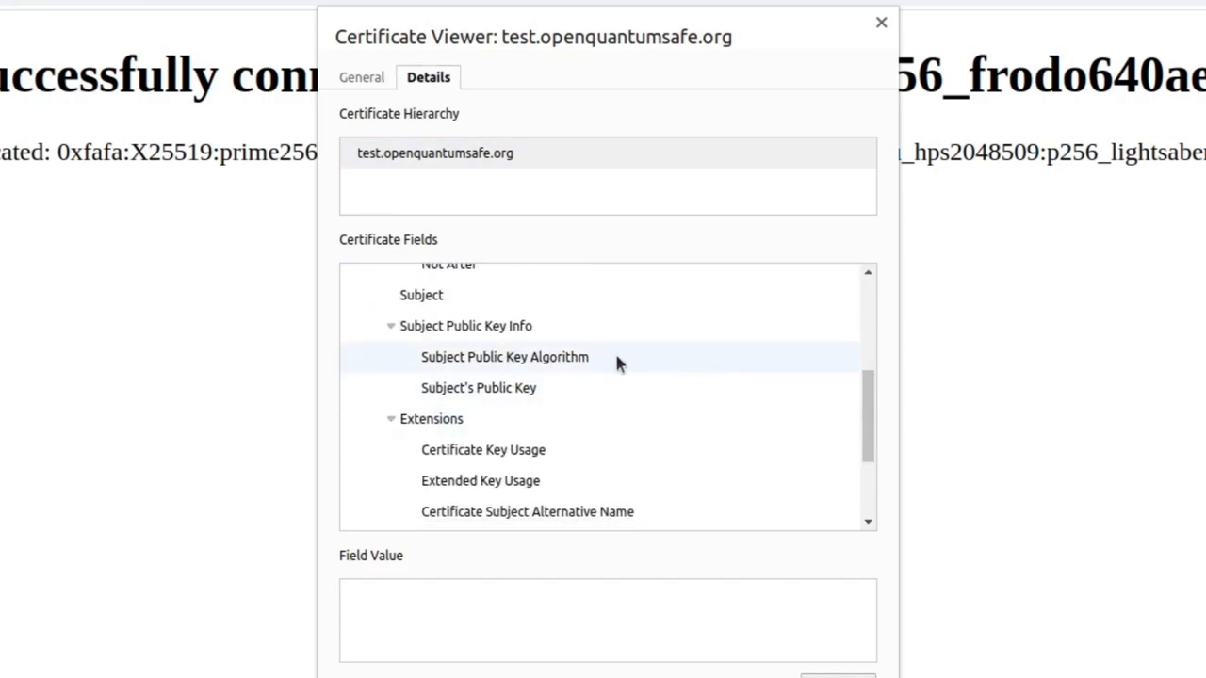
pyautogui.click(504, 357)
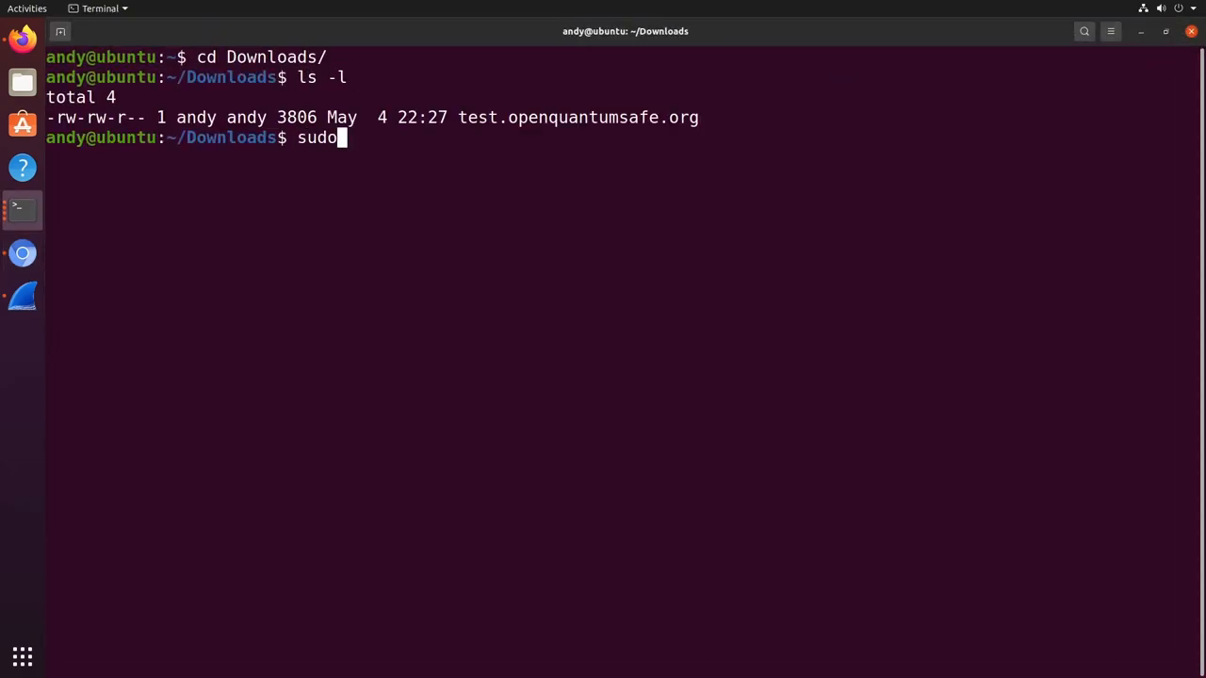
# Decode the certificate with OpenSSL x509 in the openquantumsafe/curl container and highlight dilithium3.
pyautogui.write('docker run -v `pwd`:/opt/tmp -it openquantumsafe/curl openssl x509 -in /opt/tmp/test.openquantumsafe.org -text')
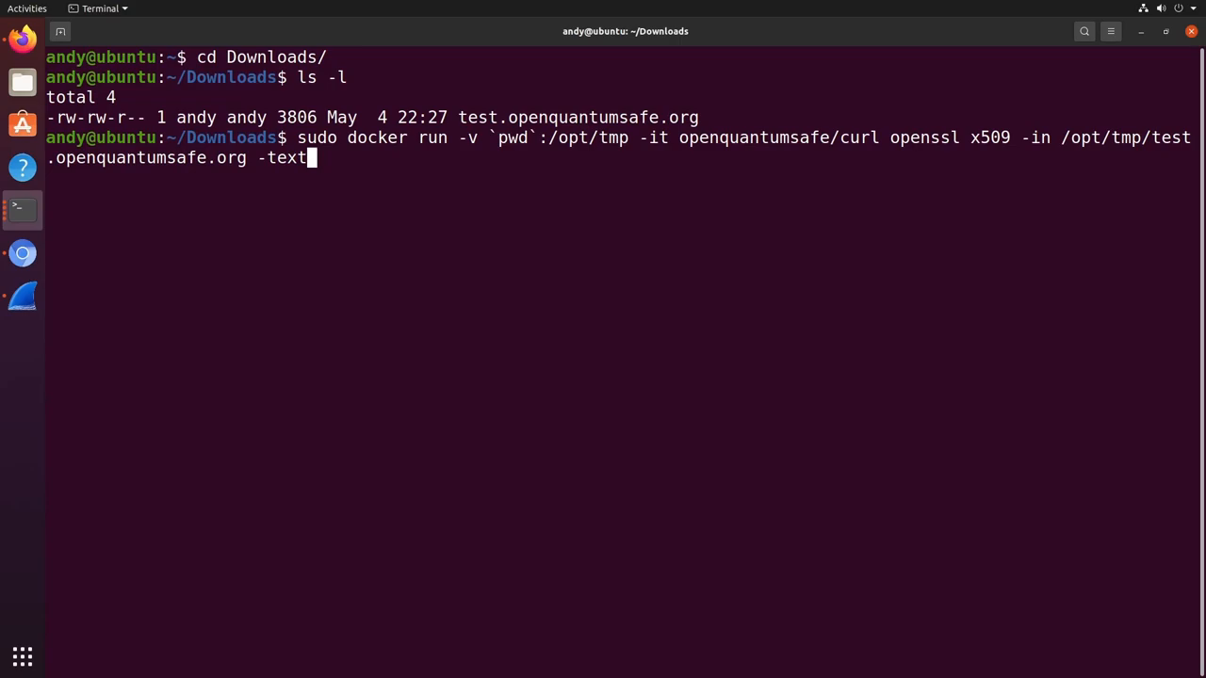
pyautogui.press('Return')
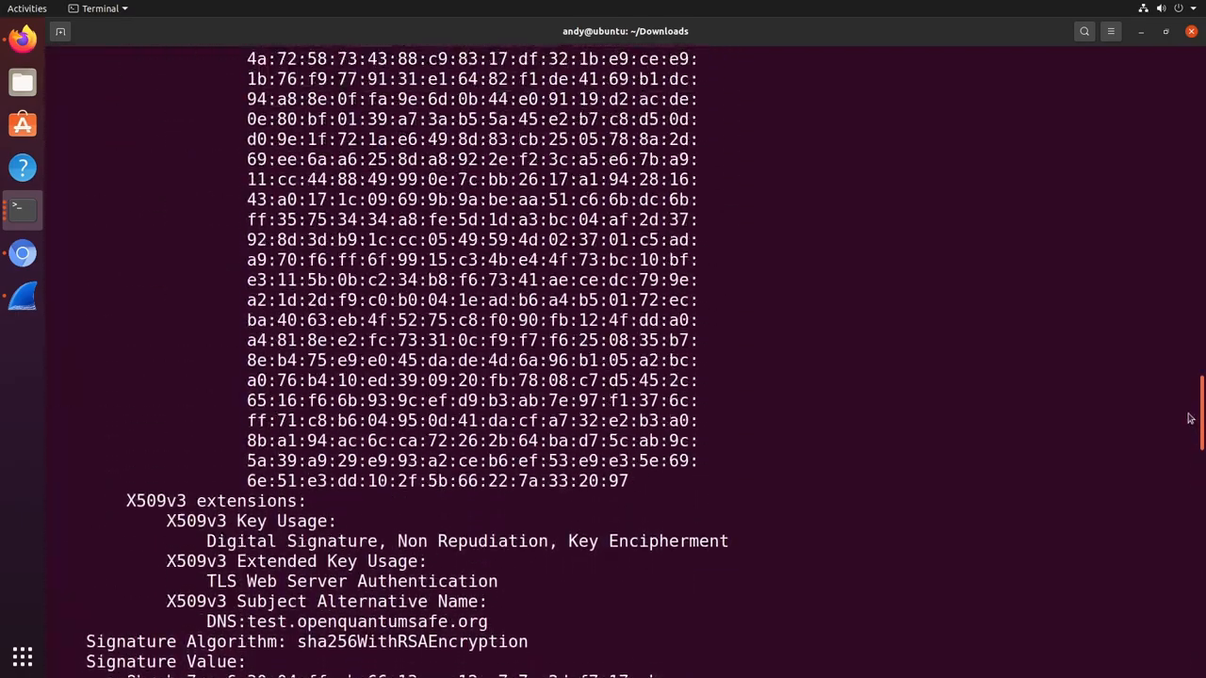
pyautogui.scroll(3)
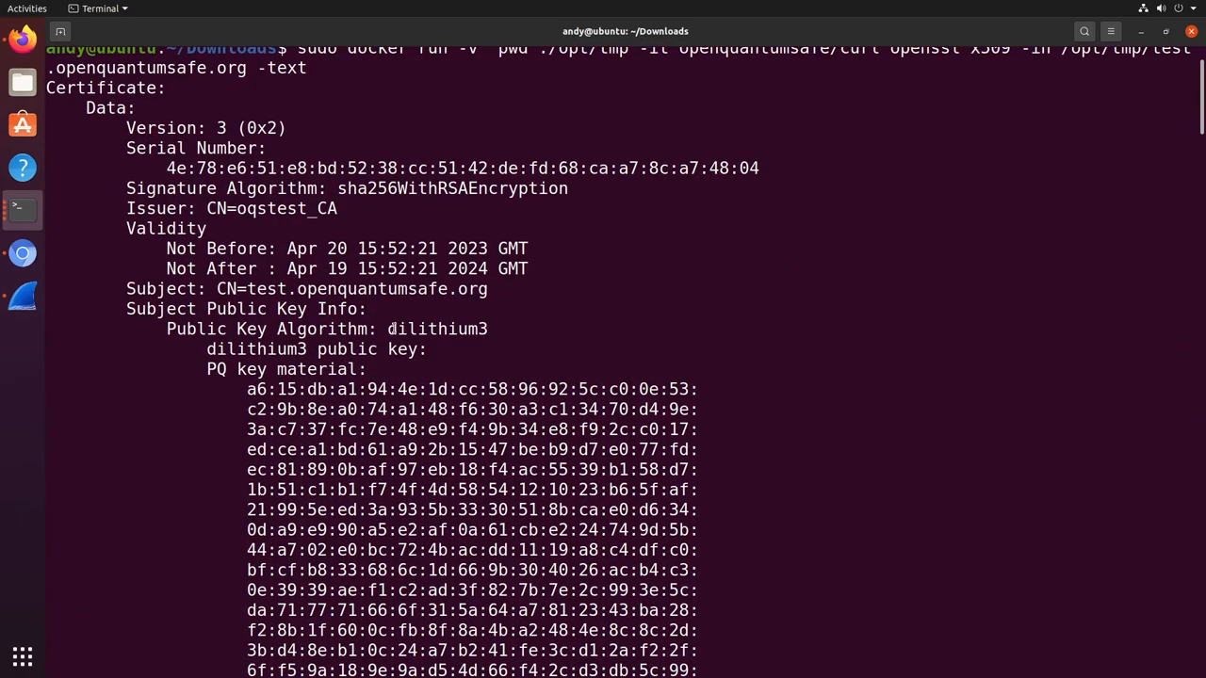
pyautogui.doubleClick(436, 329)
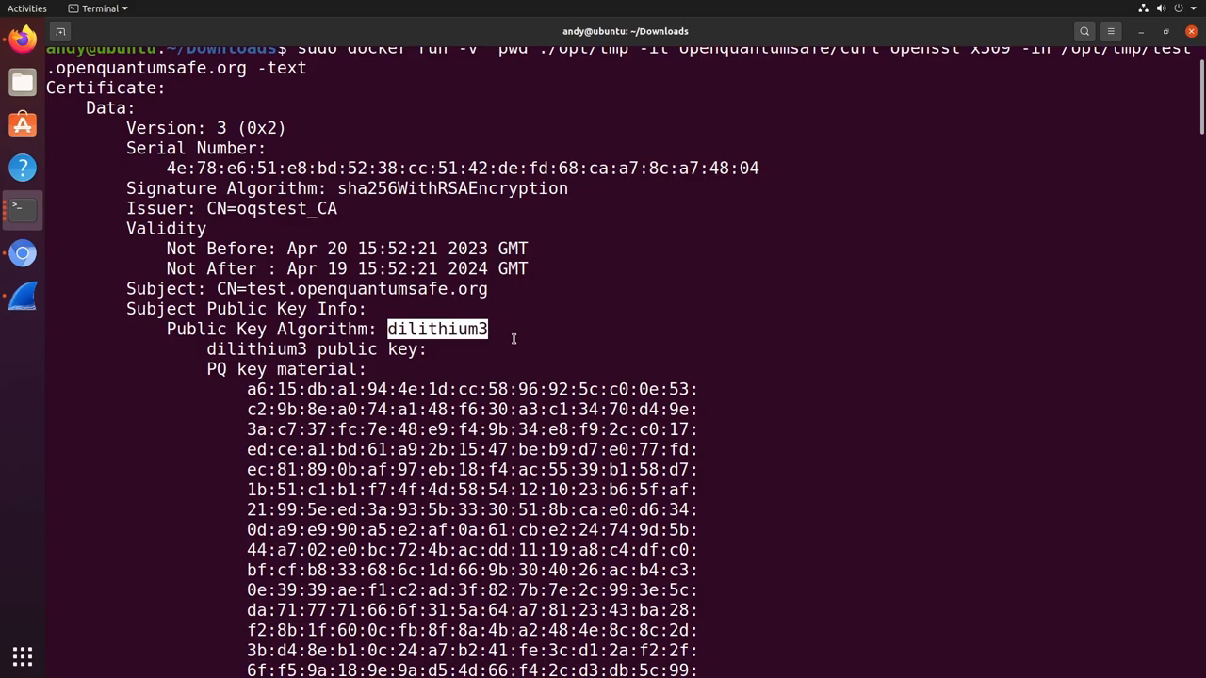